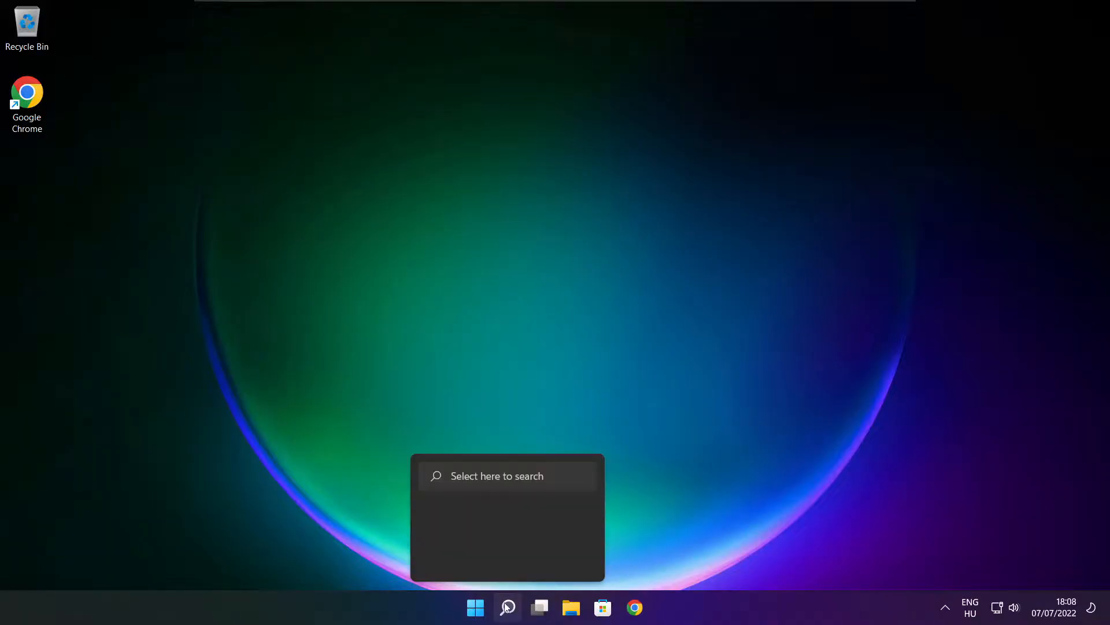
# - Search the taskbar for 'device Manager' and launch Device Manager
pyautogui.click(507, 606)
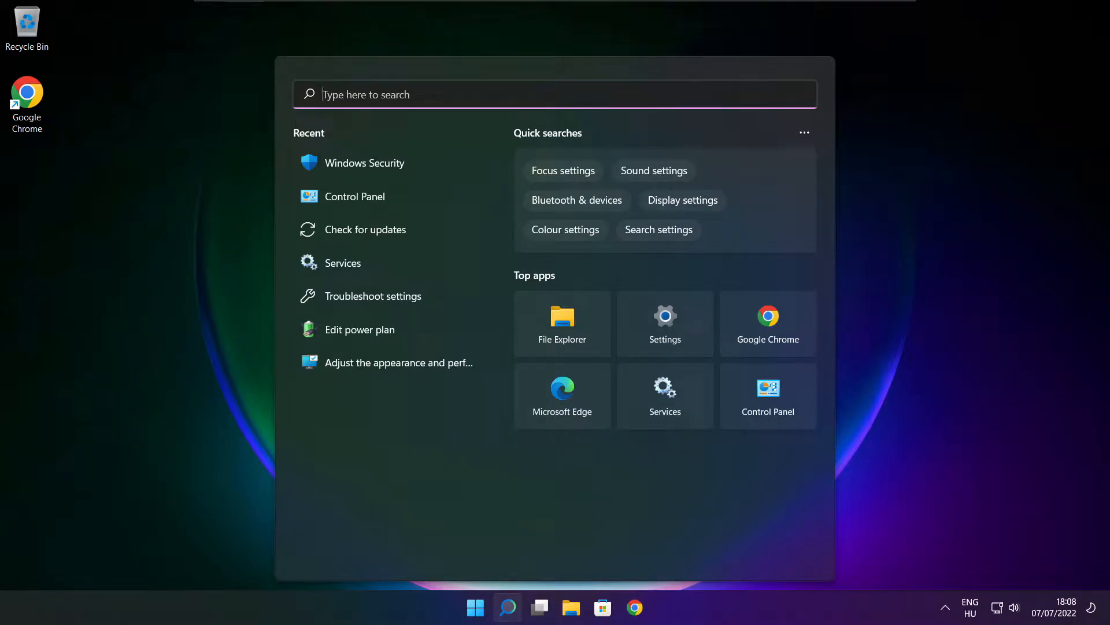
pyautogui.write('device Manager')
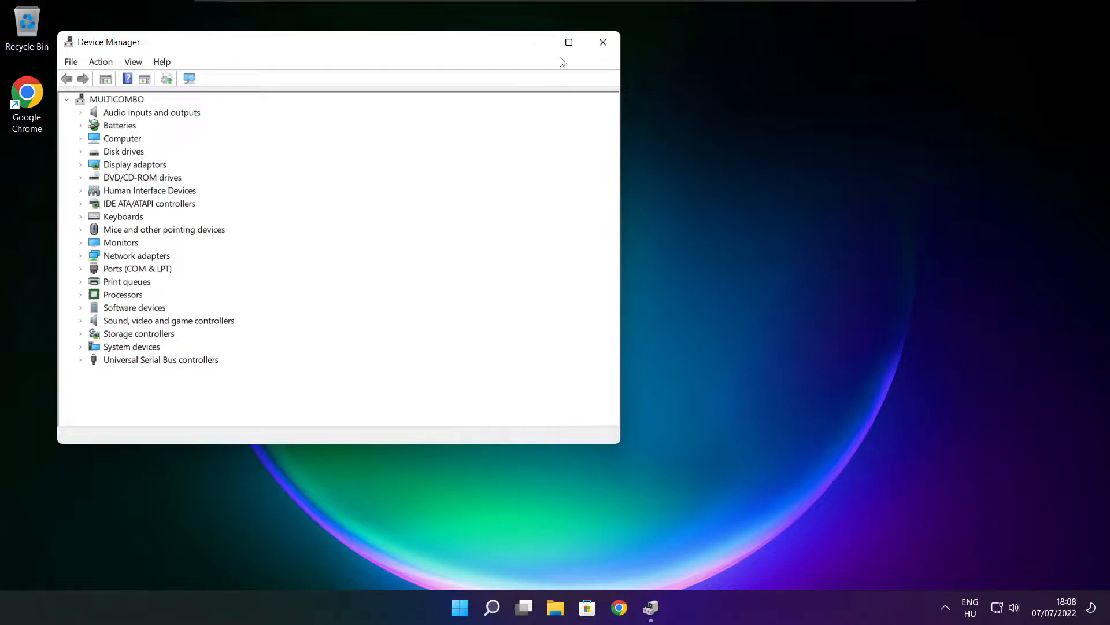
# - Maximise Device Manager and auto-search drivers for the VMware SVGA 3D adaptor
pyautogui.click(568, 42)
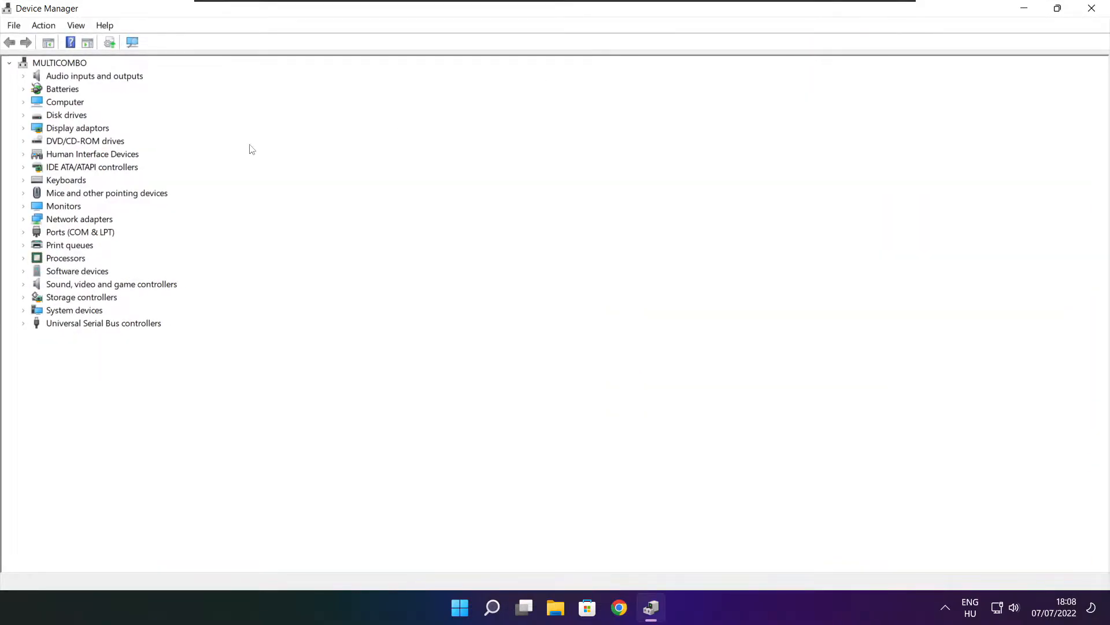
pyautogui.click(77, 127)
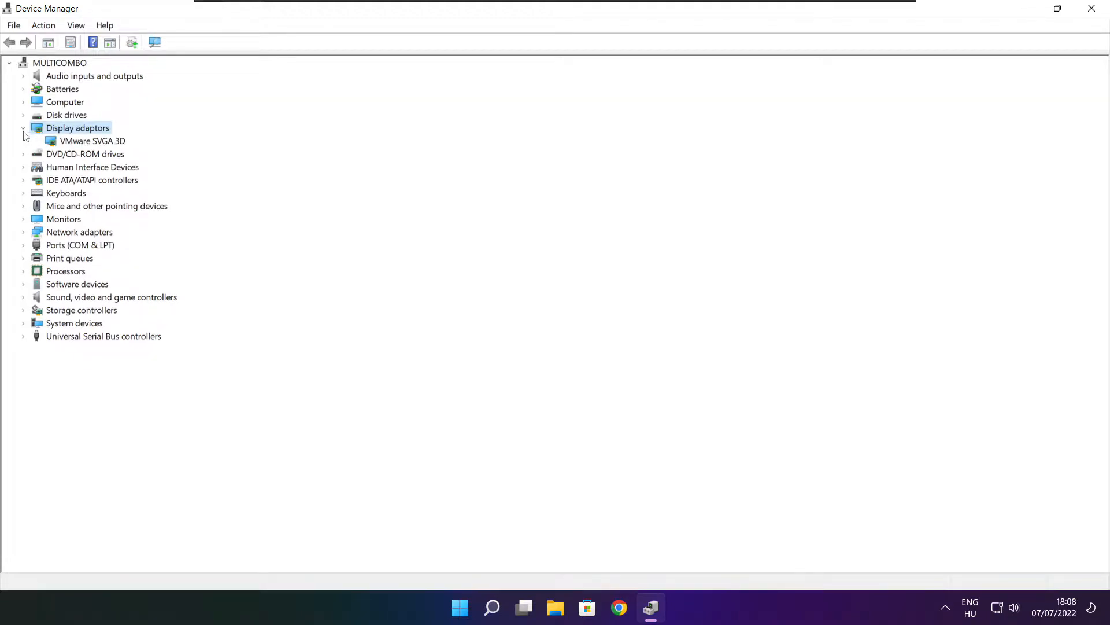
pyautogui.click(92, 140)
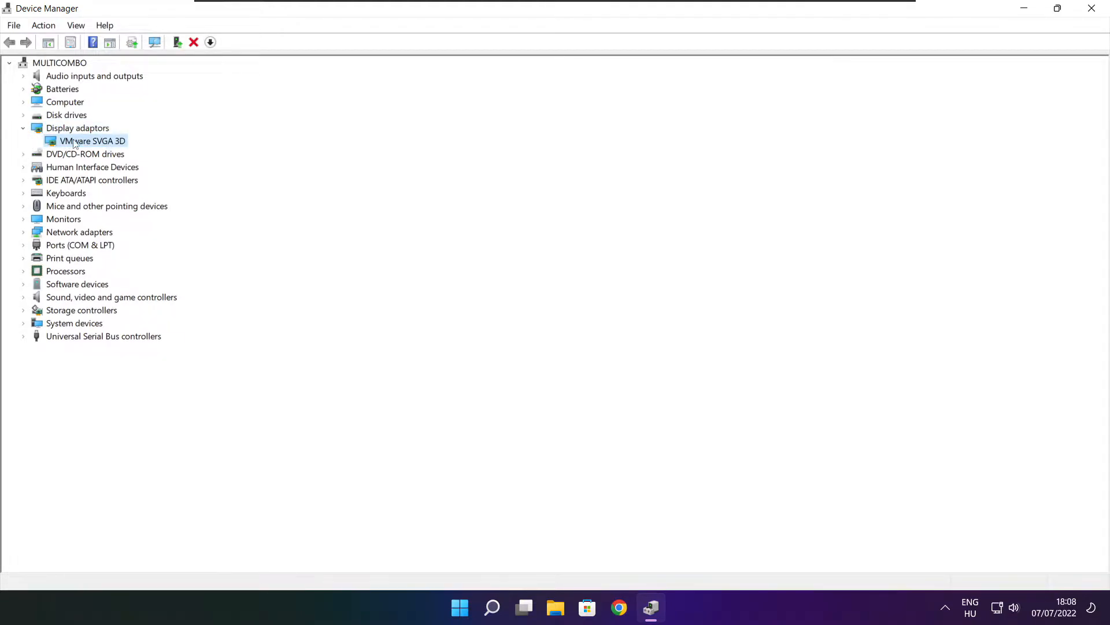
pyautogui.rightClick(92, 141)
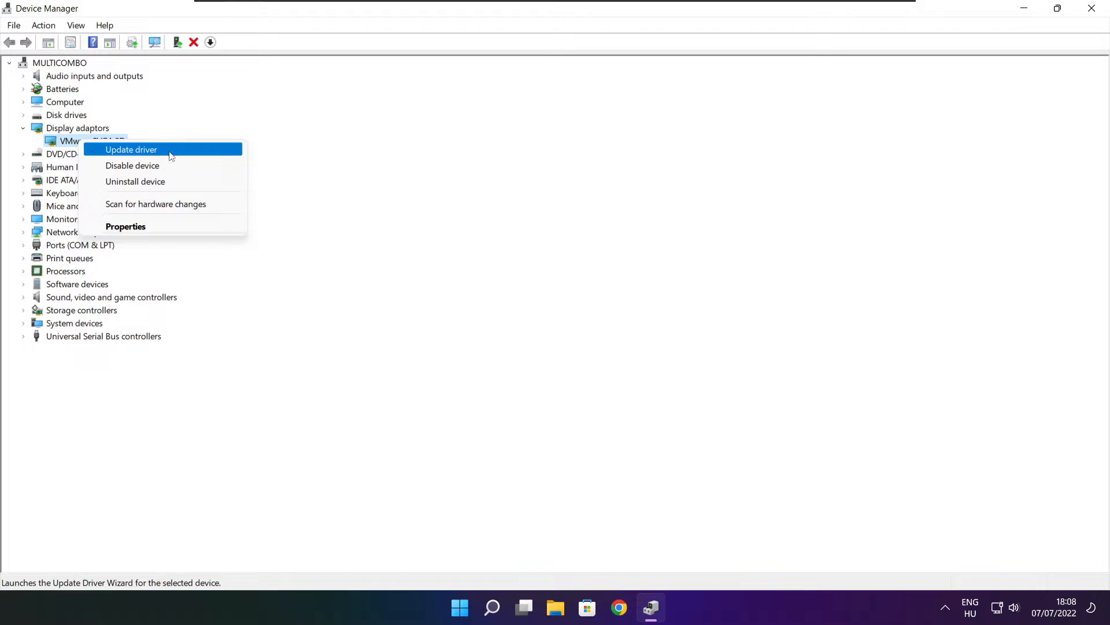
pyautogui.click(131, 149)
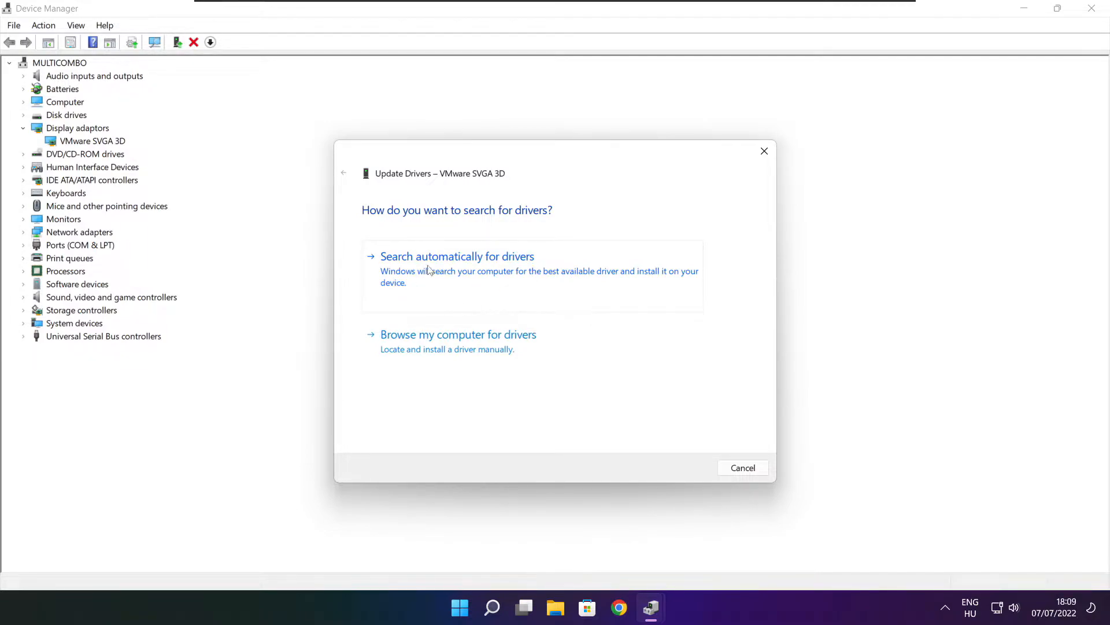
pyautogui.click(457, 257)
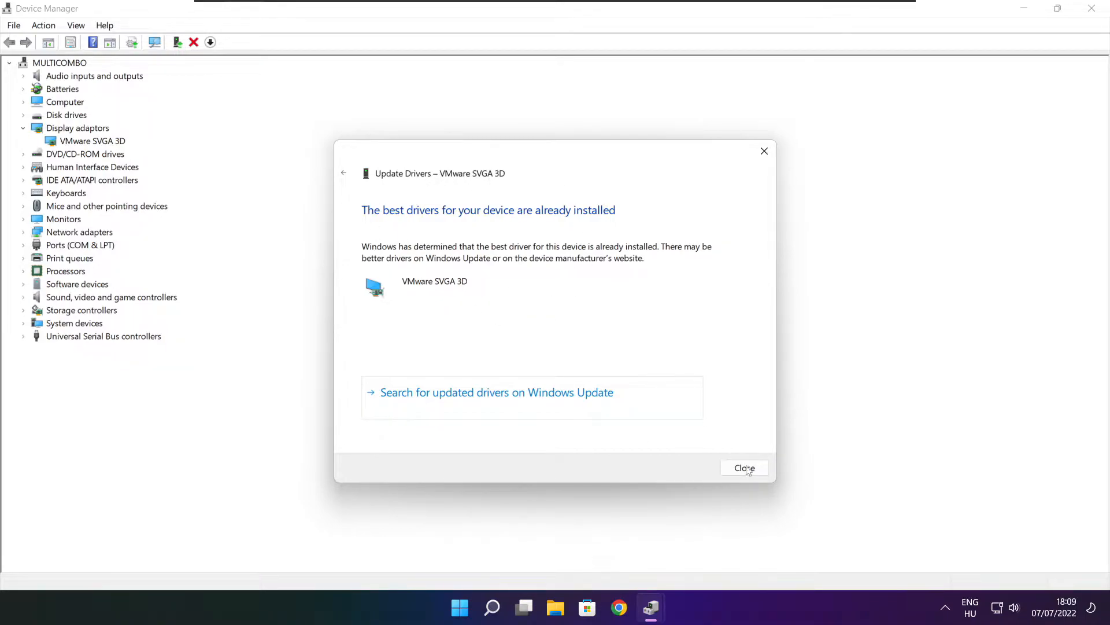
pyautogui.click(744, 468)
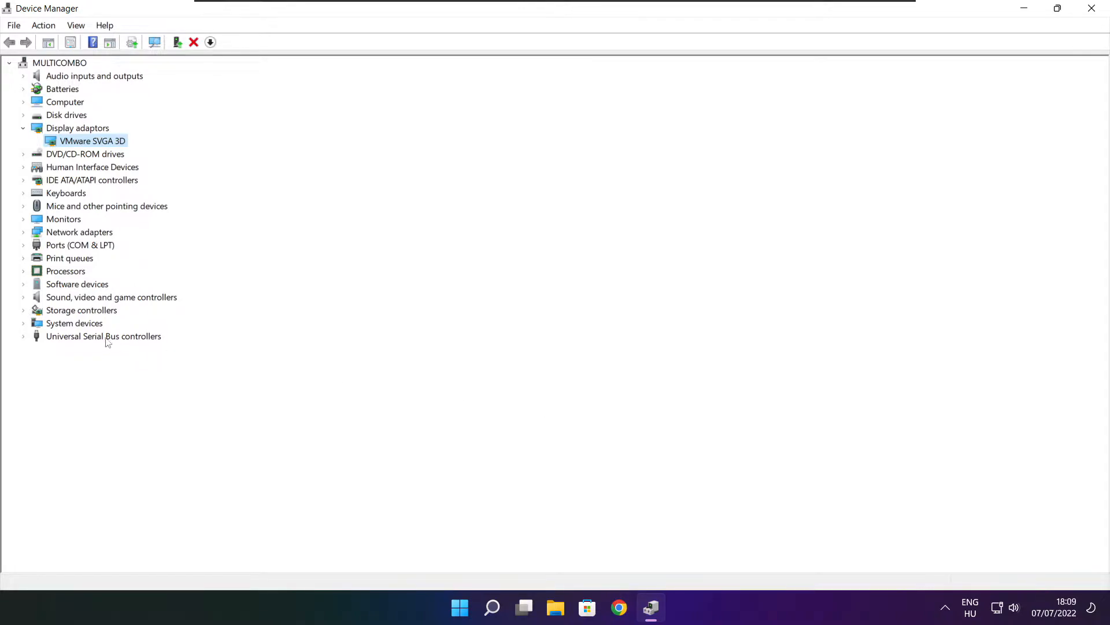
# - Auto-search drivers for the High Definition Audio Device under Sound, video and game controllers
pyautogui.click(111, 297)
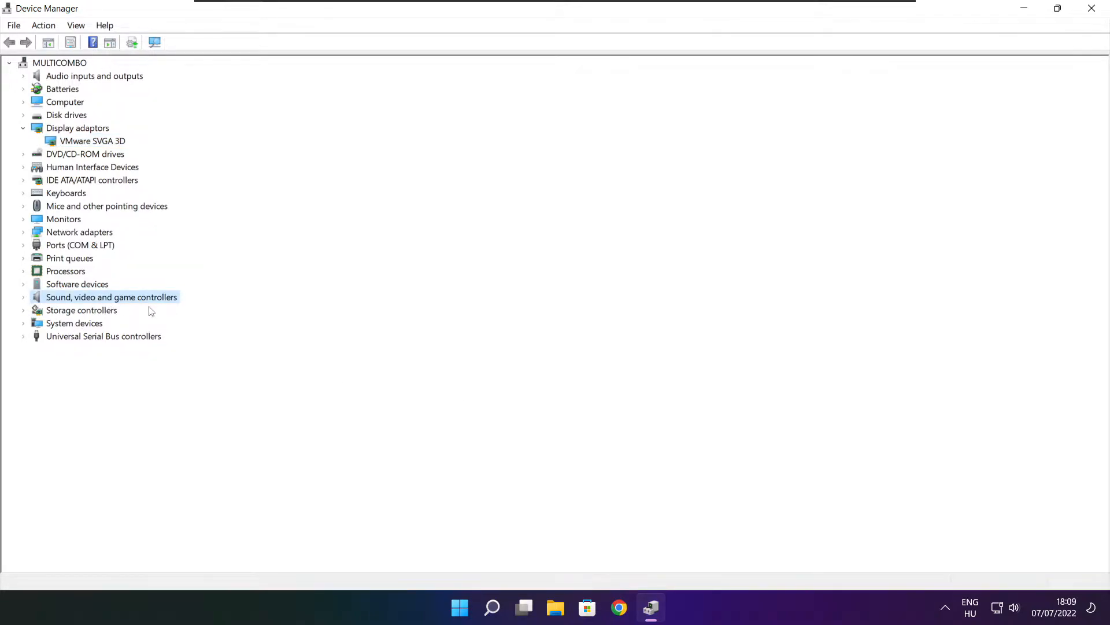
pyautogui.moveTo(96, 306)
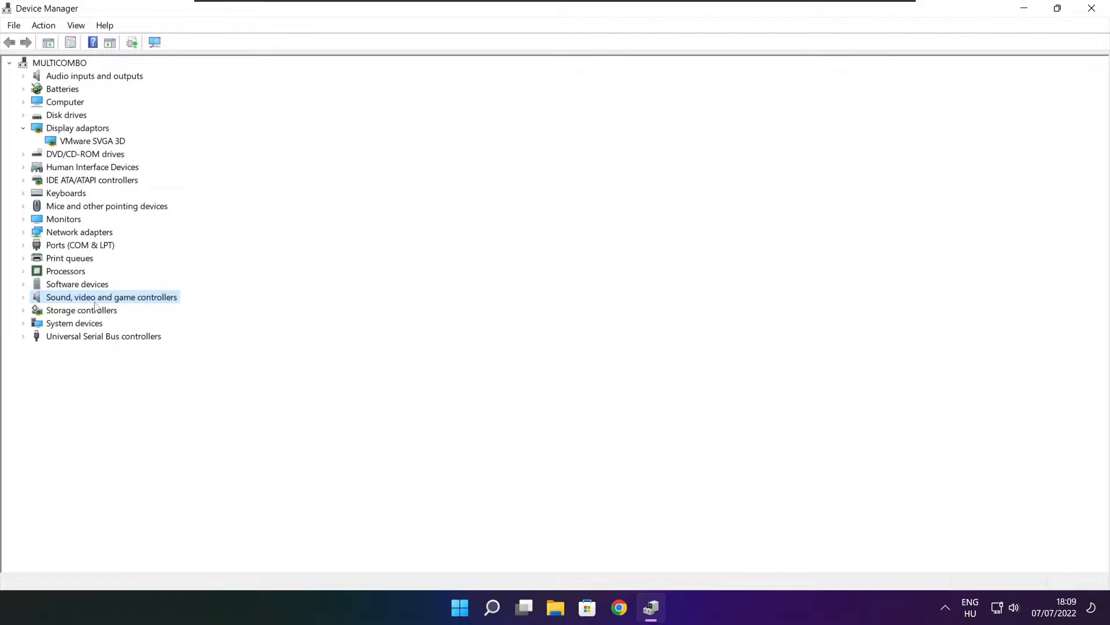
pyautogui.click(24, 297)
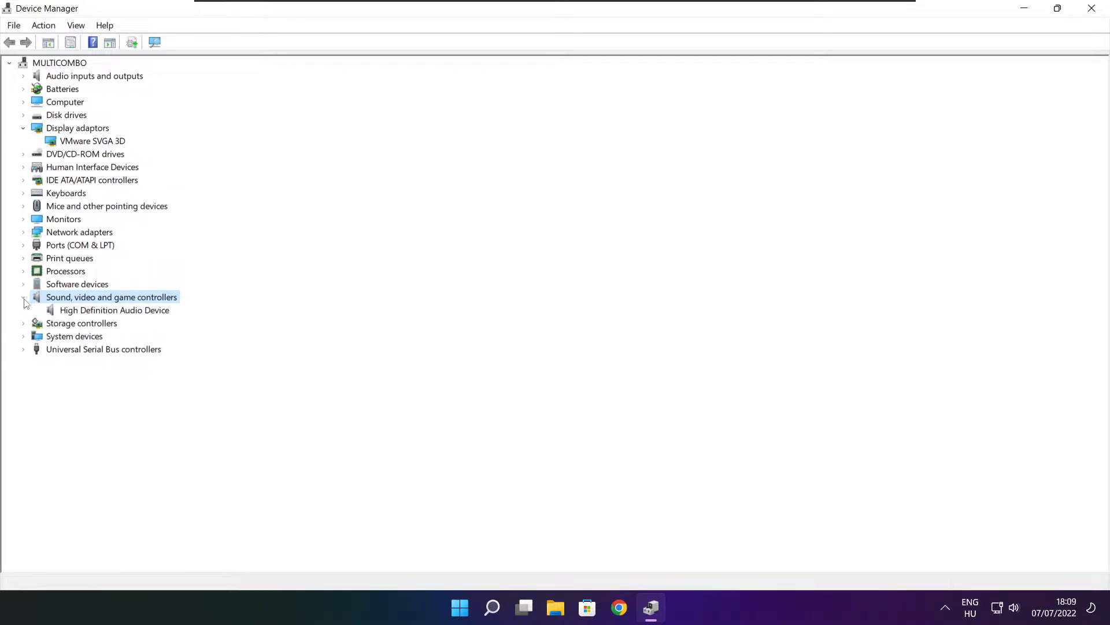
pyautogui.click(114, 310)
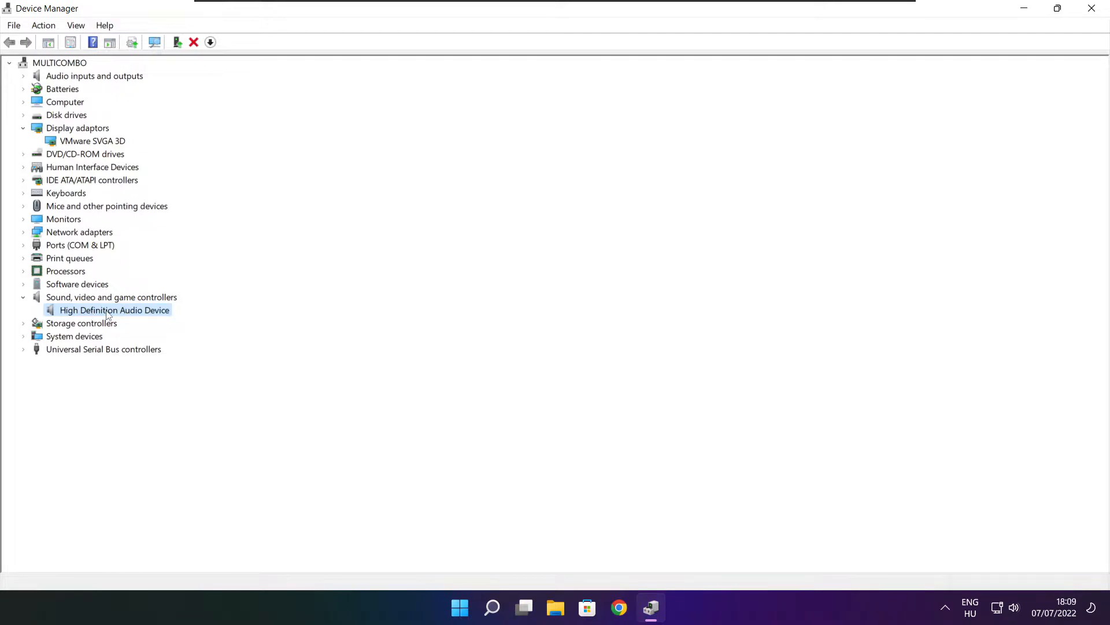
pyautogui.rightClick(114, 310)
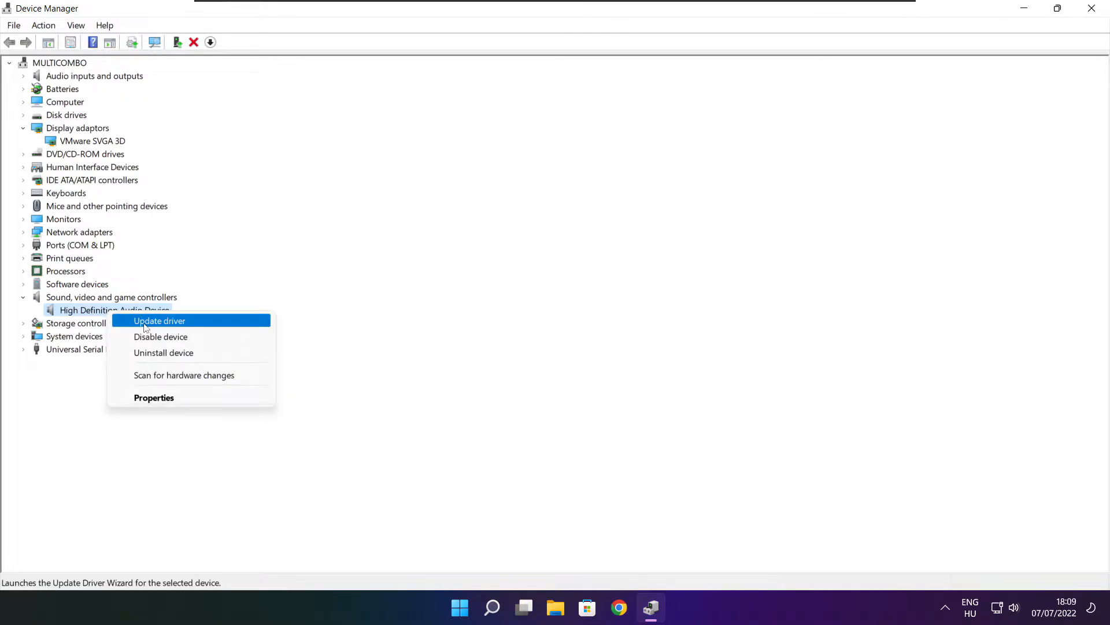
pyautogui.moveTo(217, 326)
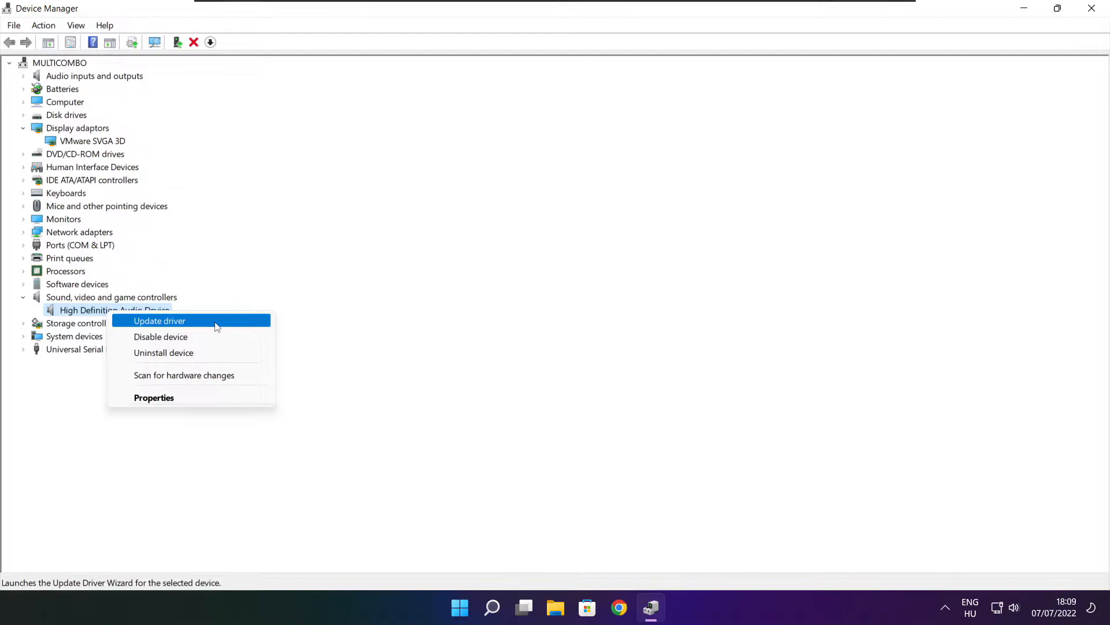
pyautogui.click(160, 320)
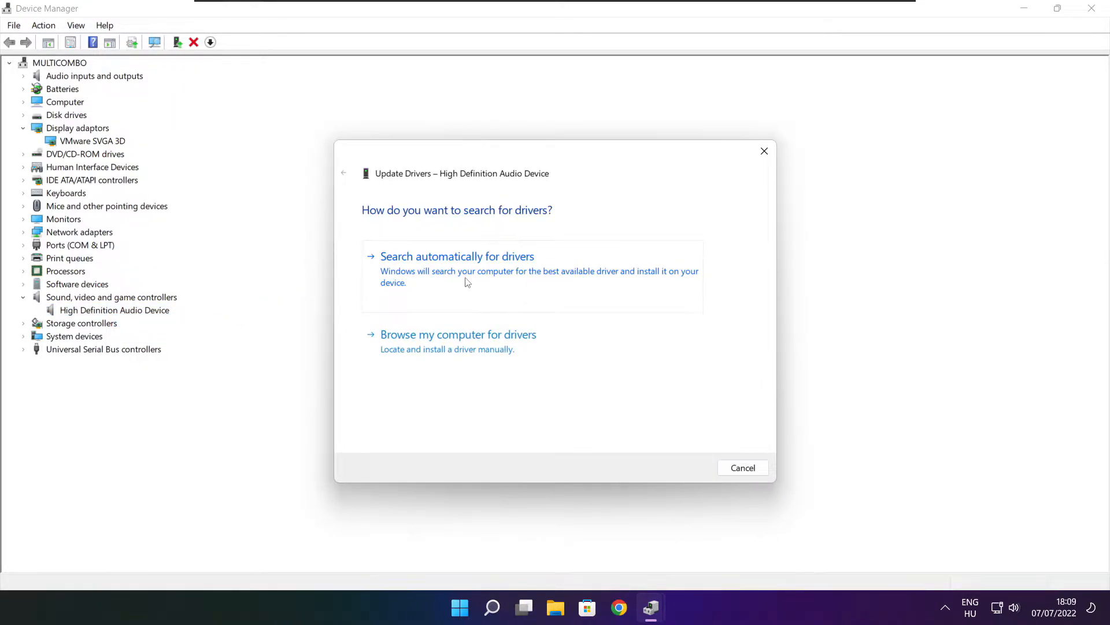
pyautogui.click(457, 255)
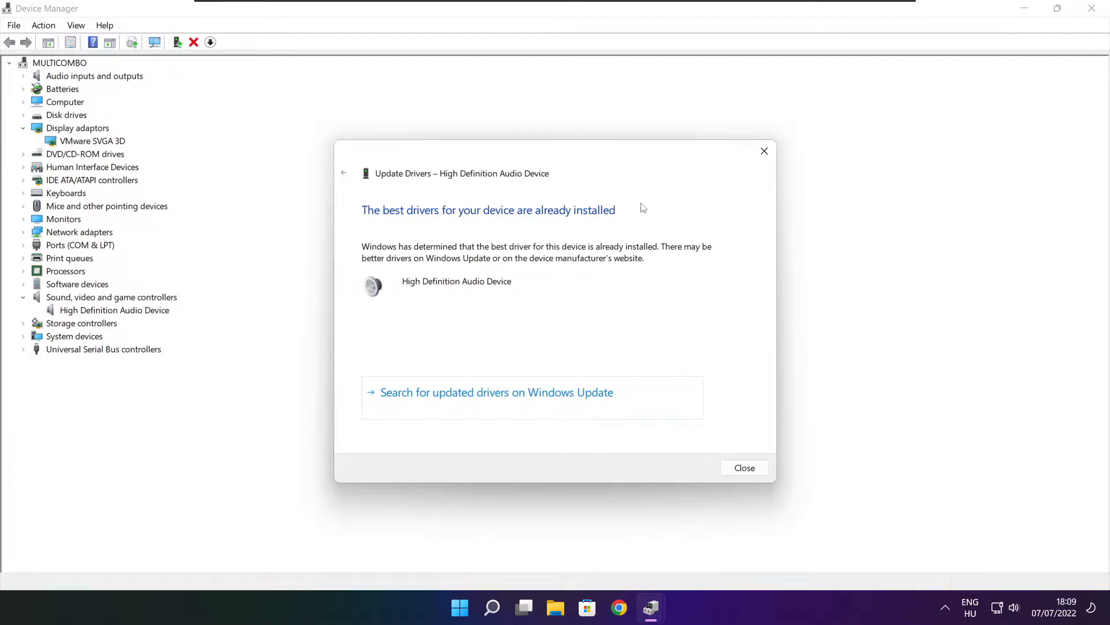
pyautogui.moveTo(729, 447)
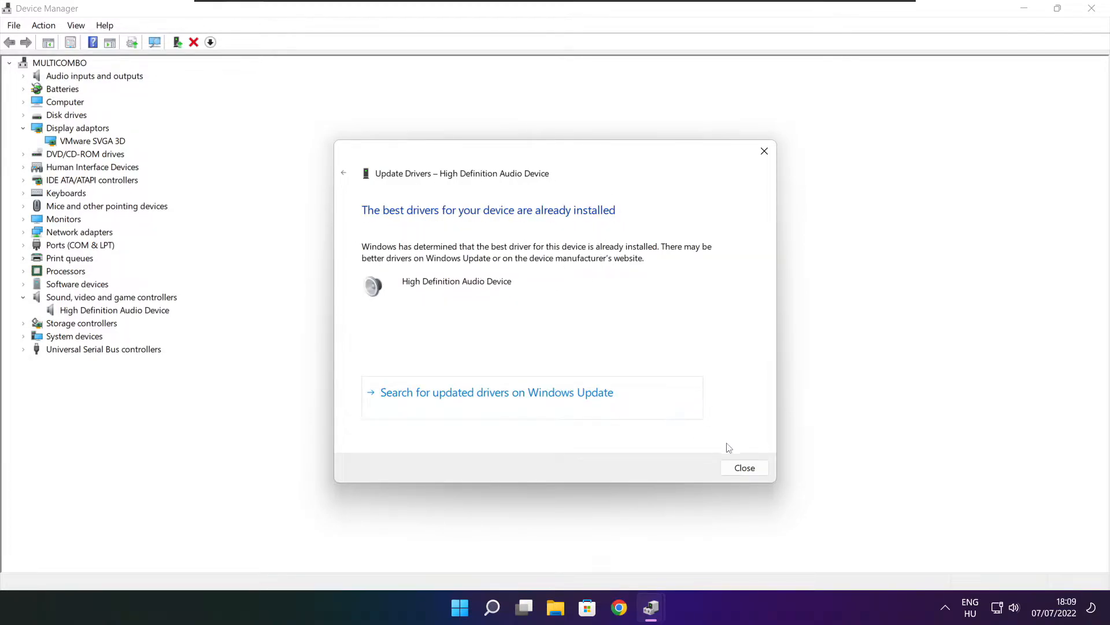
pyautogui.click(744, 468)
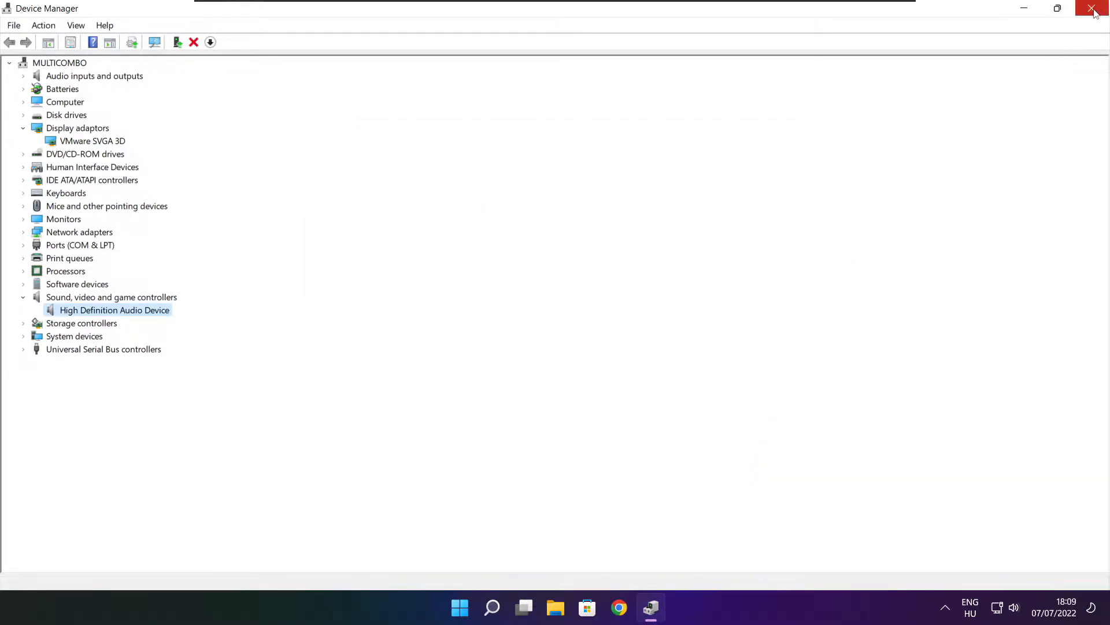
# - Close Device Manager and search Windows for 'edit power plan'
pyautogui.click(1093, 7)
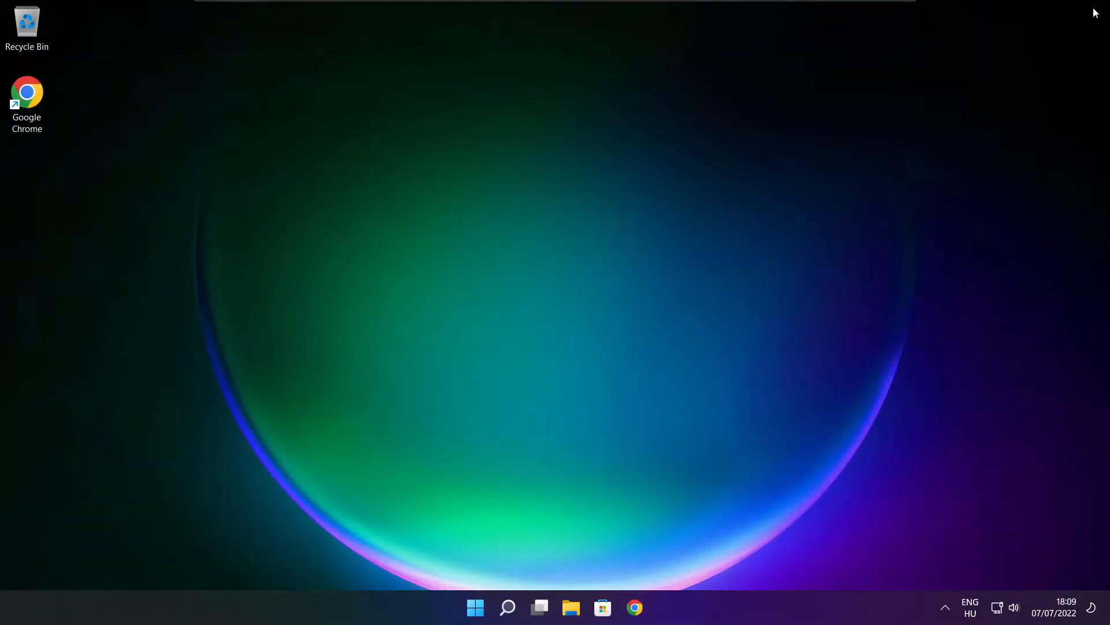
pyautogui.moveTo(700, 277)
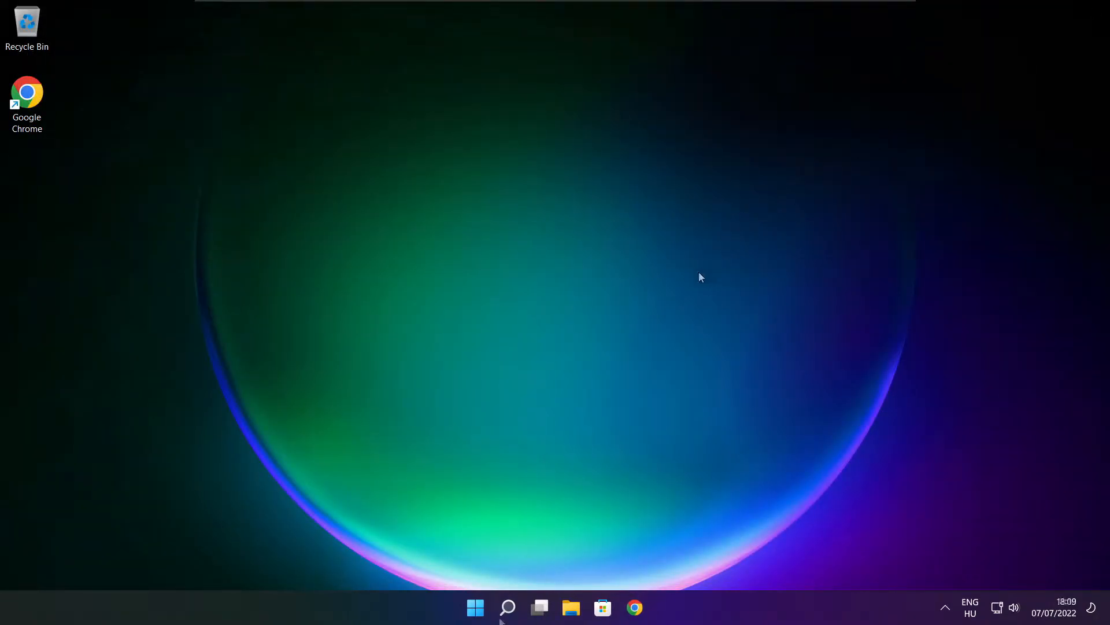
pyautogui.click(507, 608)
pyautogui.write('edit power plan')
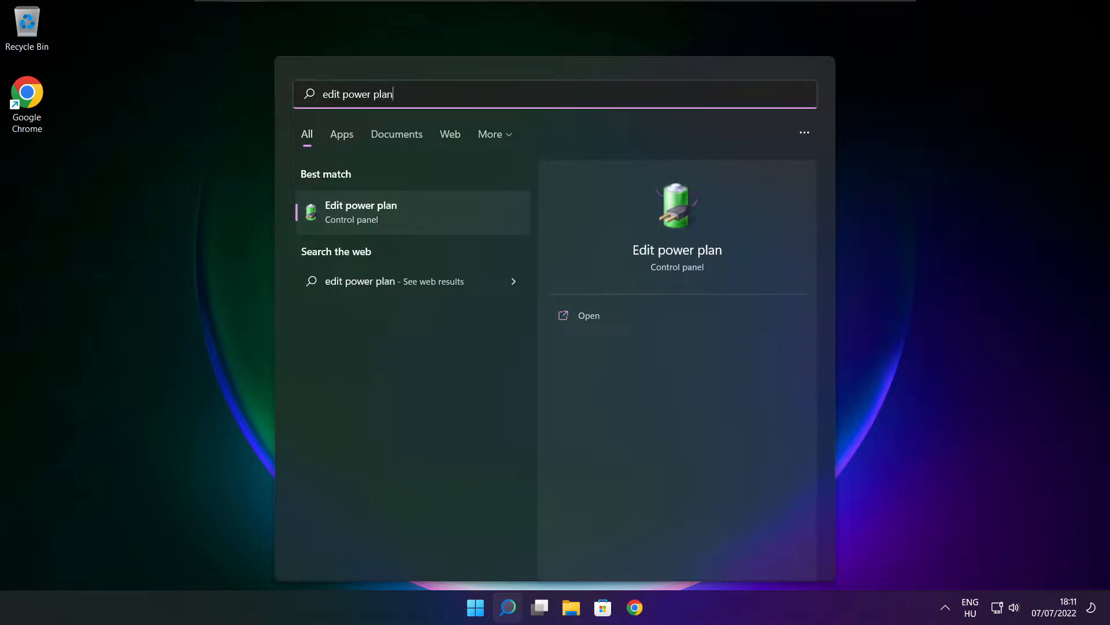
pyautogui.moveTo(437, 221)
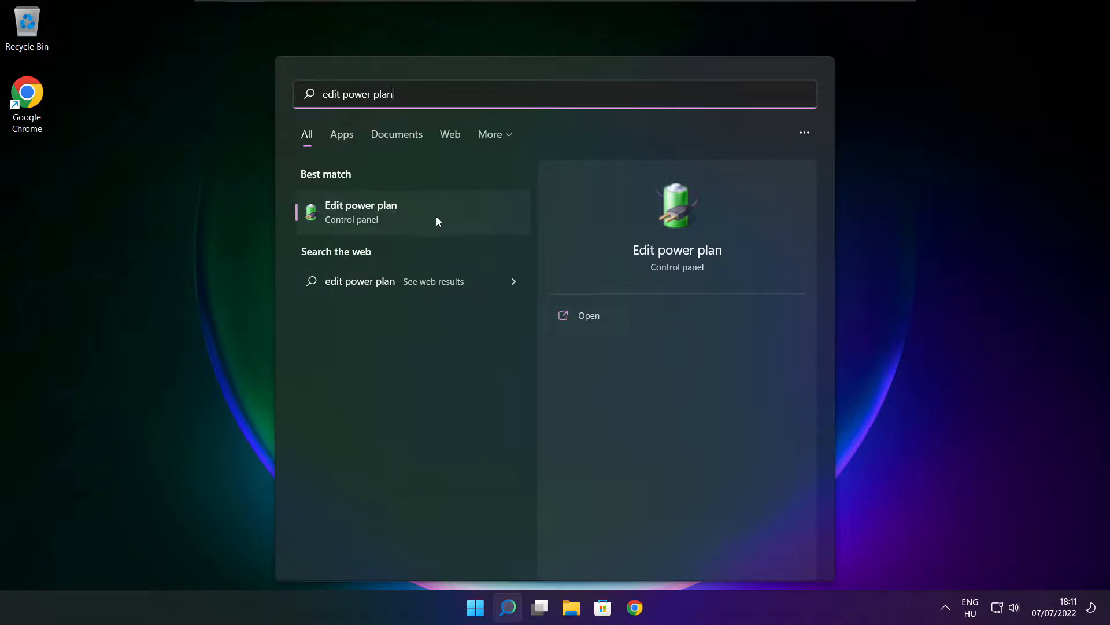
# - Go from Edit power plan up to Power Options and select High performance
pyautogui.click(360, 211)
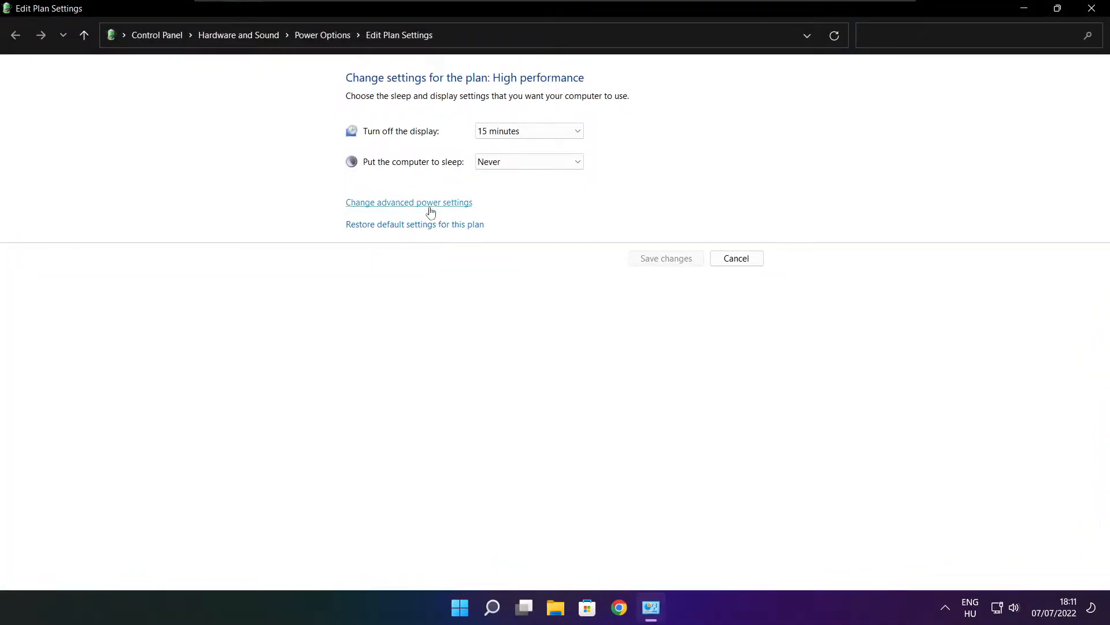
pyautogui.moveTo(322, 35)
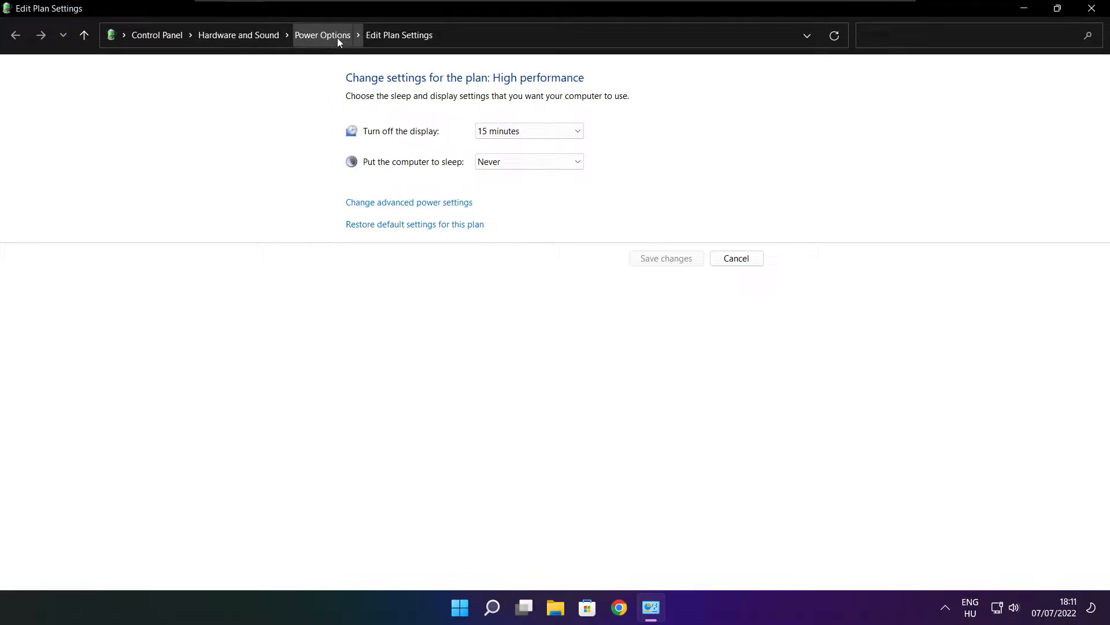
pyautogui.moveTo(333, 44)
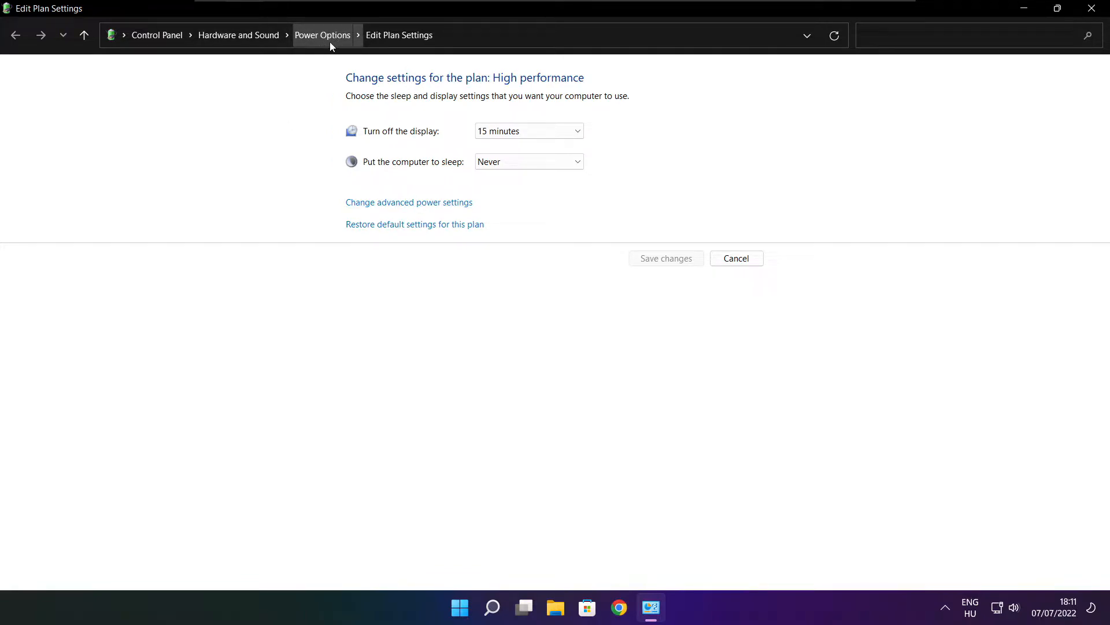
pyautogui.click(322, 35)
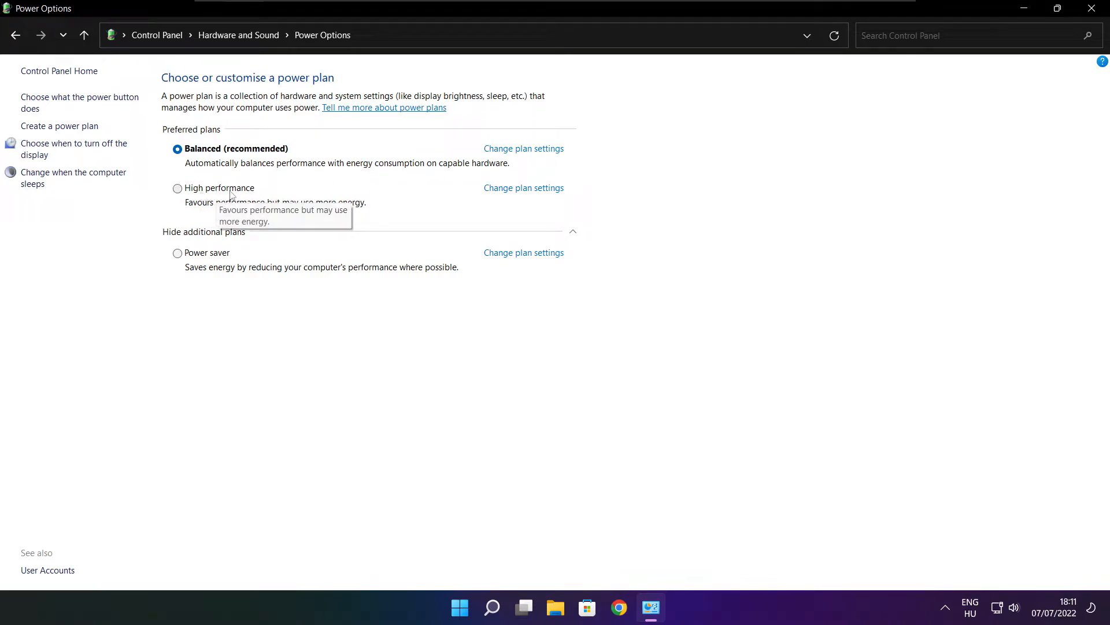
pyautogui.click(177, 187)
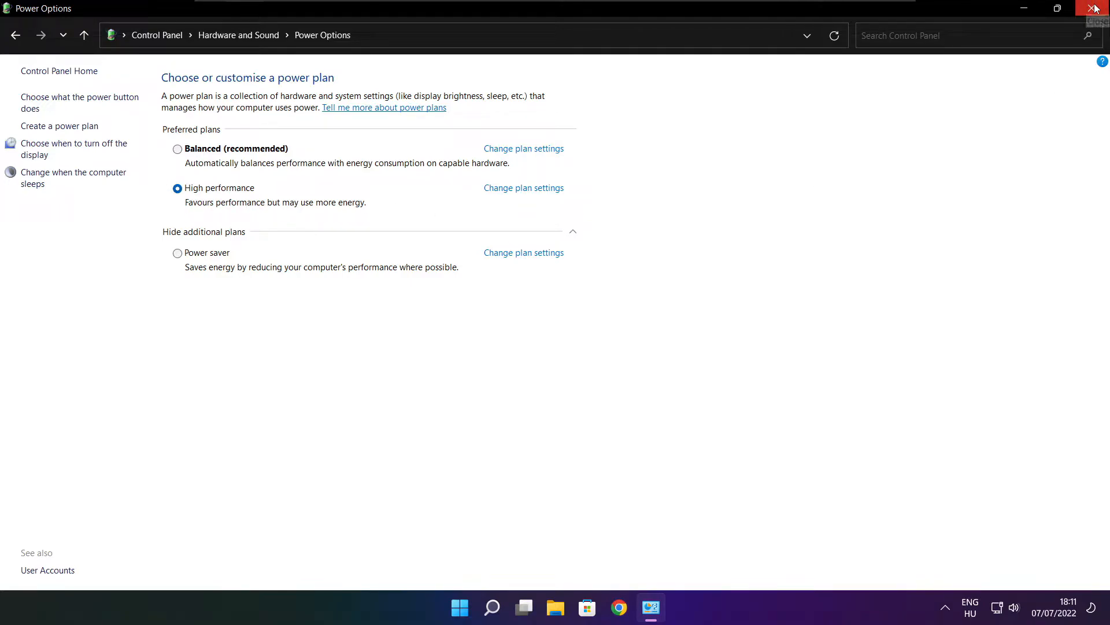
# - Close Power Options and open the Gaming › Game Mode settings page from Windows Search
pyautogui.click(1095, 7)
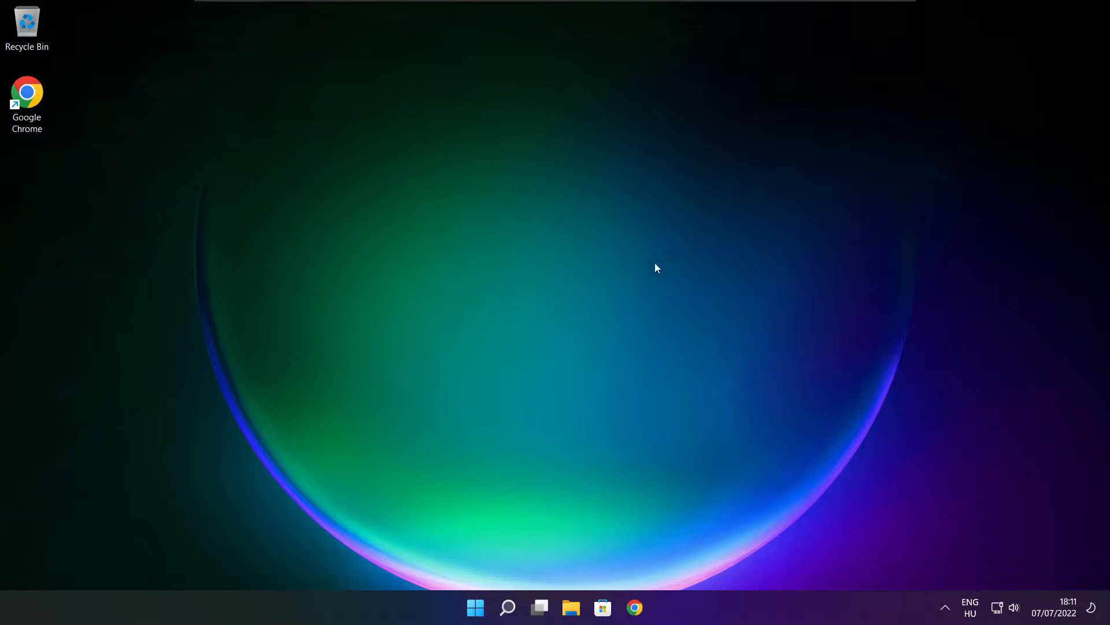
pyautogui.click(507, 608)
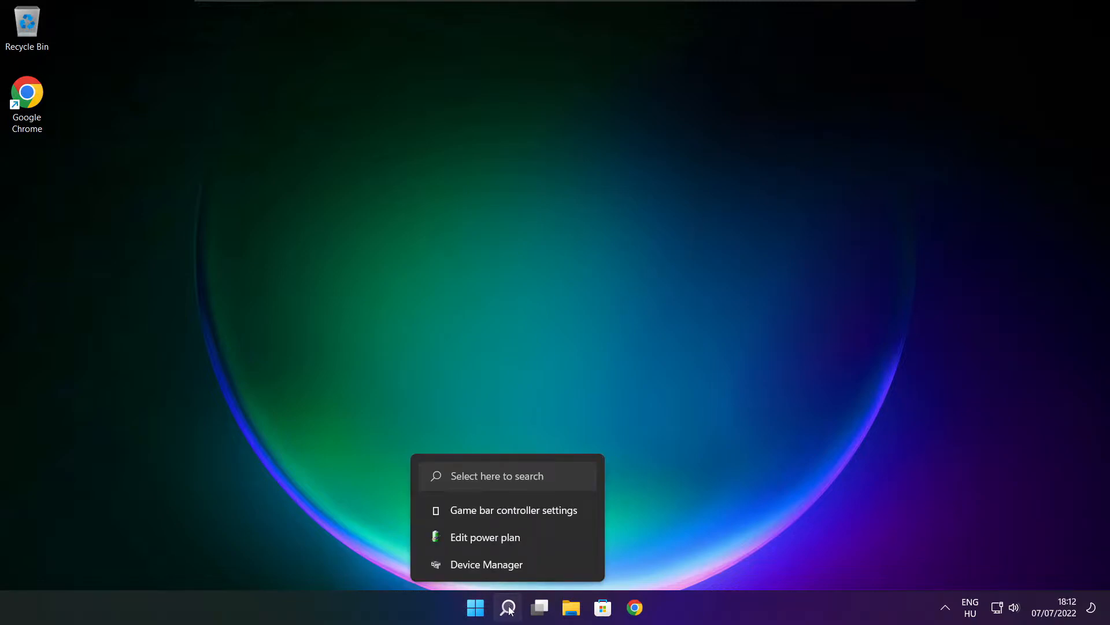
pyautogui.click(507, 607)
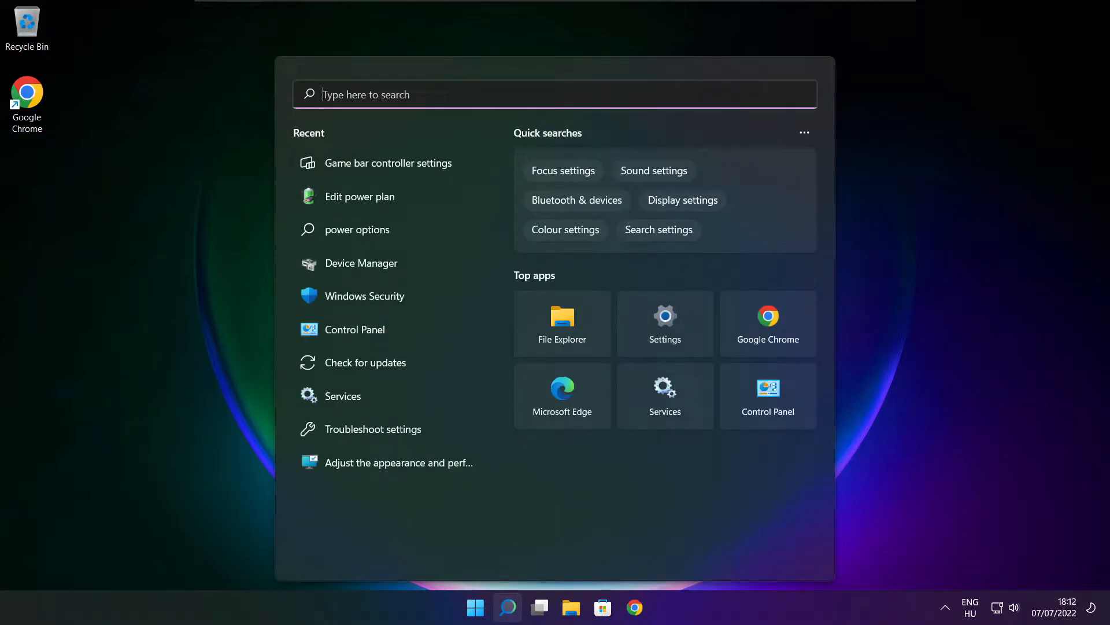
pyautogui.write('game bar controller settings')
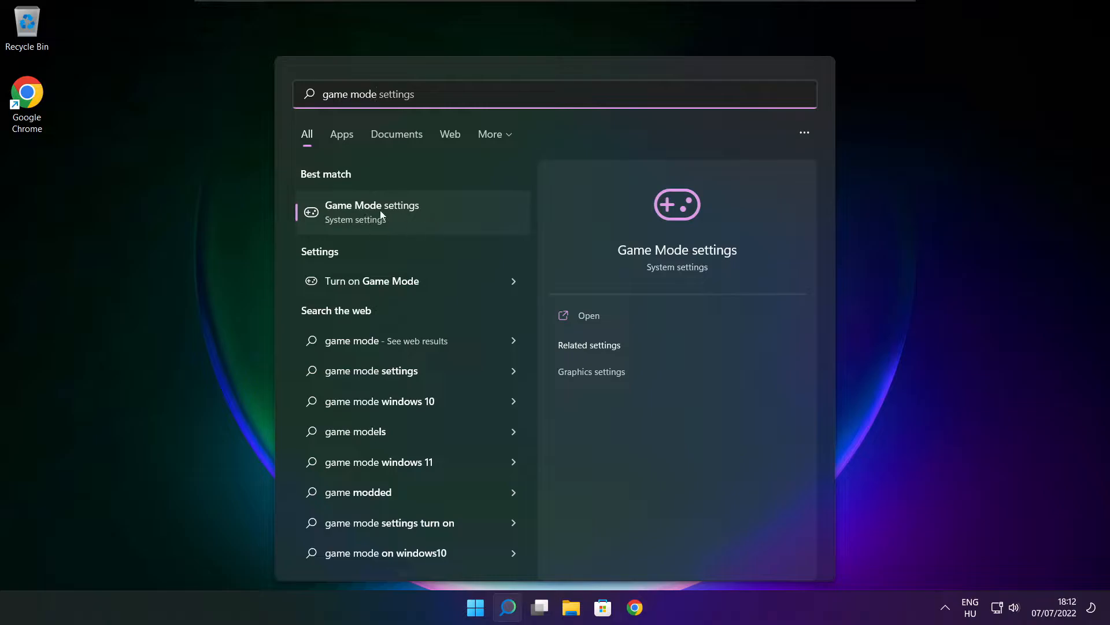
pyautogui.moveTo(425, 220)
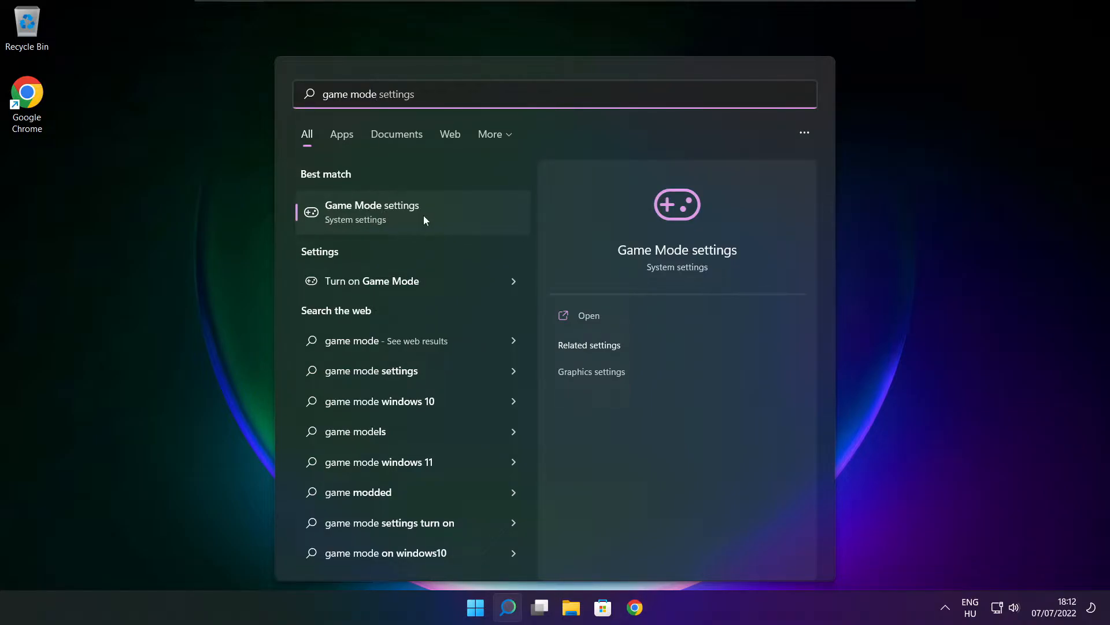
pyautogui.click(371, 211)
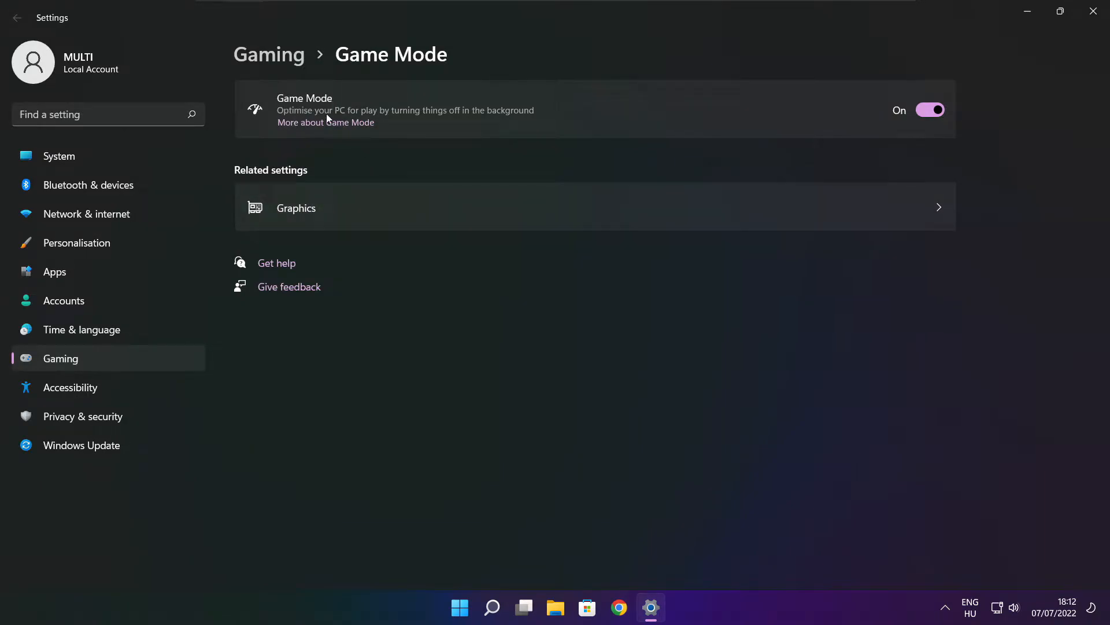
pyautogui.moveTo(931, 151)
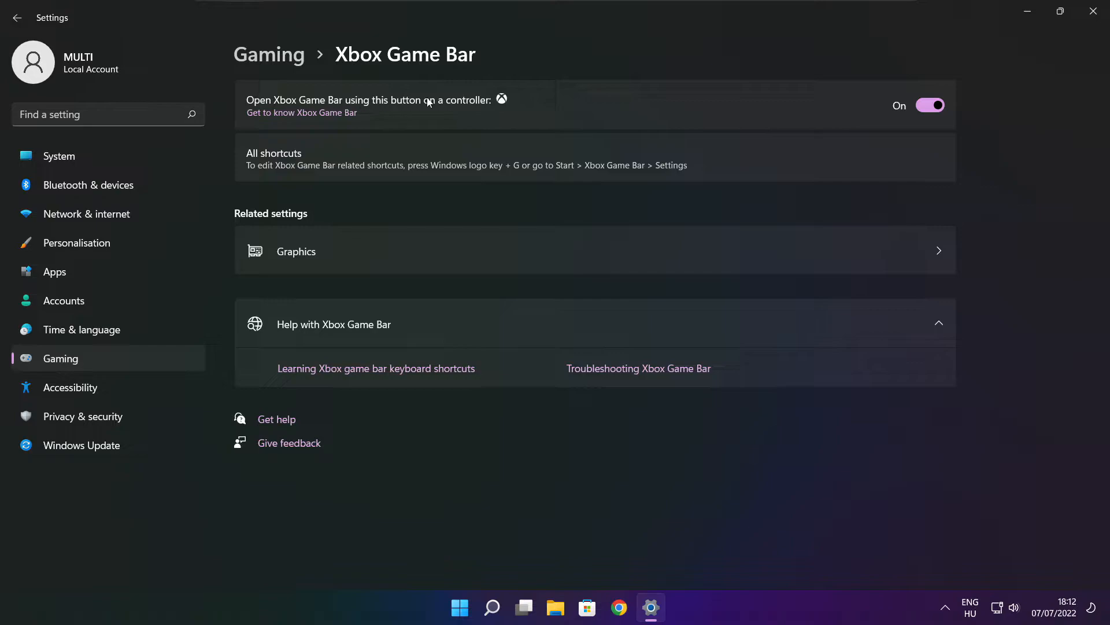
# - Turn off 'Open Xbox Game Bar using this button on a controller'
pyautogui.click(930, 105)
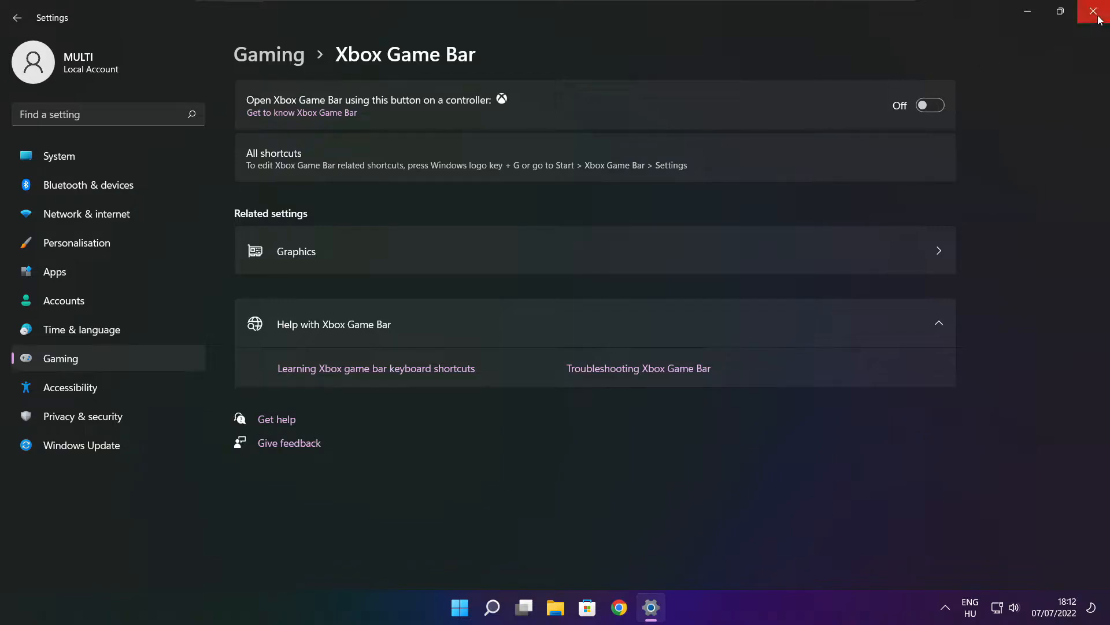
# - Close Settings and bring up the Start button's quick-link menu
pyautogui.click(1099, 12)
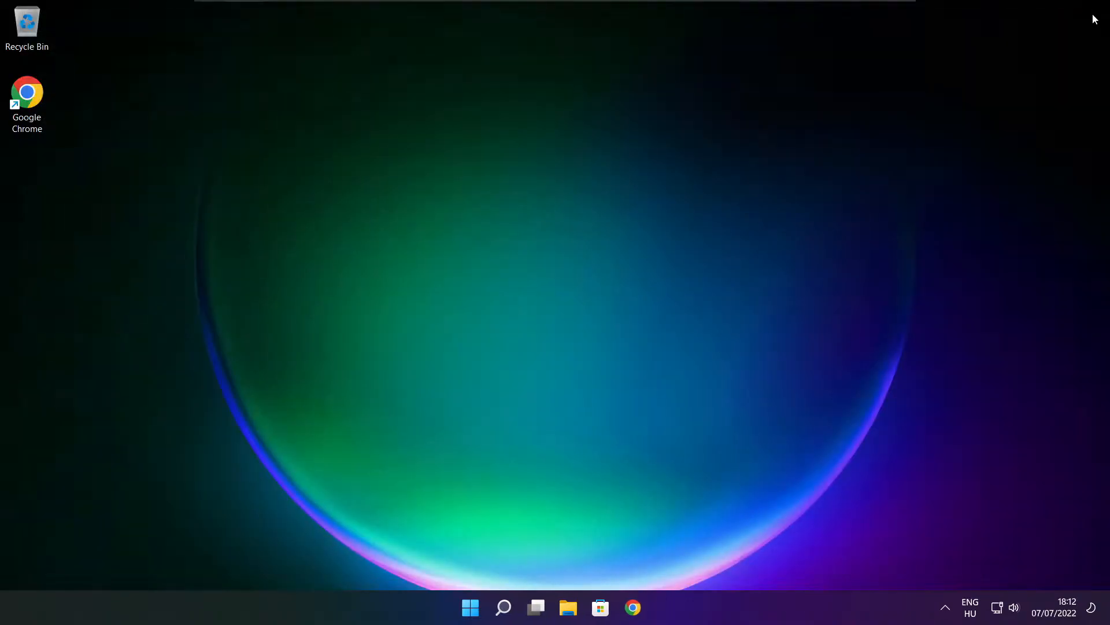
pyautogui.moveTo(562, 326)
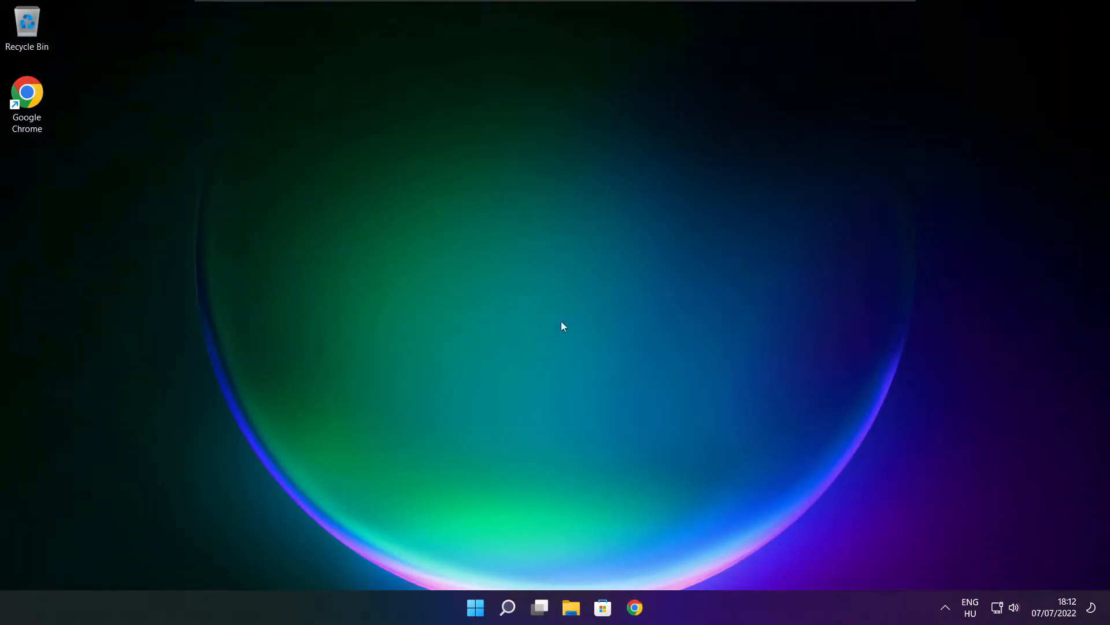
pyautogui.moveTo(474, 607)
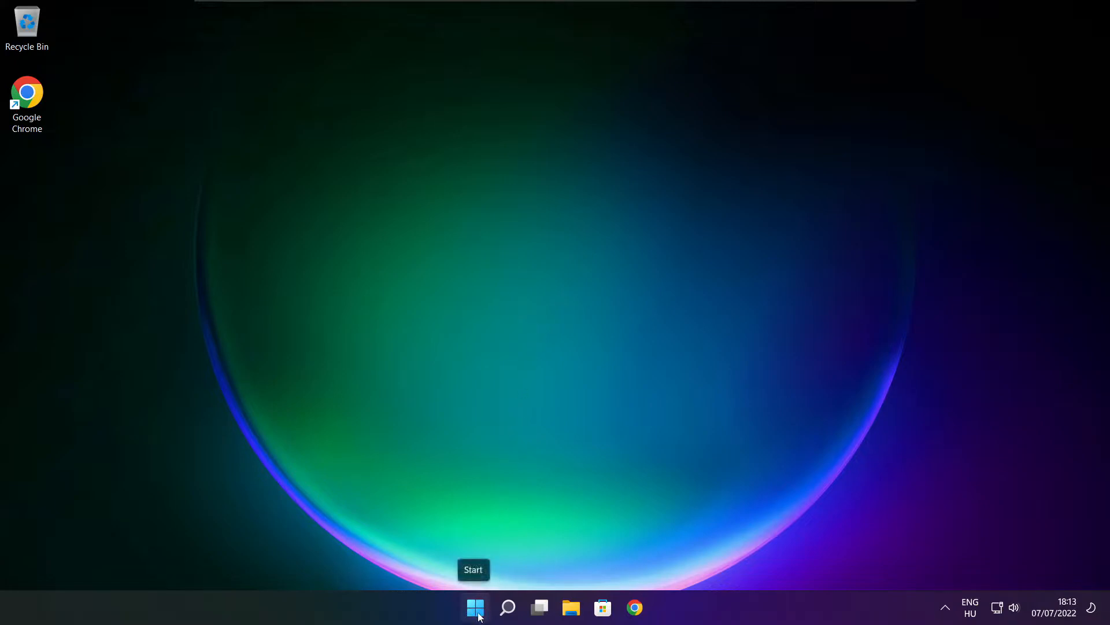
pyautogui.rightClick(476, 607)
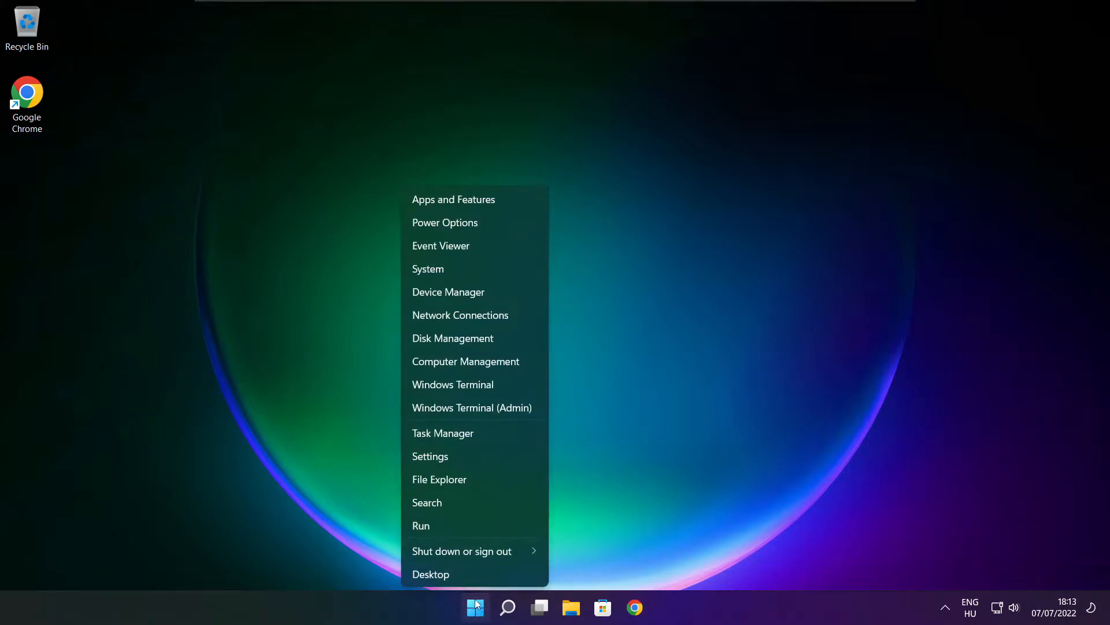
pyautogui.moveTo(499, 433)
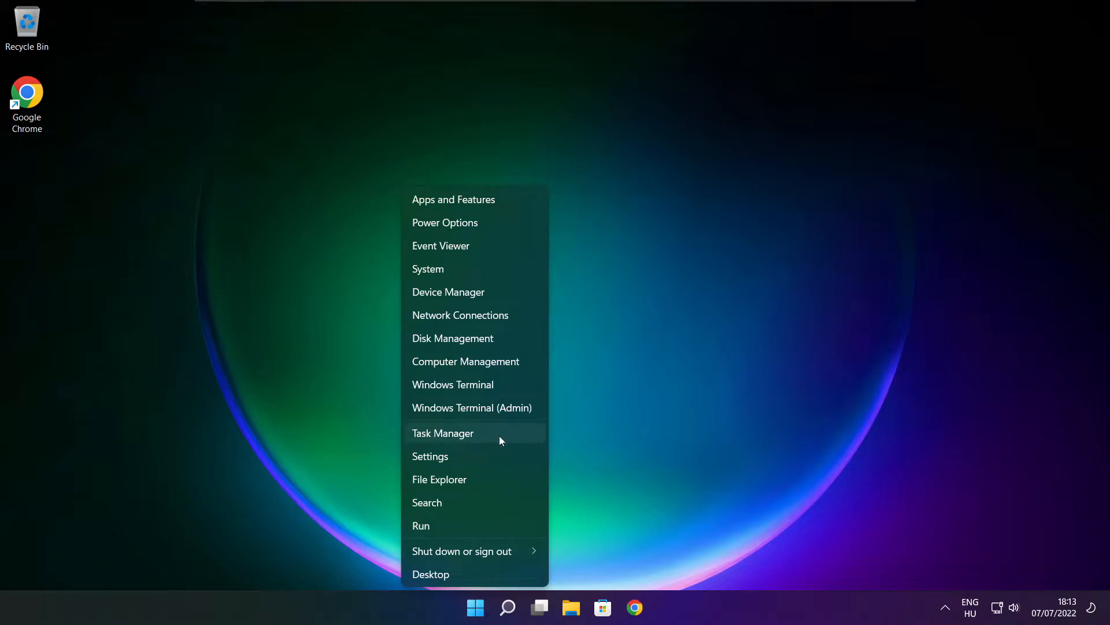
pyautogui.moveTo(479, 433)
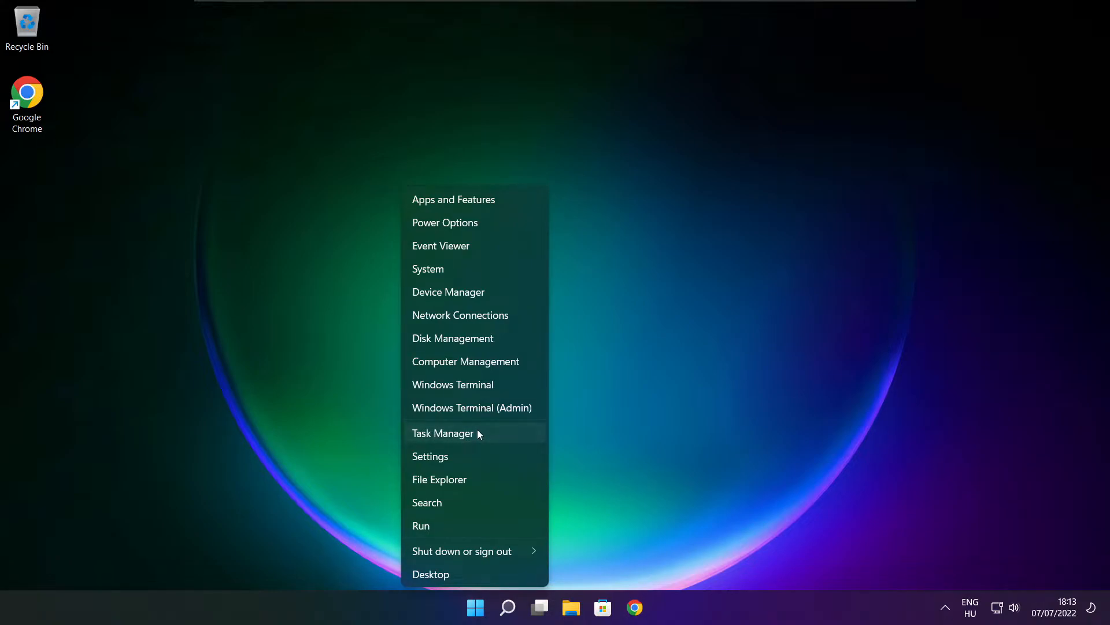
# - In Task Manager's Startup tab, disable Cortana, Microsoft Edge, Microsoft Teams and Terminal
pyautogui.click(443, 432)
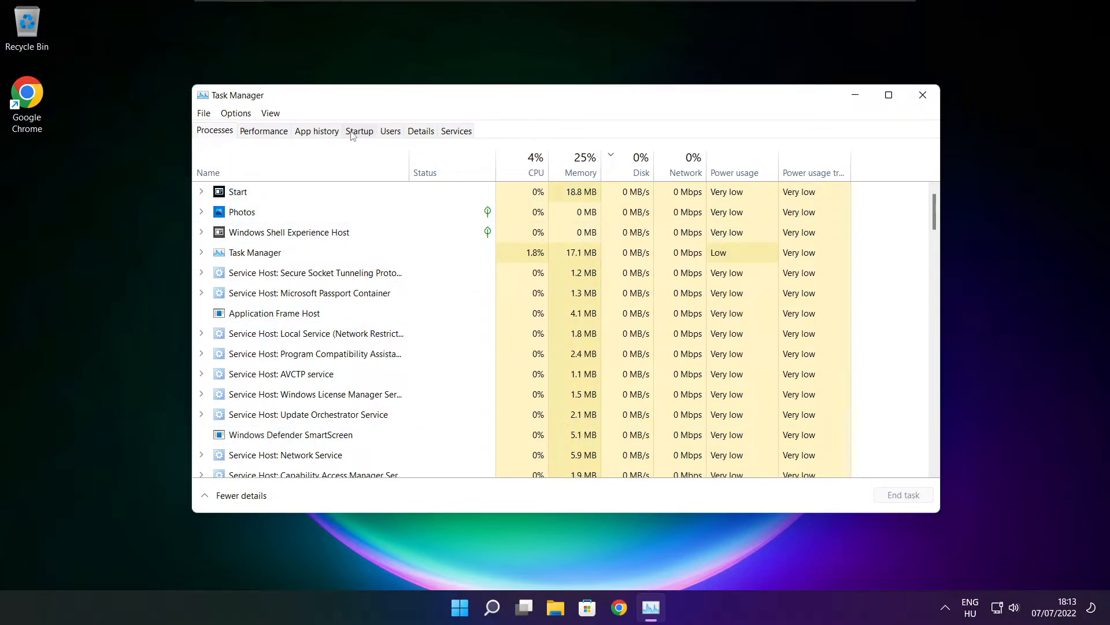
pyautogui.click(359, 131)
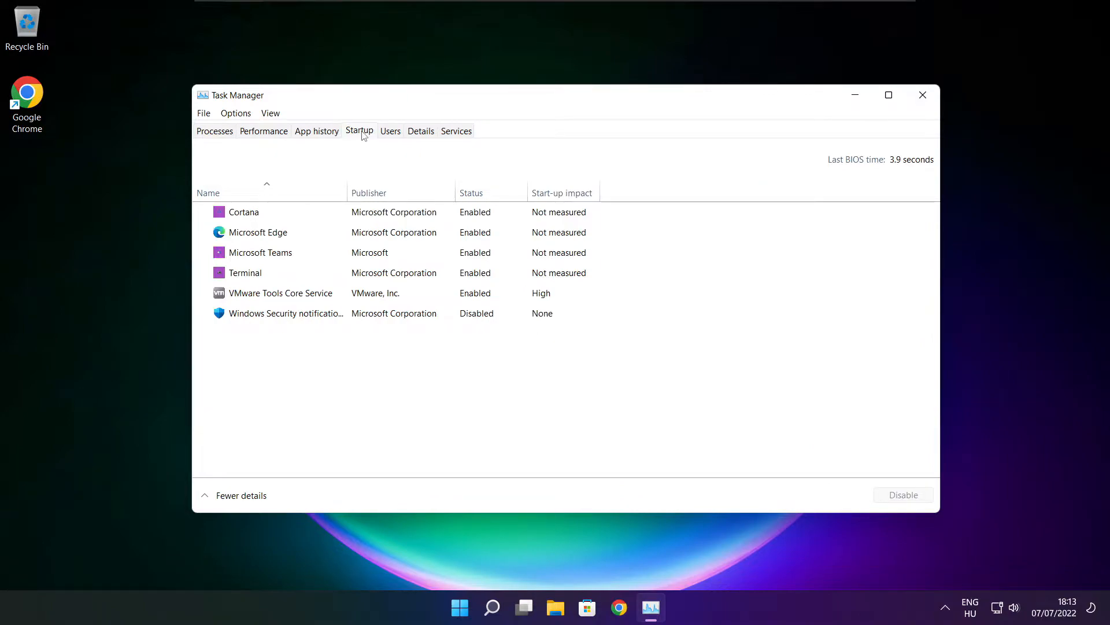
pyautogui.click(244, 212)
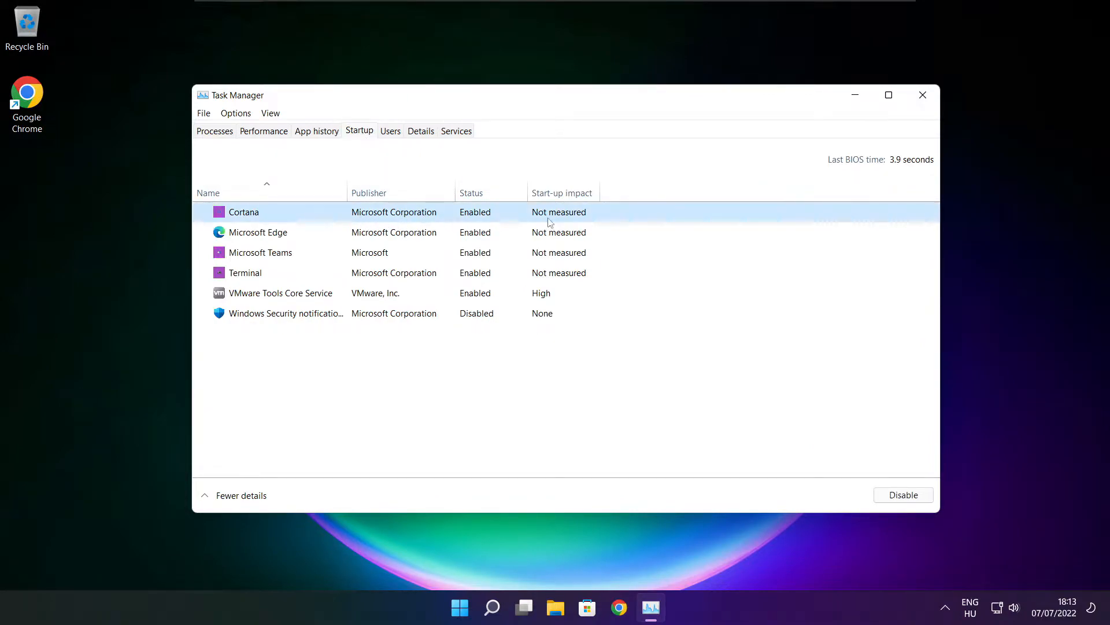
pyautogui.moveTo(903, 494)
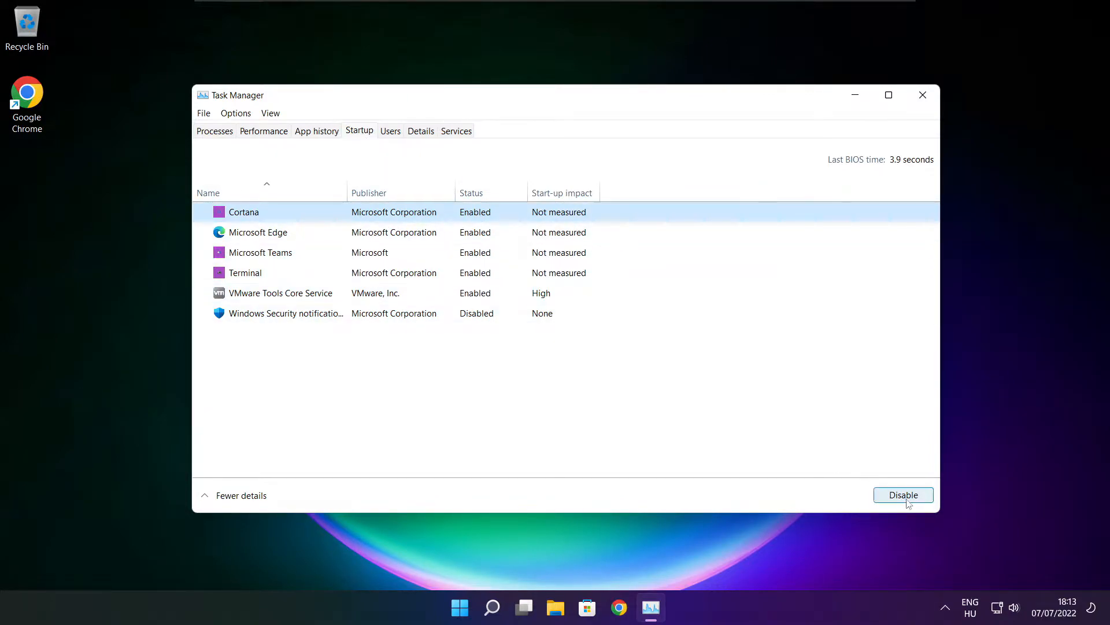
pyautogui.click(903, 494)
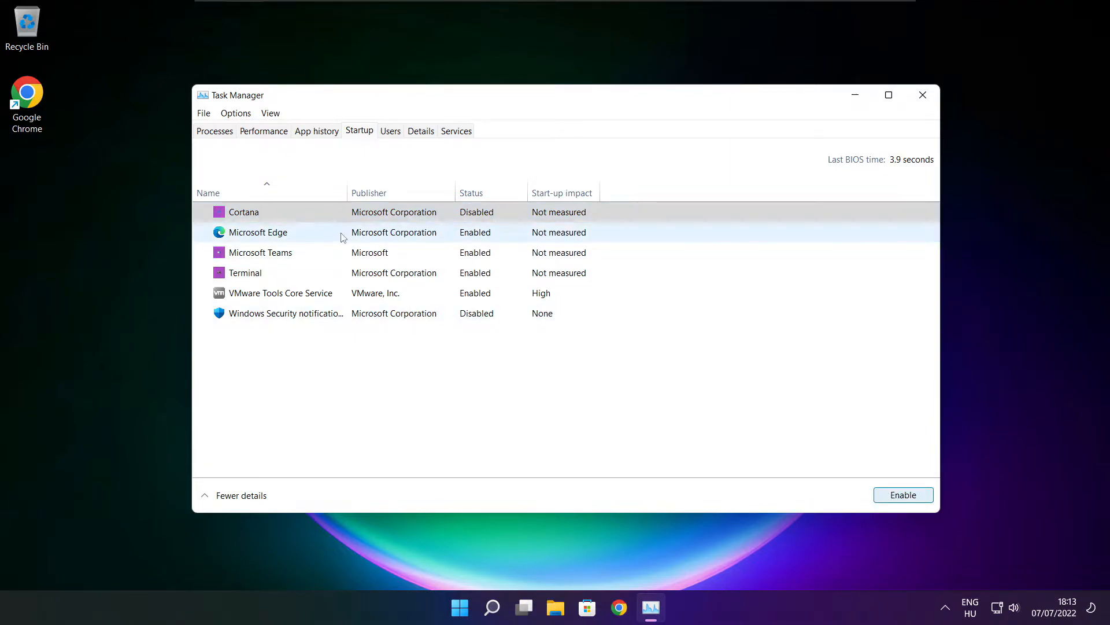
pyautogui.click(258, 232)
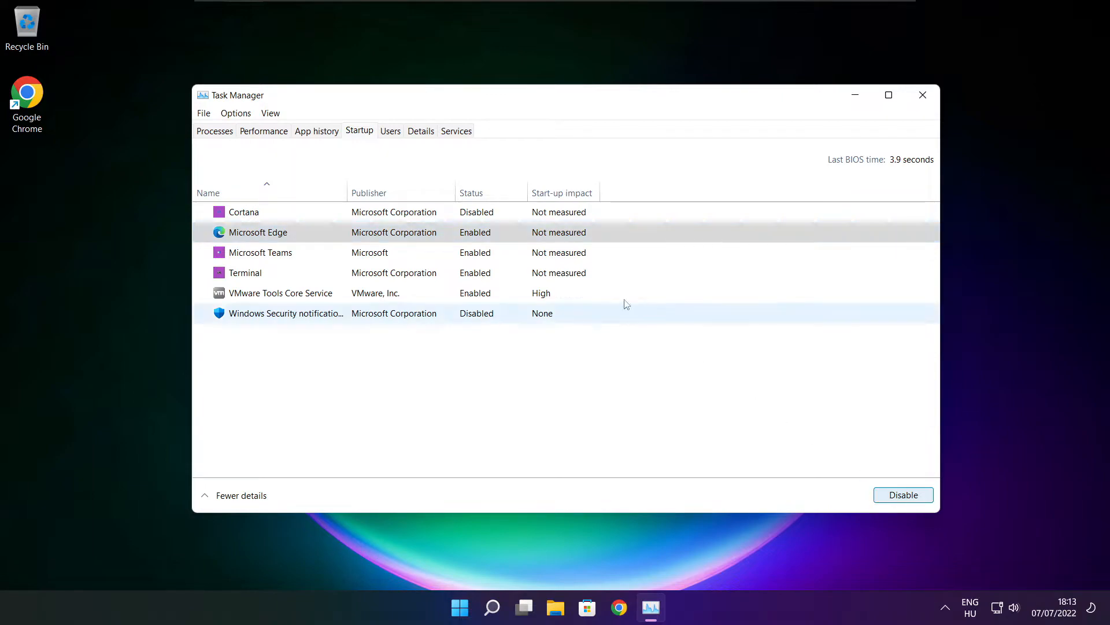
pyautogui.click(903, 495)
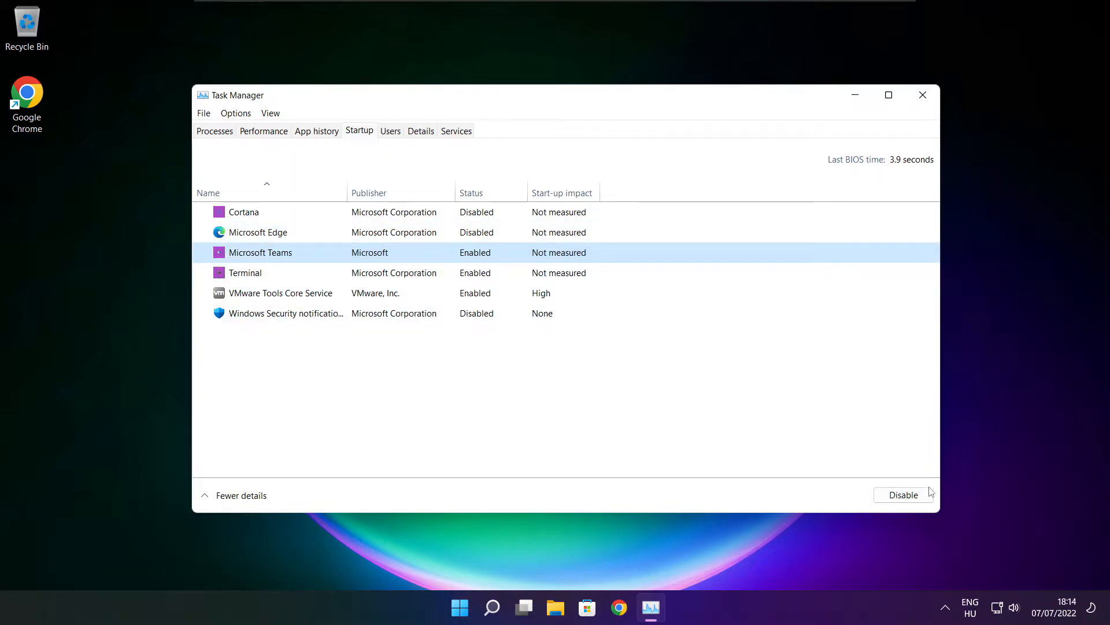
pyautogui.click(902, 494)
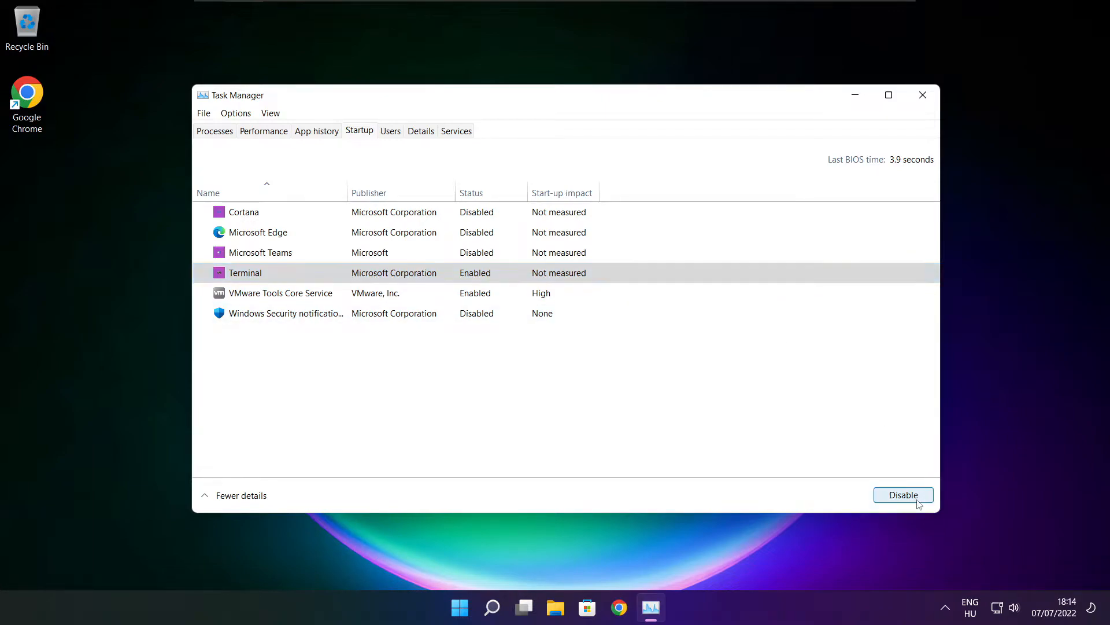
pyautogui.click(903, 495)
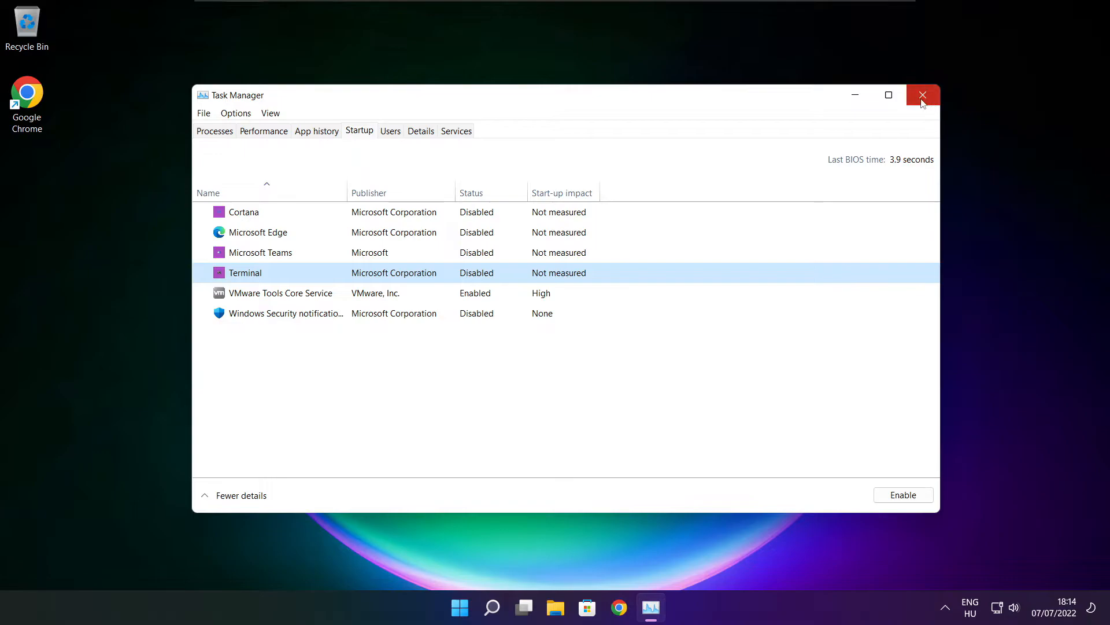
# - Close Task Manager and search 'optimi' to open Defragment and Optimise Drives
pyautogui.click(923, 94)
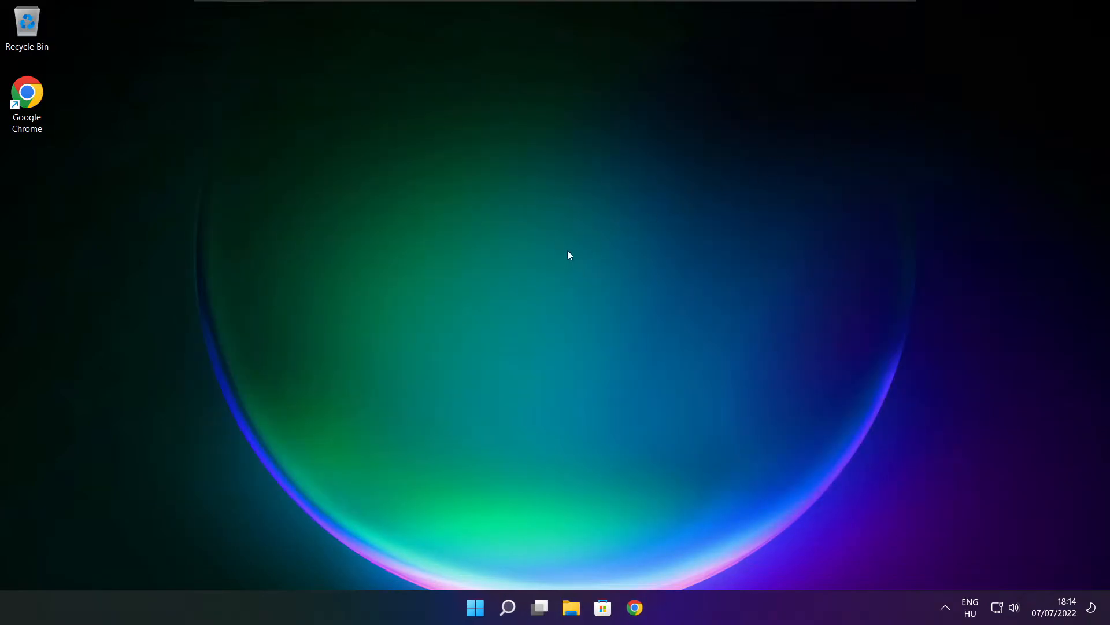
pyautogui.rightClick(507, 608)
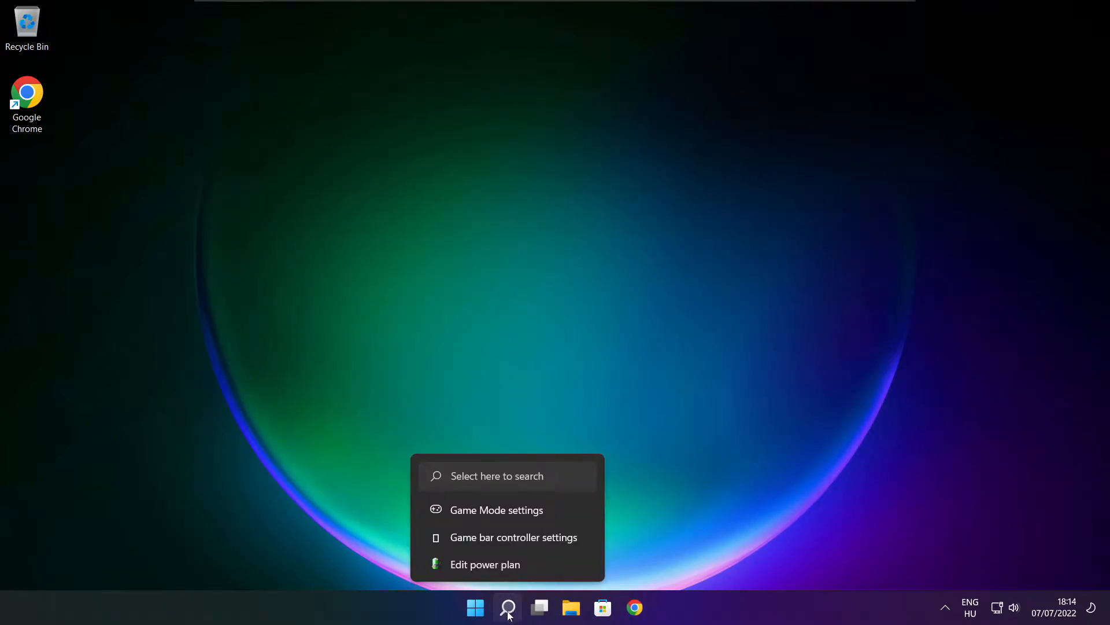
pyautogui.click(507, 607)
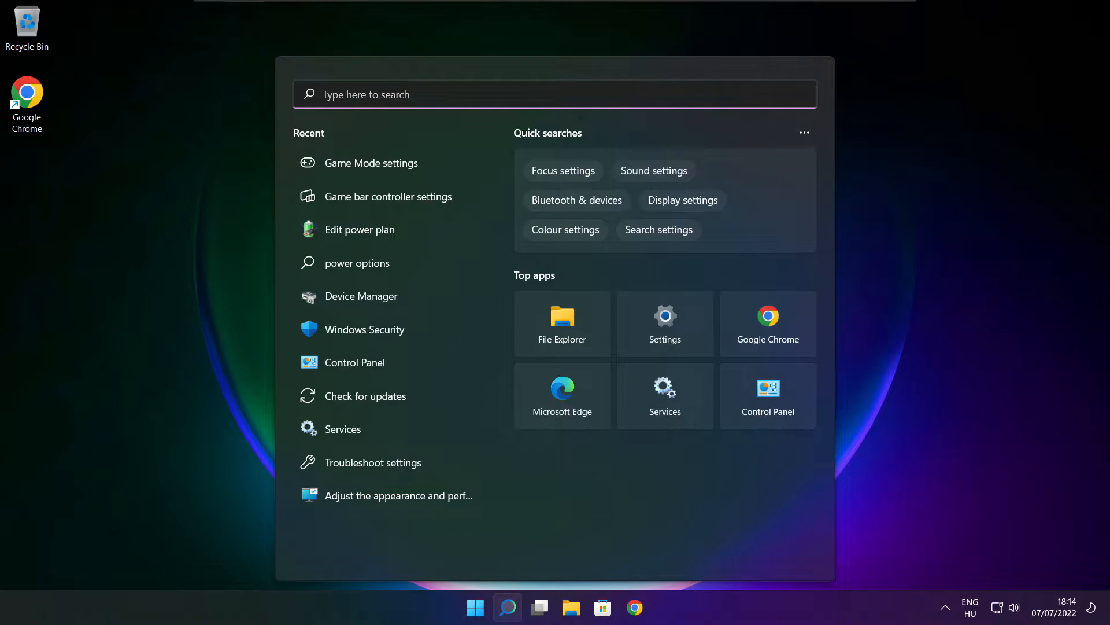
pyautogui.write('optimi')
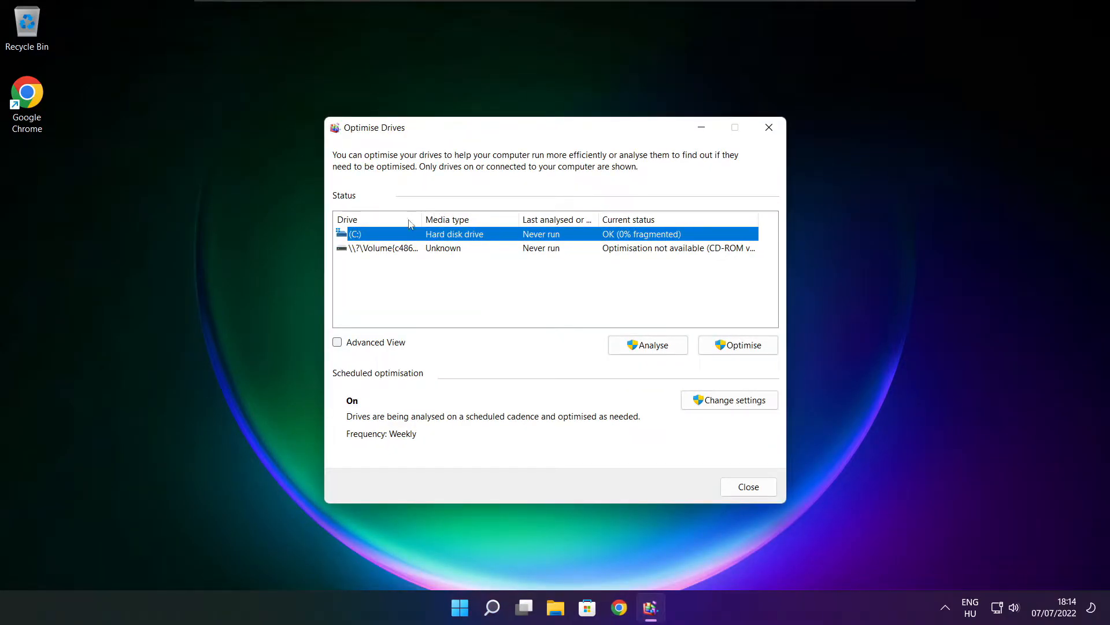
pyautogui.moveTo(647, 344)
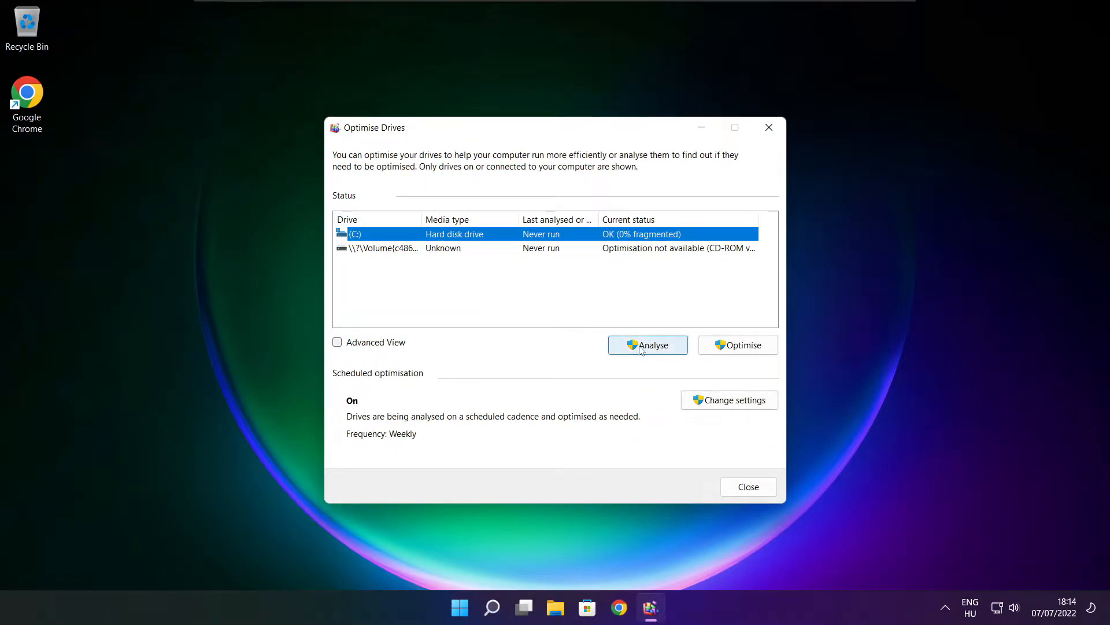
# - Analyse drive C: (9% fragmented), start defragmenting it, and close Optimise Drives
pyautogui.click(647, 345)
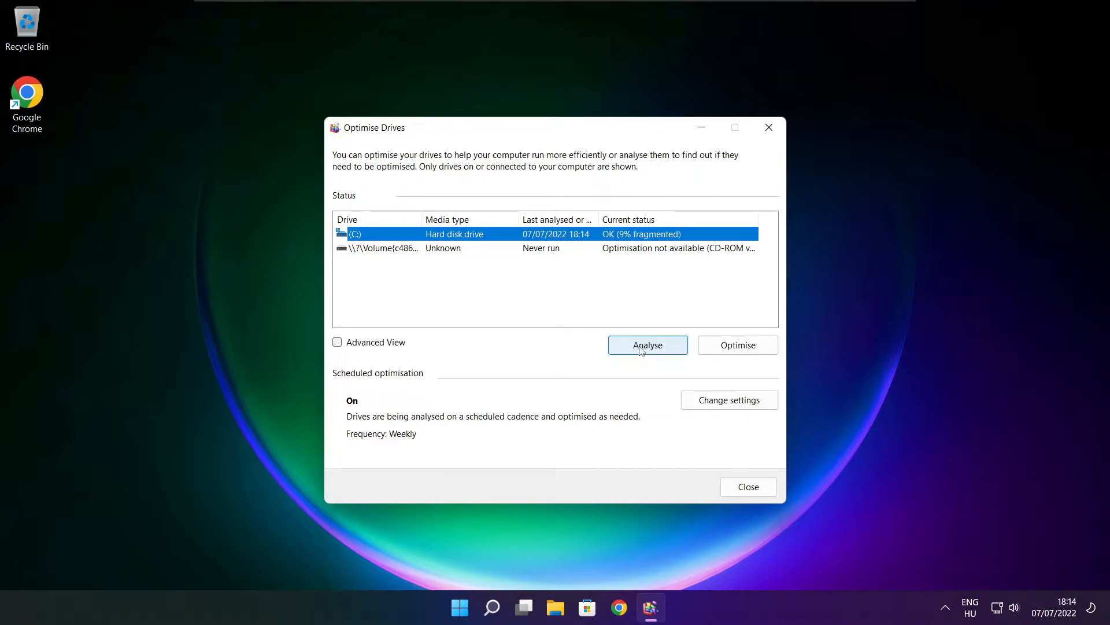
pyautogui.moveTo(738, 352)
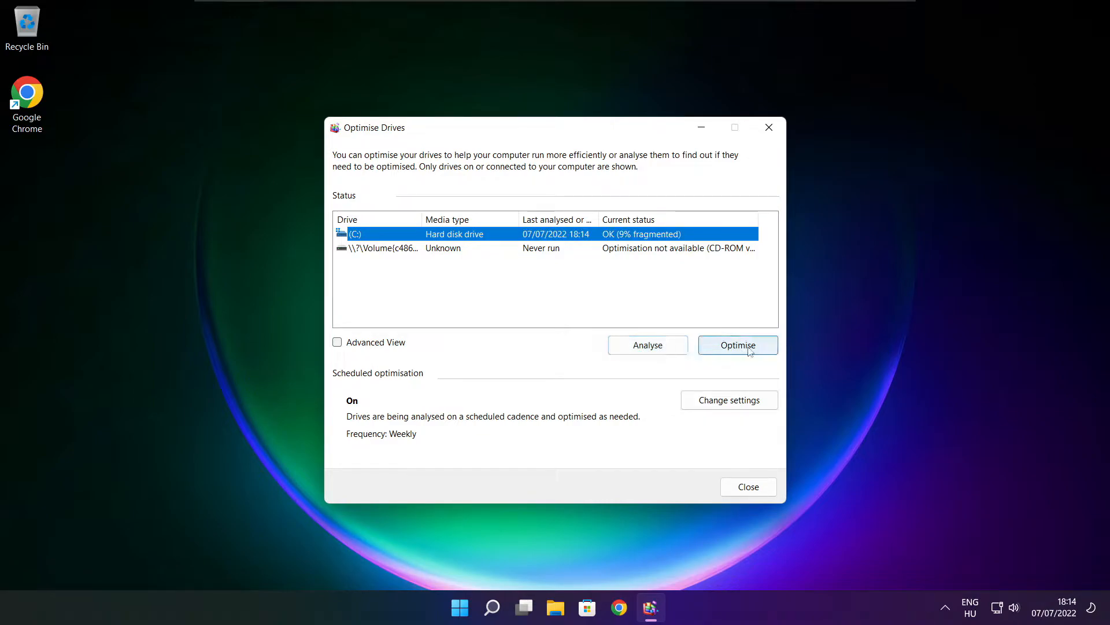
pyautogui.click(737, 345)
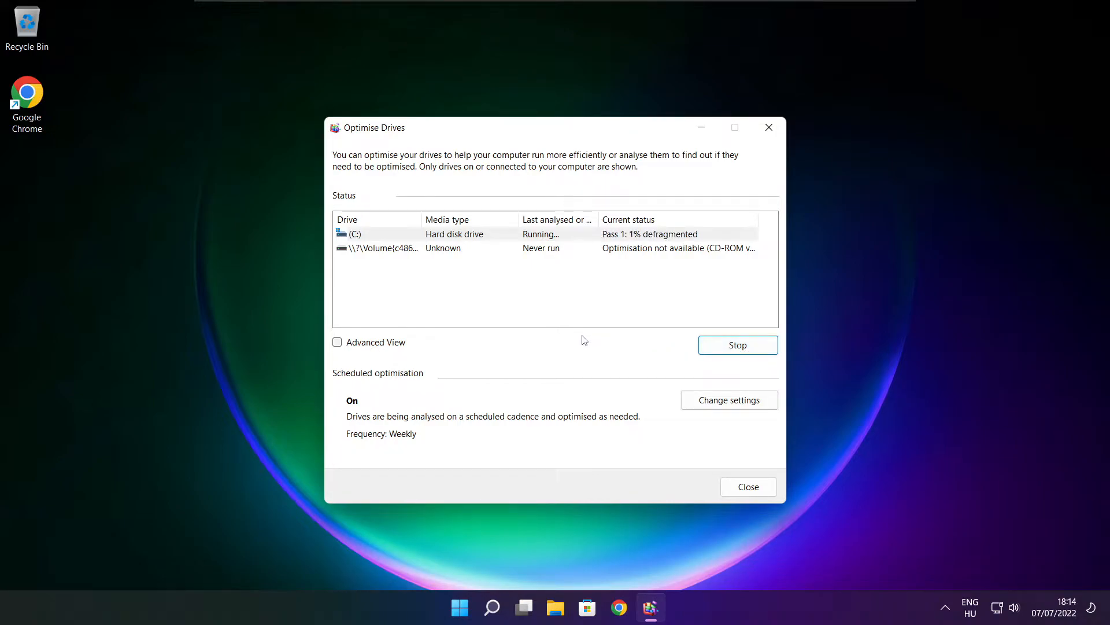
pyautogui.click(747, 487)
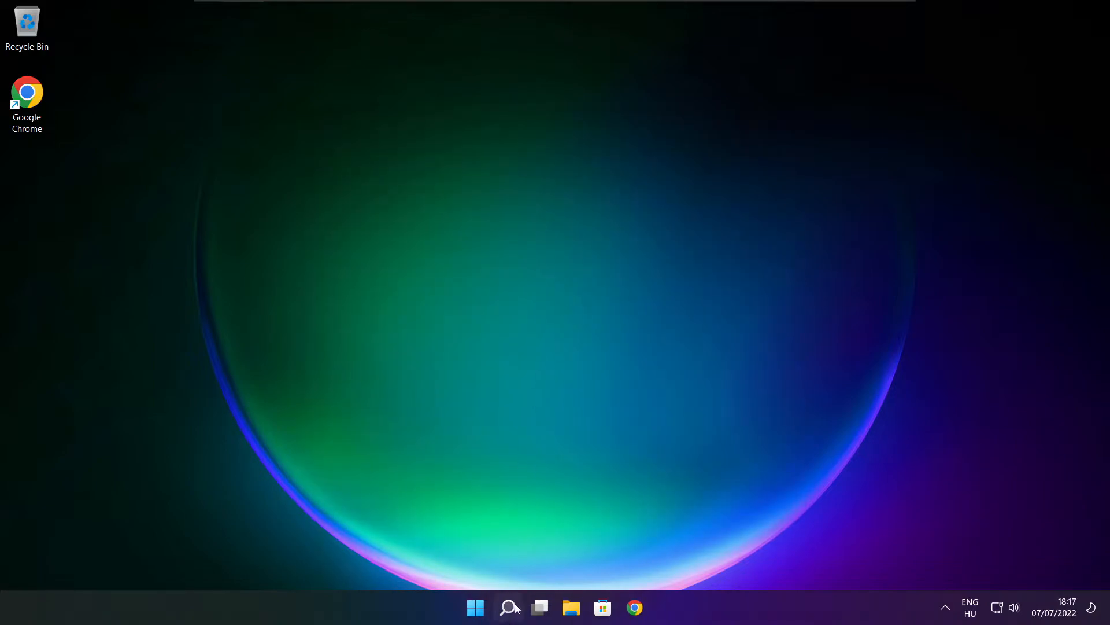
# - Search Windows for 'upd' and open the Check for updates settings page
pyautogui.click(507, 608)
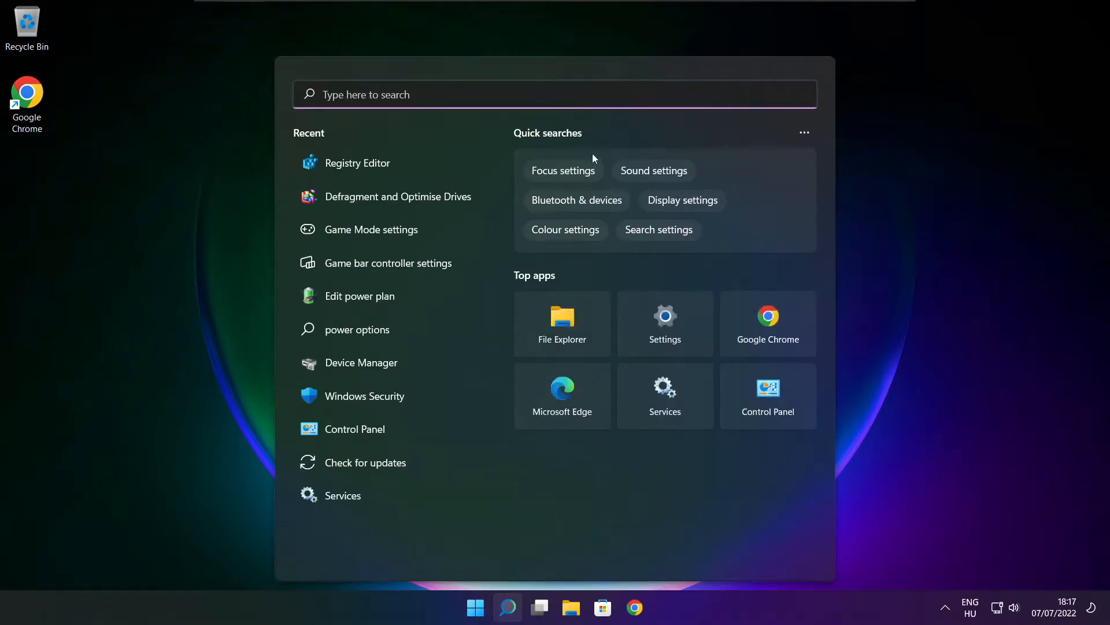
pyautogui.write('updates')
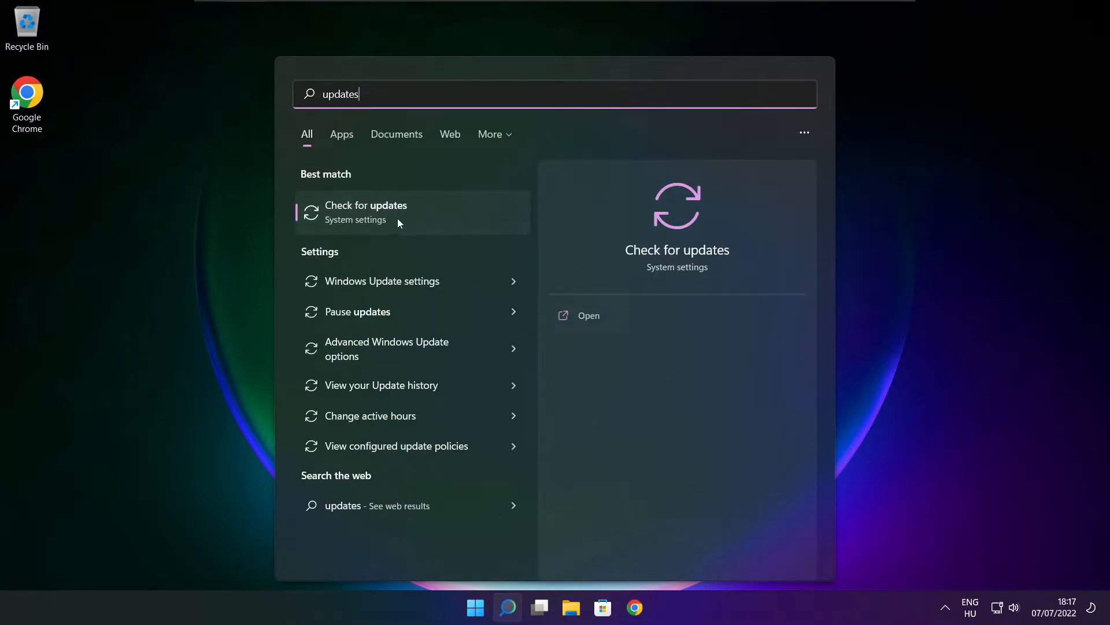
pyautogui.click(366, 211)
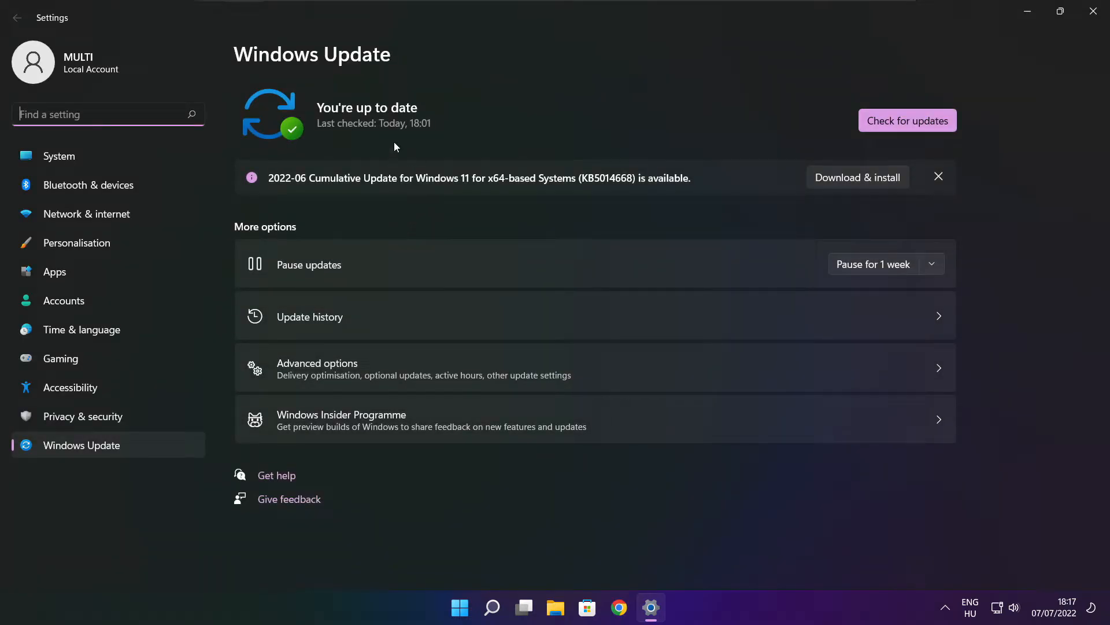
# - Run a Windows update check, still up to date with the 2022-06 cumulative update available
pyautogui.click(907, 120)
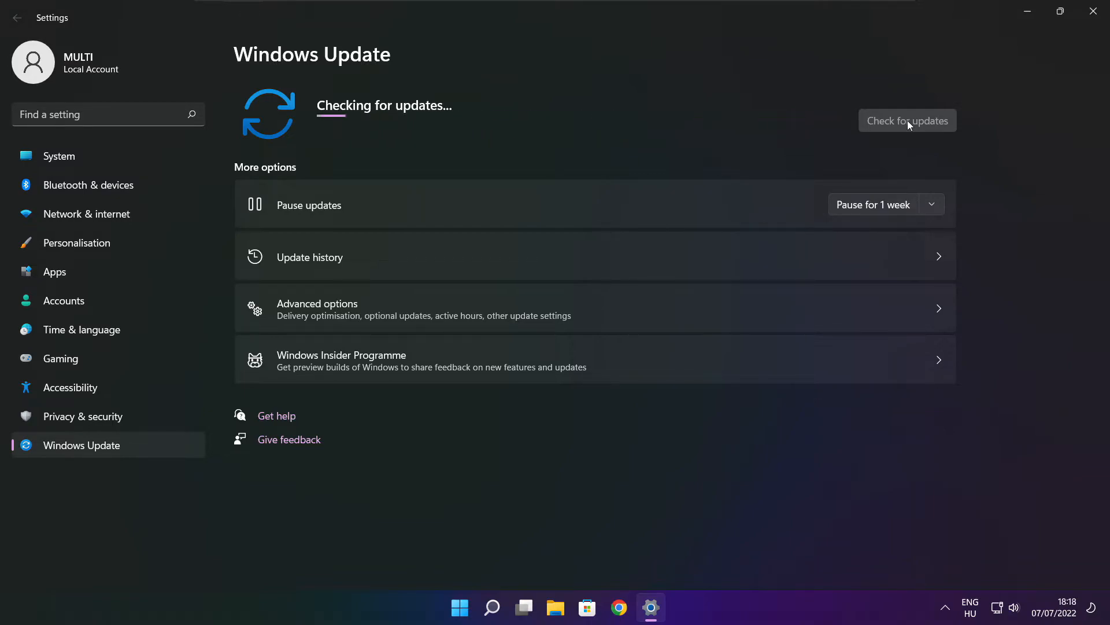
pyautogui.click(907, 120)
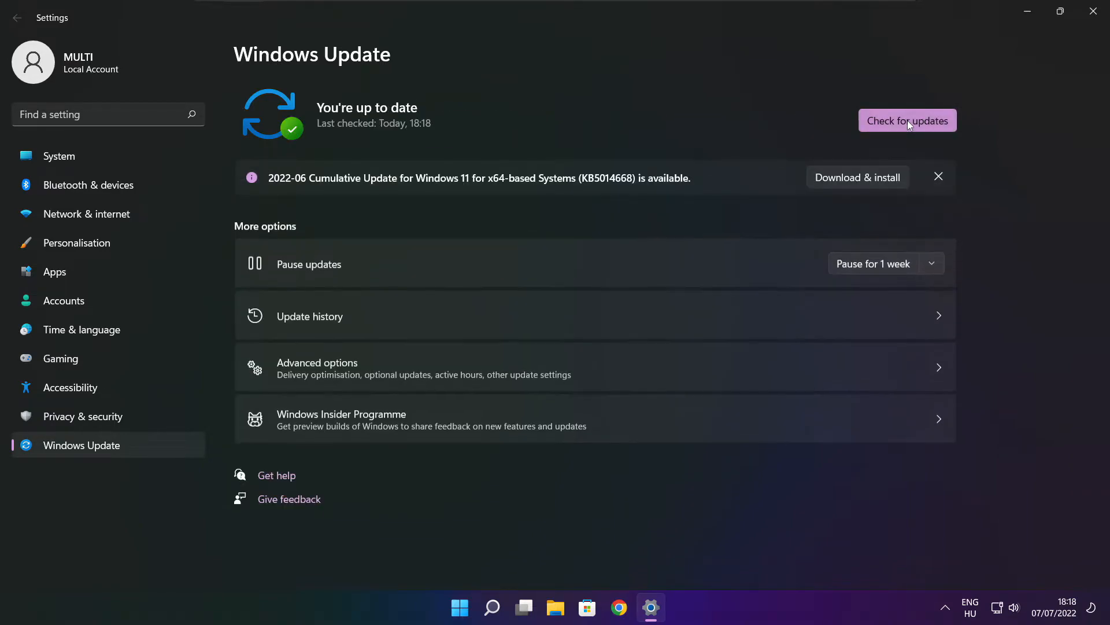
pyautogui.moveTo(1077, 33)
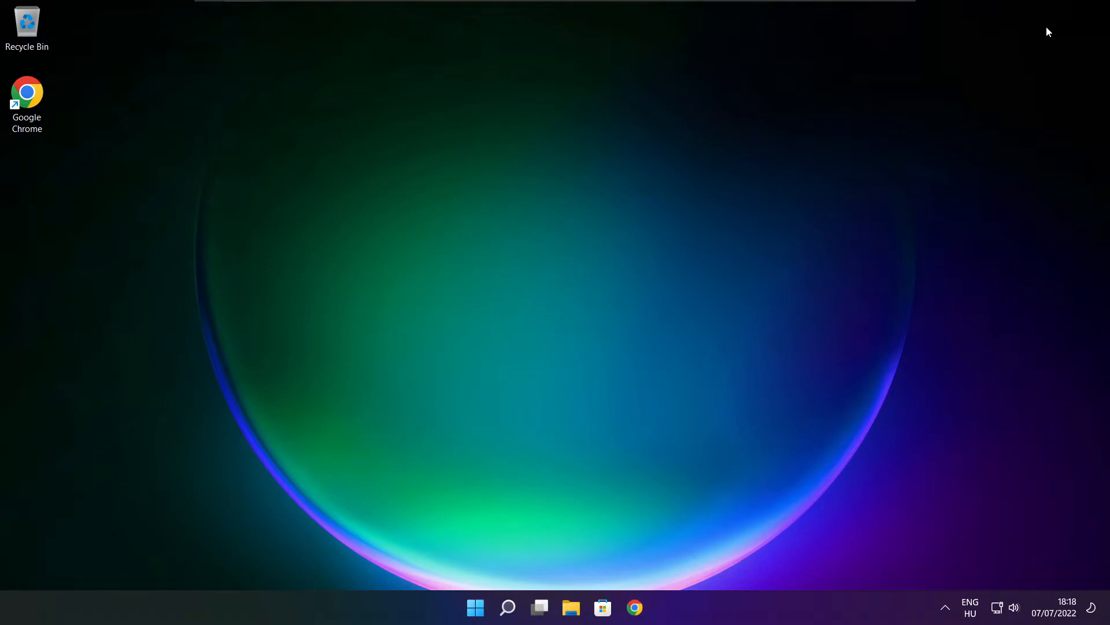
# - Search Windows for 'regedi' and launch Registry Editor from the best match
pyautogui.click(507, 608)
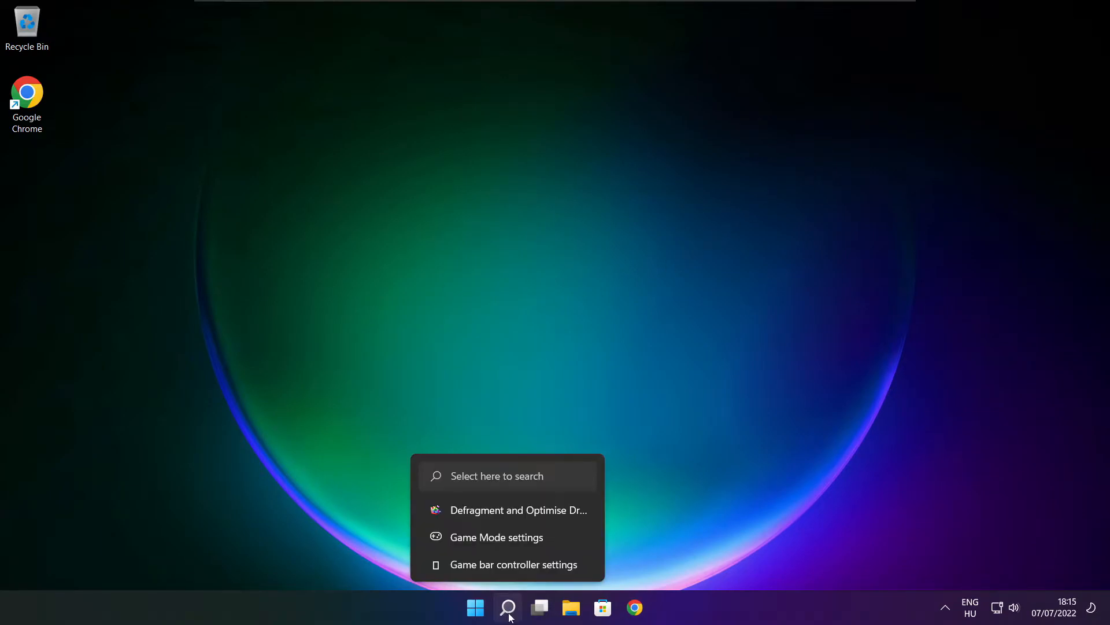
pyautogui.click(508, 607)
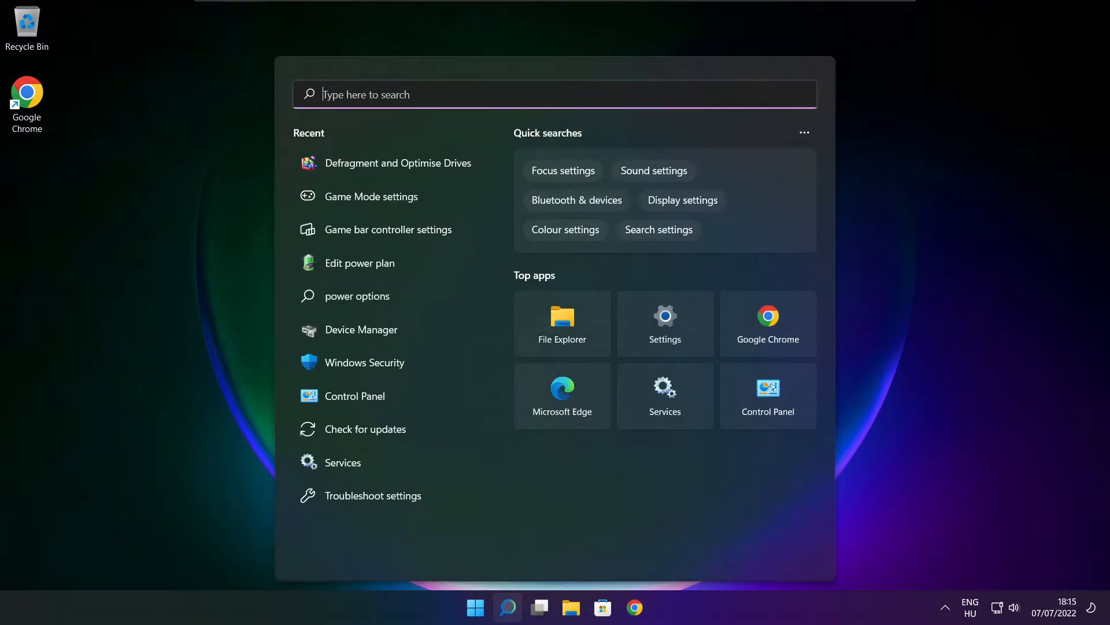
pyautogui.write('regedit')
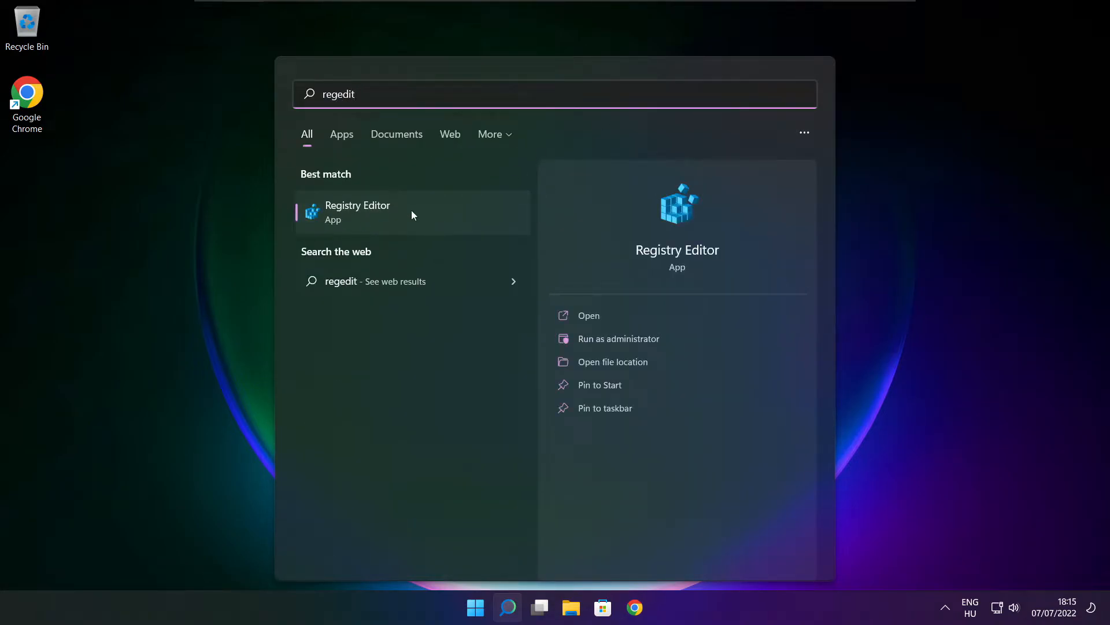
pyautogui.moveTo(423, 213)
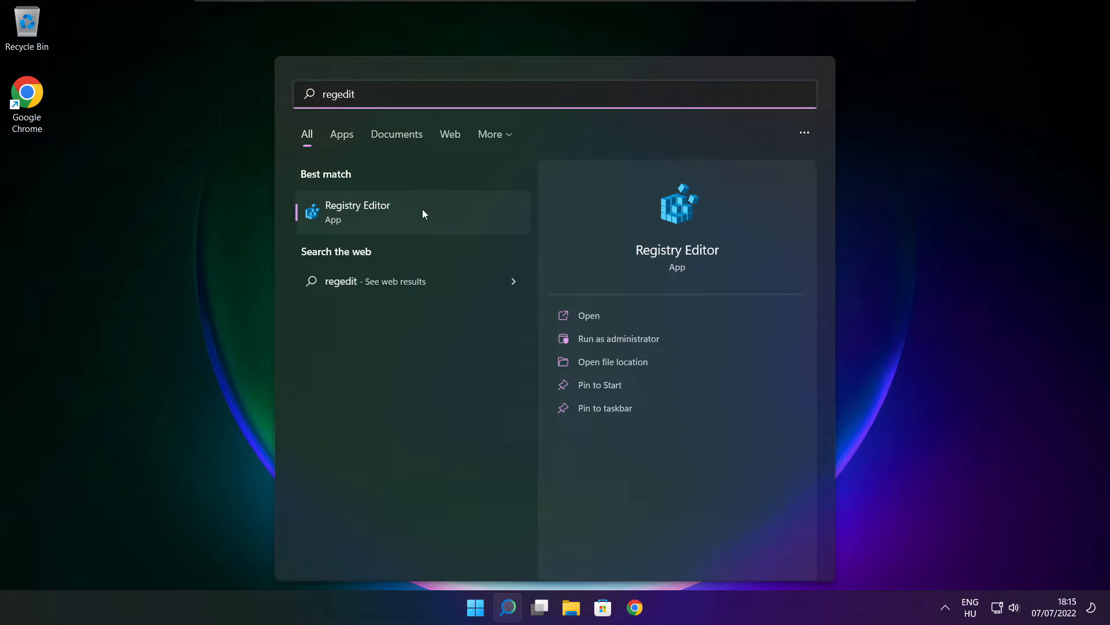
pyautogui.click(358, 212)
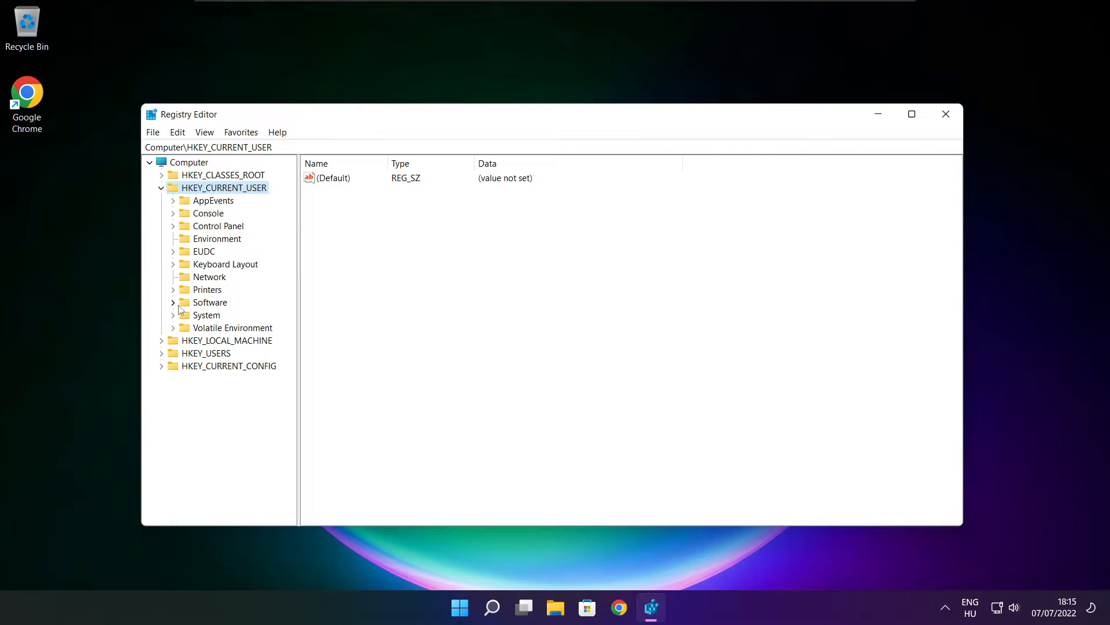
# - Navigate to HKEY_CURRENT_USER\System\GameConfigStore and select GameDVR_Enabled (currently 1)
pyautogui.click(207, 314)
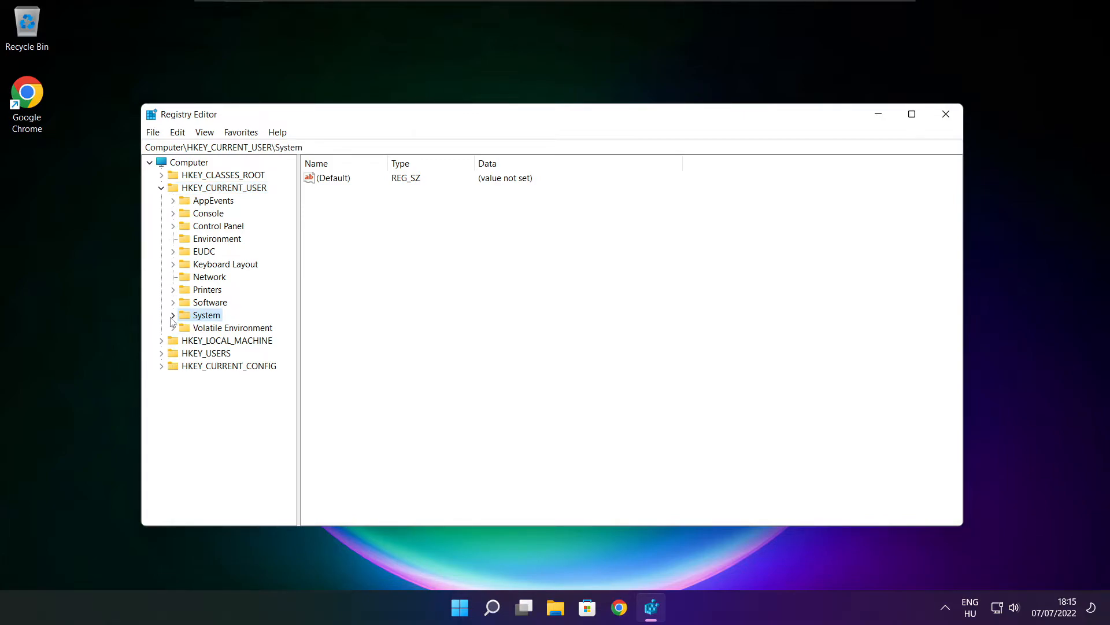
pyautogui.click(173, 315)
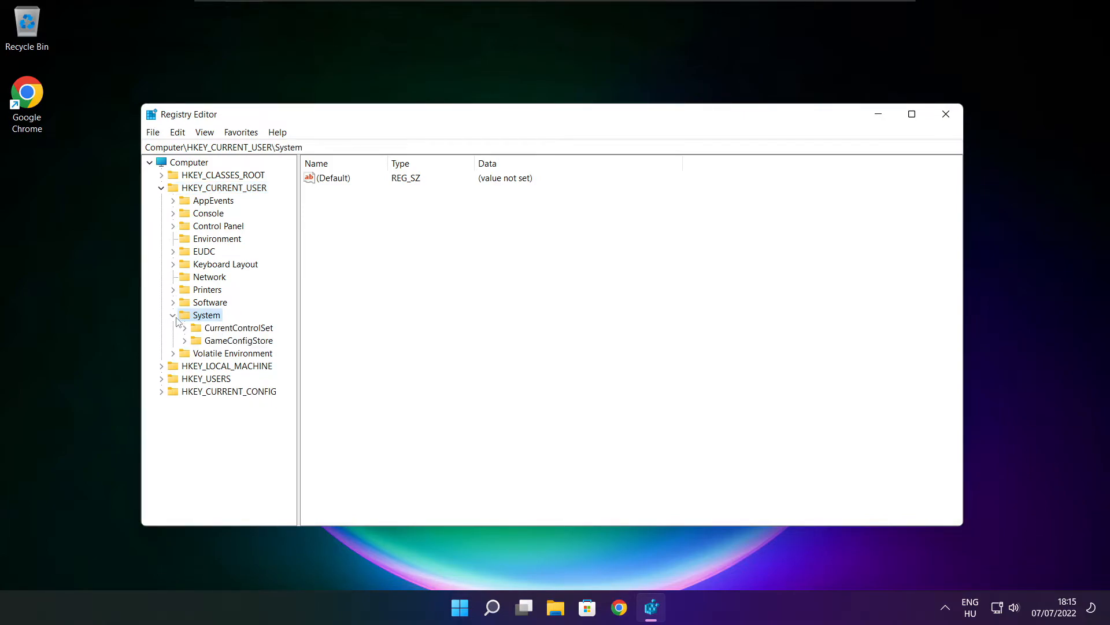
pyautogui.click(239, 340)
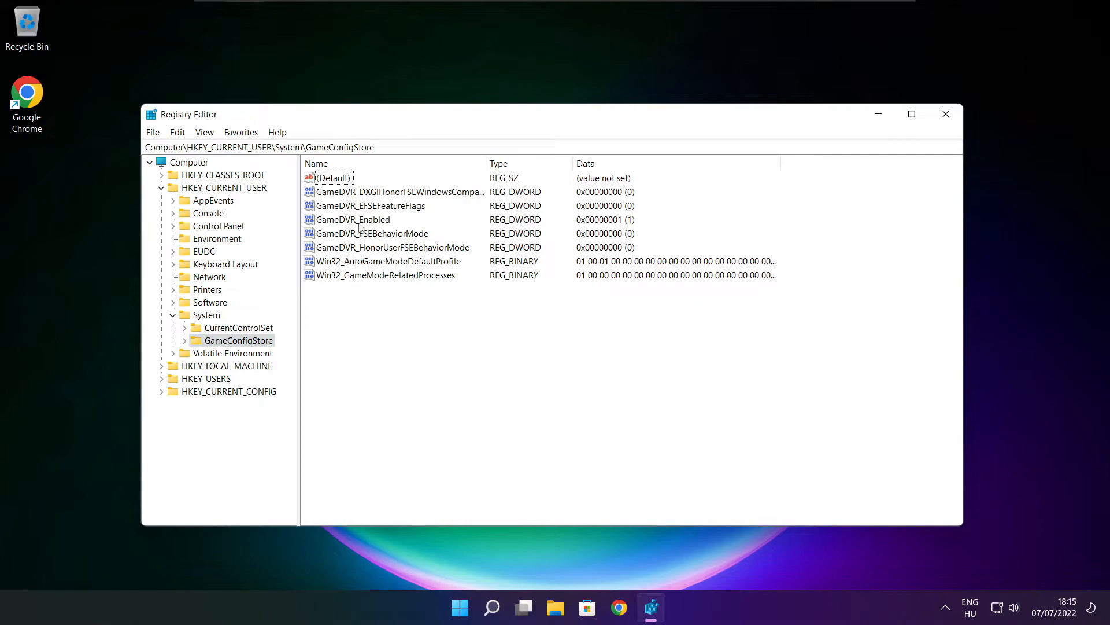
pyautogui.click(353, 219)
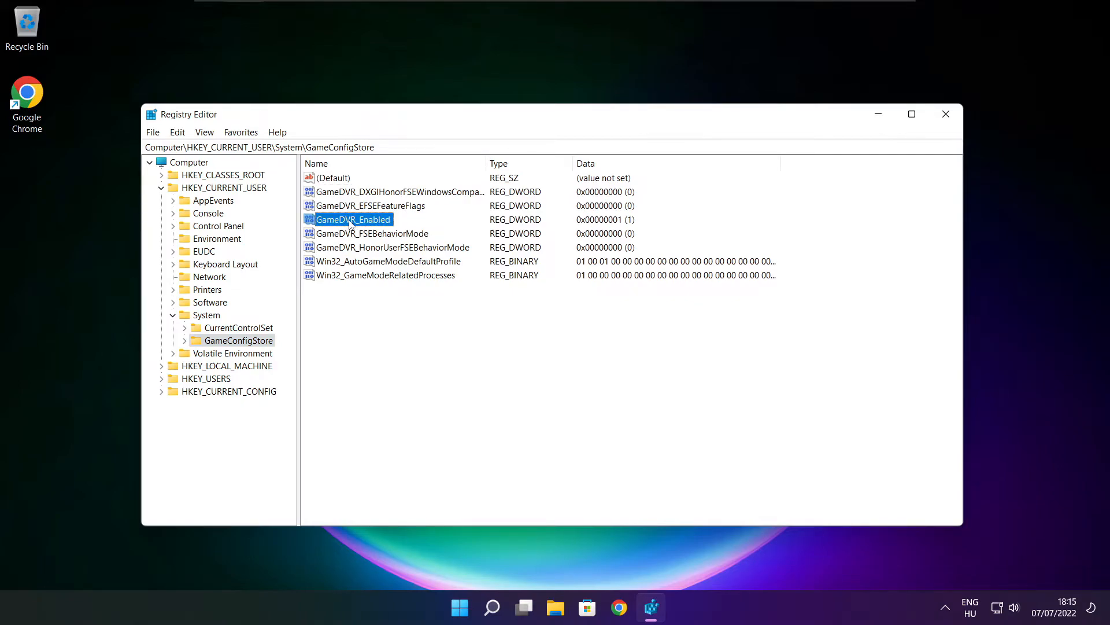
# - Change GameDVR_Enabled's value data to 0
pyautogui.doubleClick(352, 219)
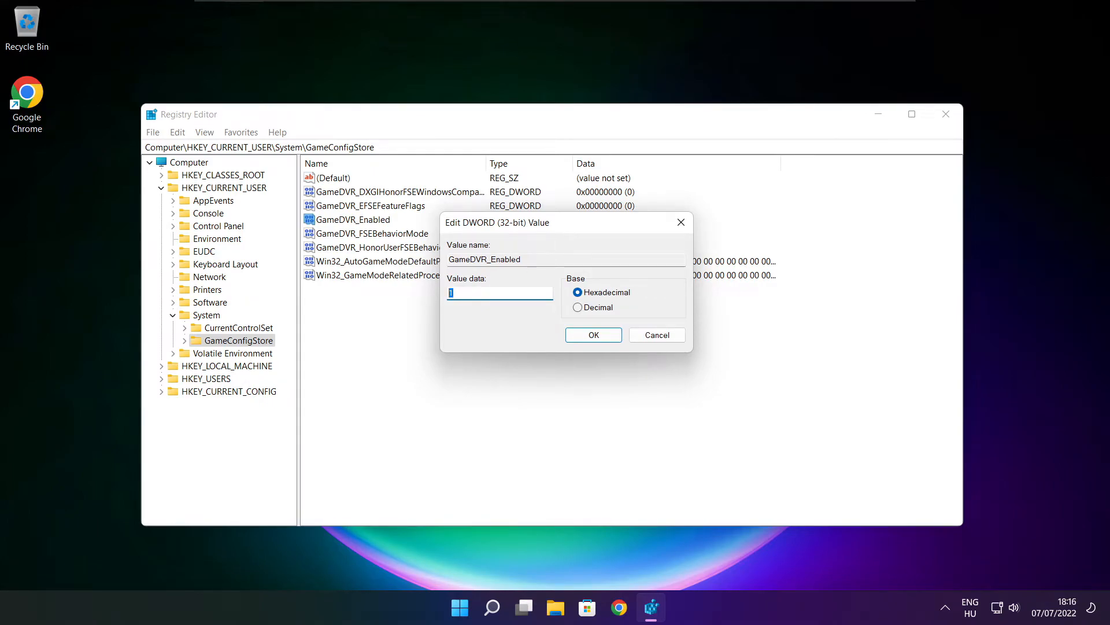
pyautogui.write('0')
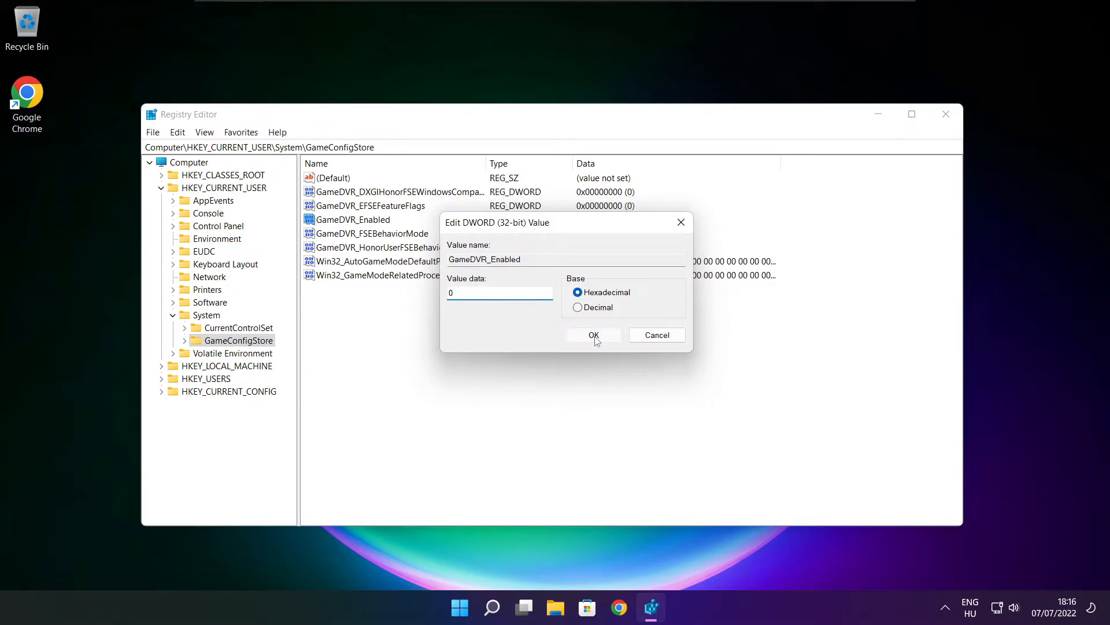
pyautogui.click(593, 334)
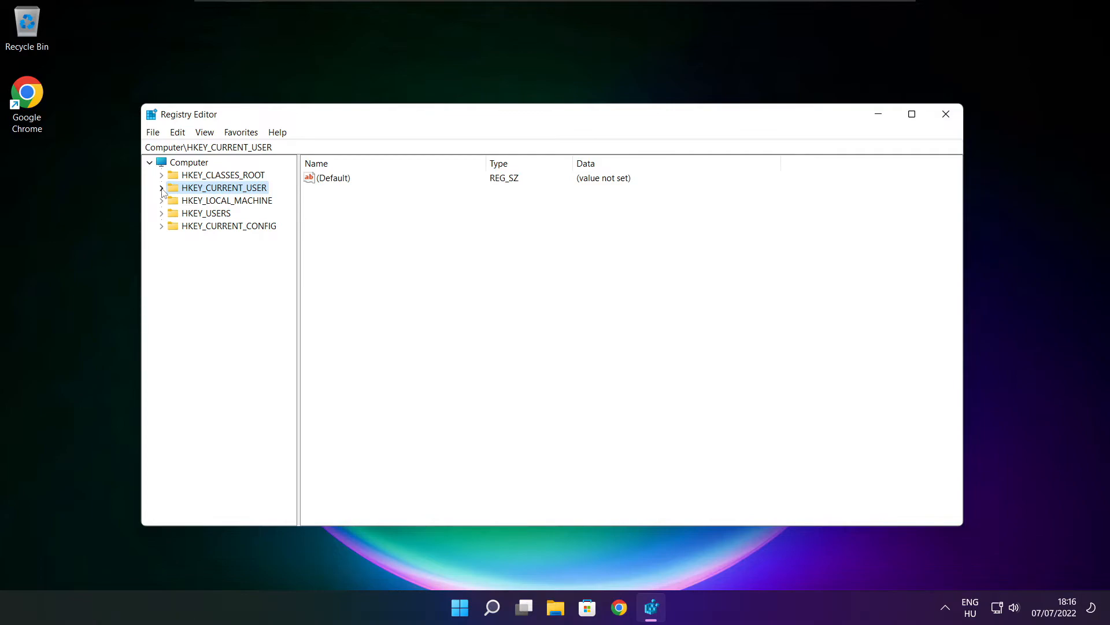
pyautogui.moveTo(174, 206)
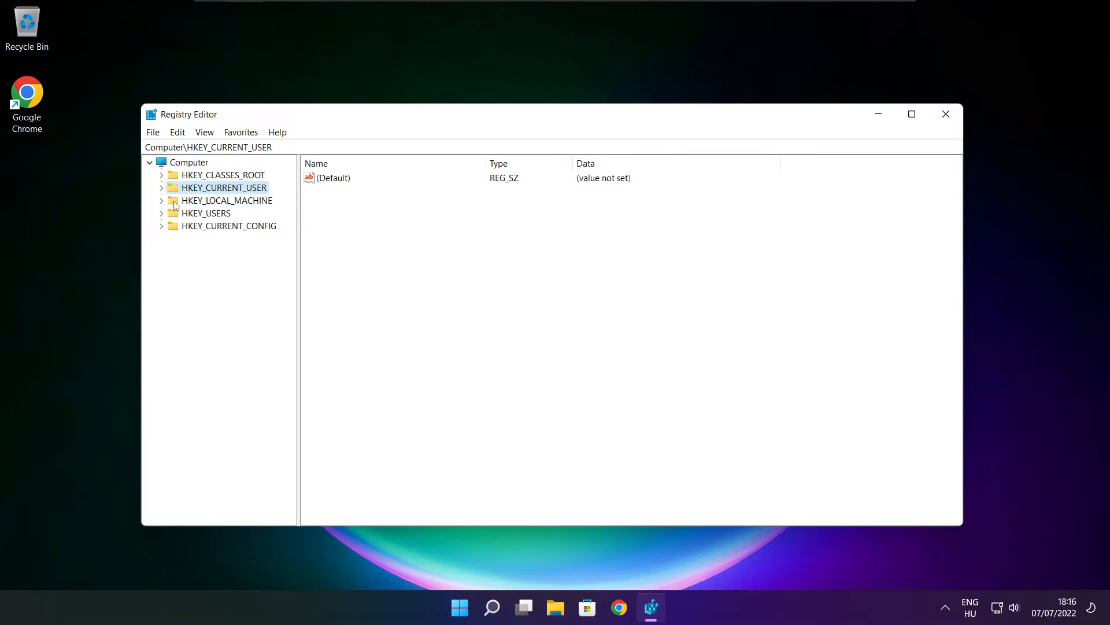
# - Expand HKEY_LOCAL_MACHINE\SOFTWARE down to the Microsoft key
pyautogui.click(225, 201)
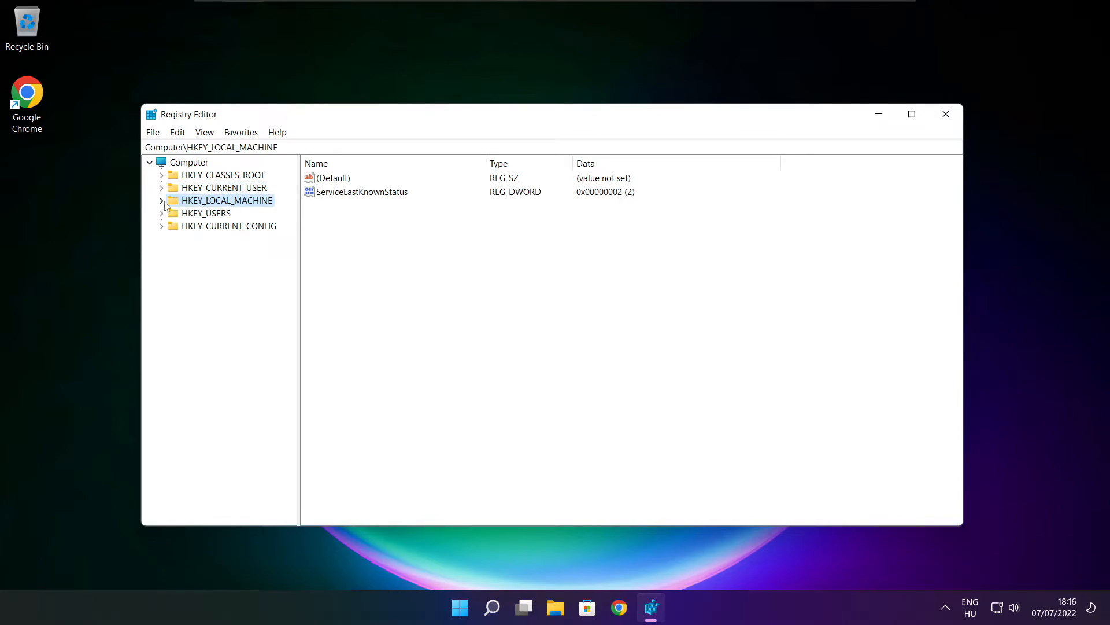
pyautogui.click(161, 201)
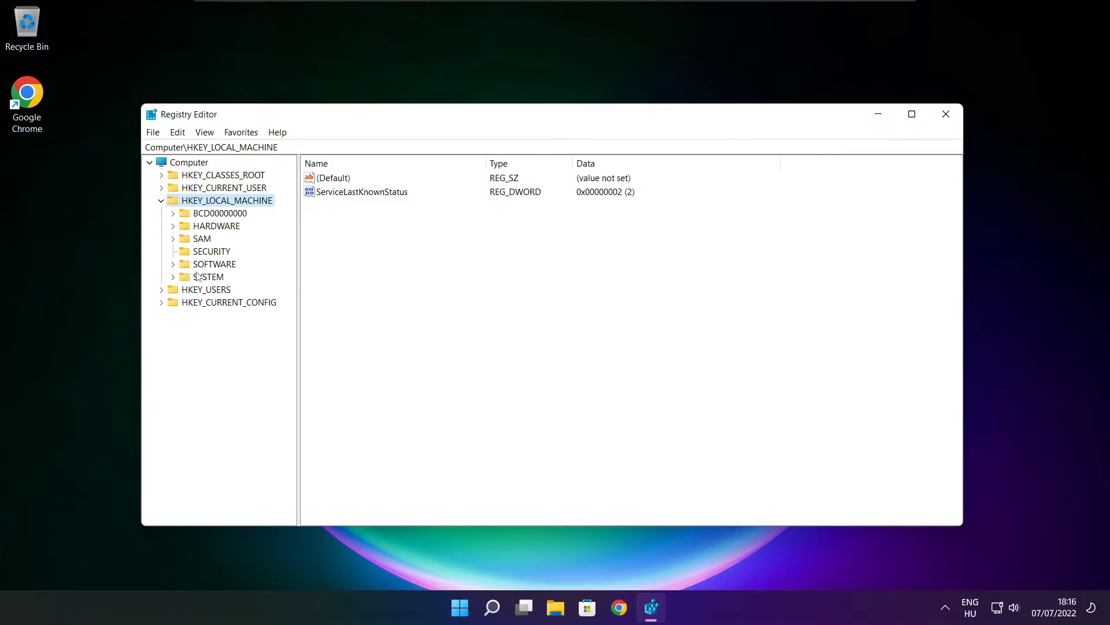
pyautogui.click(214, 263)
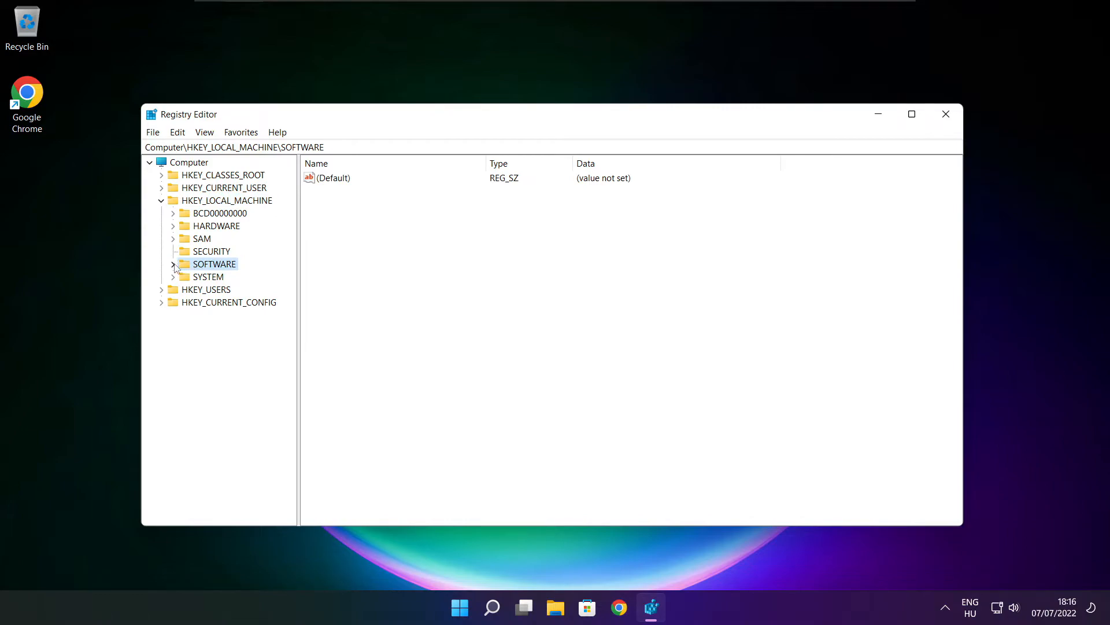
pyautogui.click(173, 264)
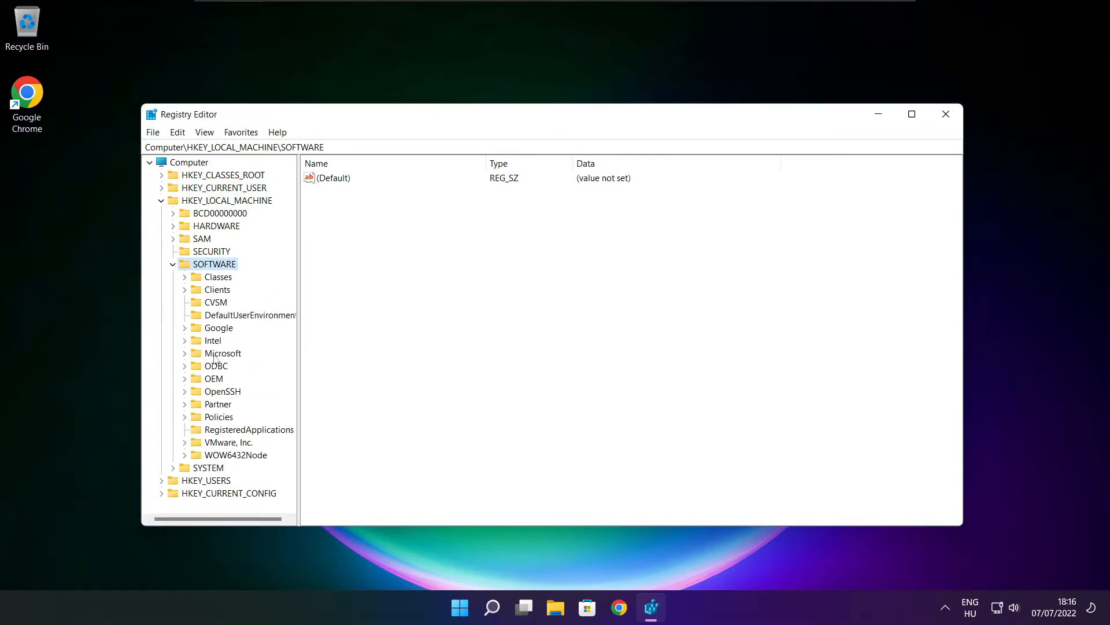
pyautogui.click(222, 352)
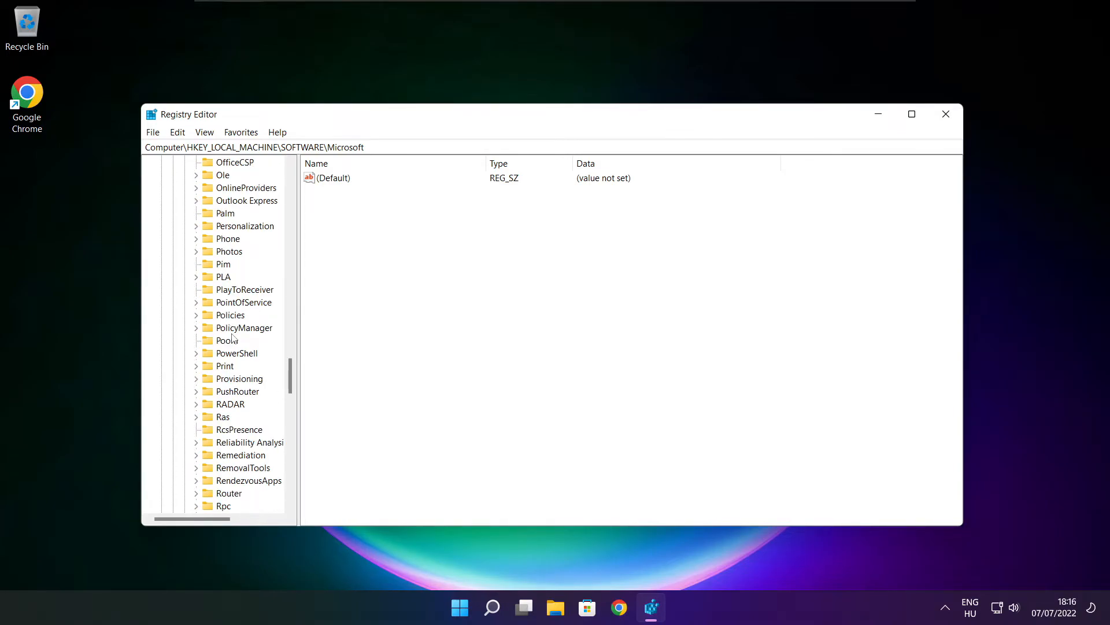
# - Expand PolicyManager\default\ApplicationManagement, open AllowGameDVR and select its value entry (1)
pyautogui.click(244, 328)
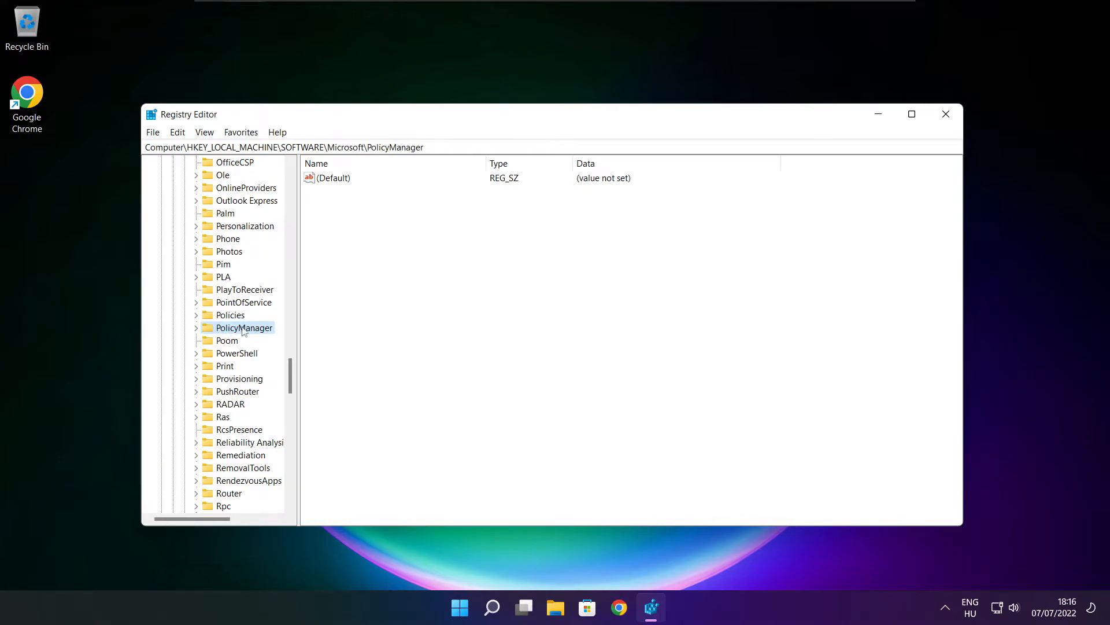
pyautogui.click(196, 327)
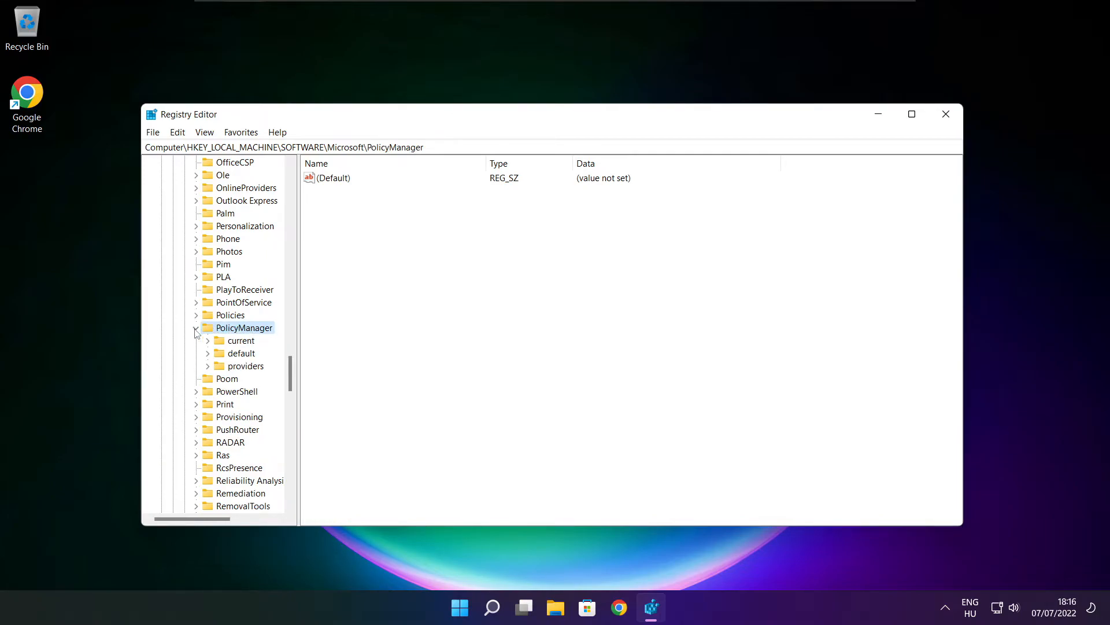
pyautogui.click(241, 353)
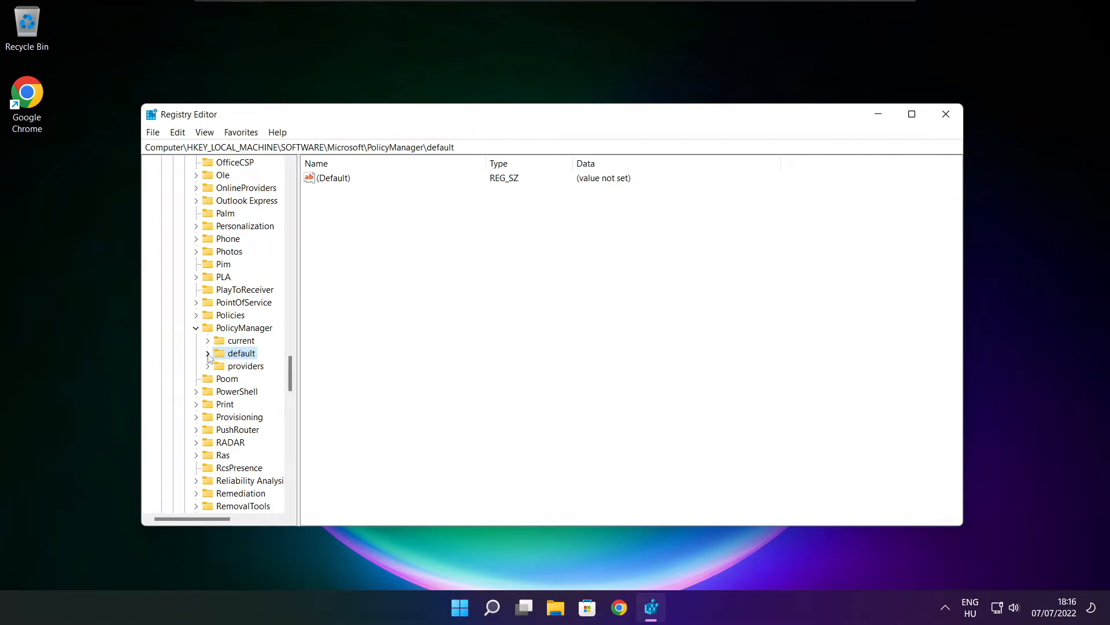
pyautogui.click(208, 353)
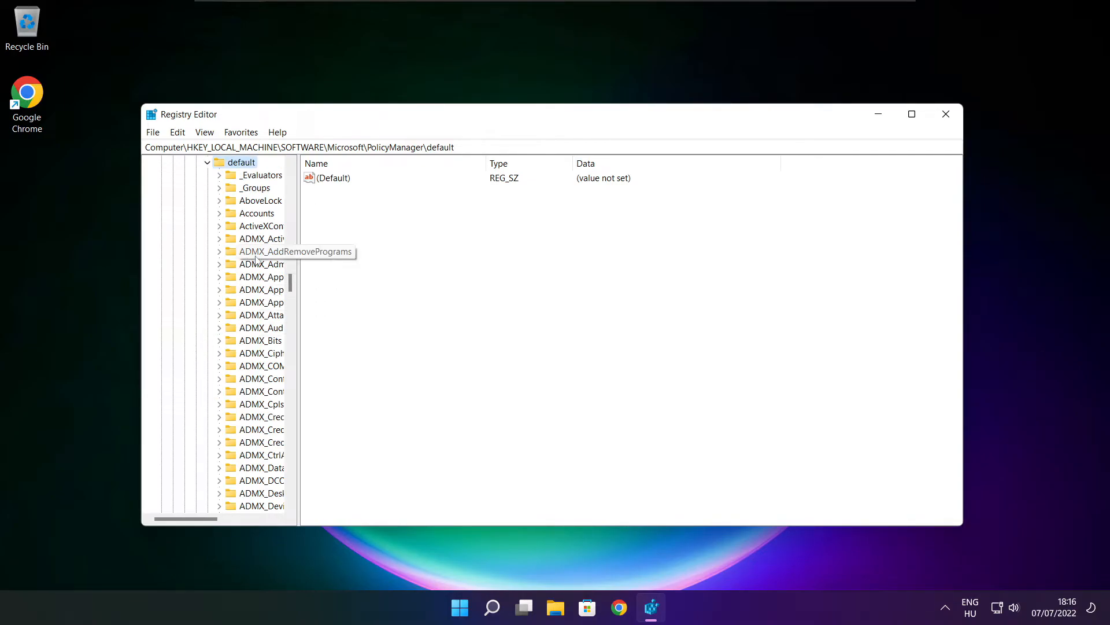
pyautogui.scroll(-3)
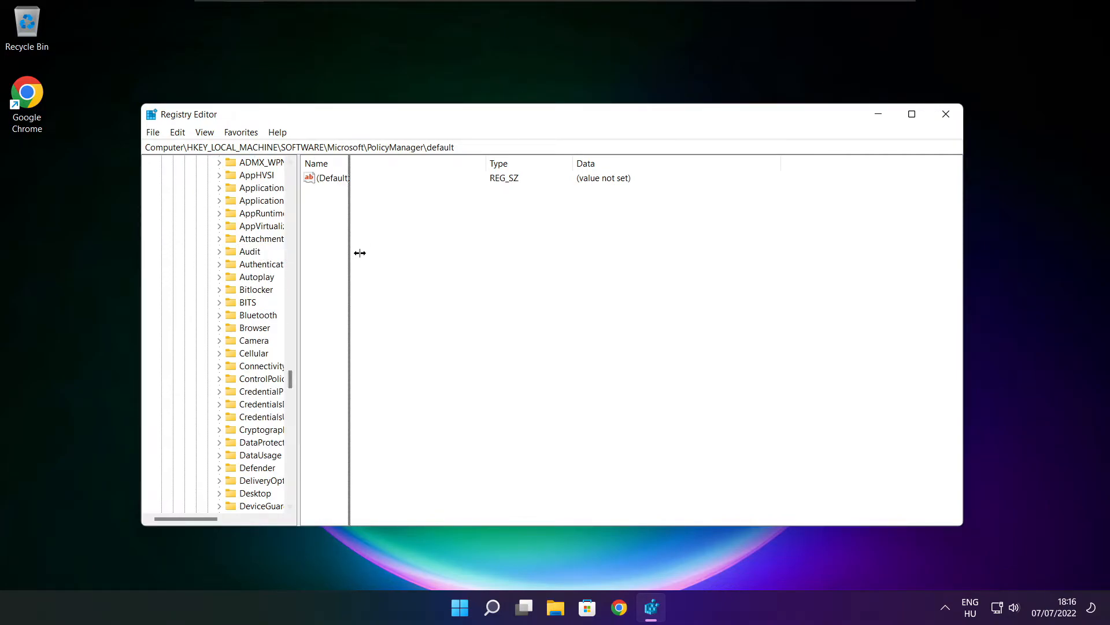
pyautogui.click(287, 238)
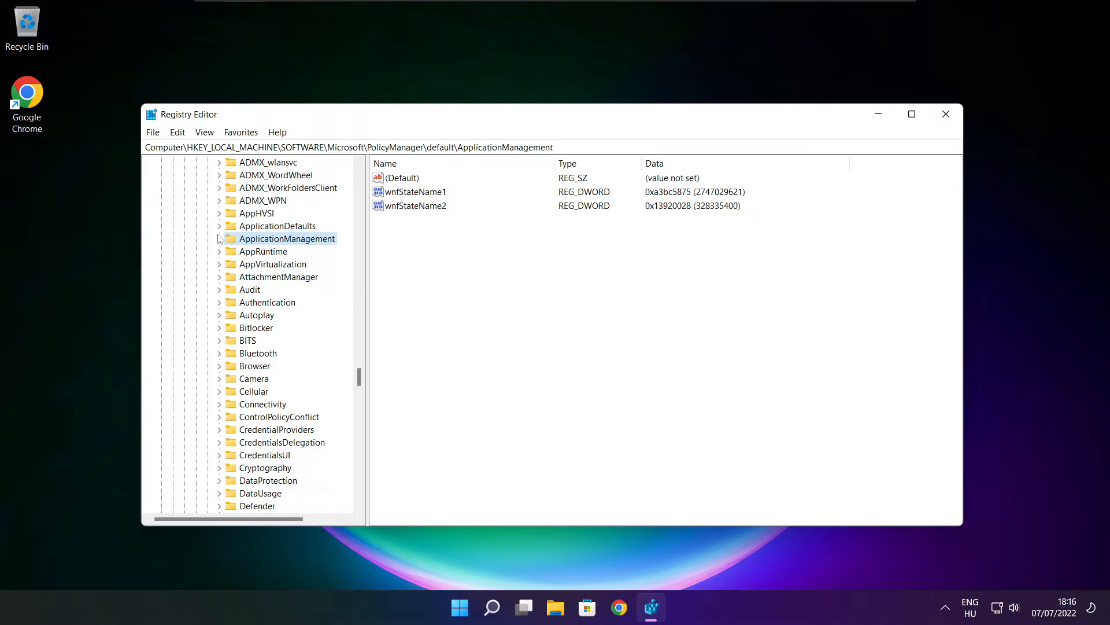
pyautogui.moveTo(220, 239)
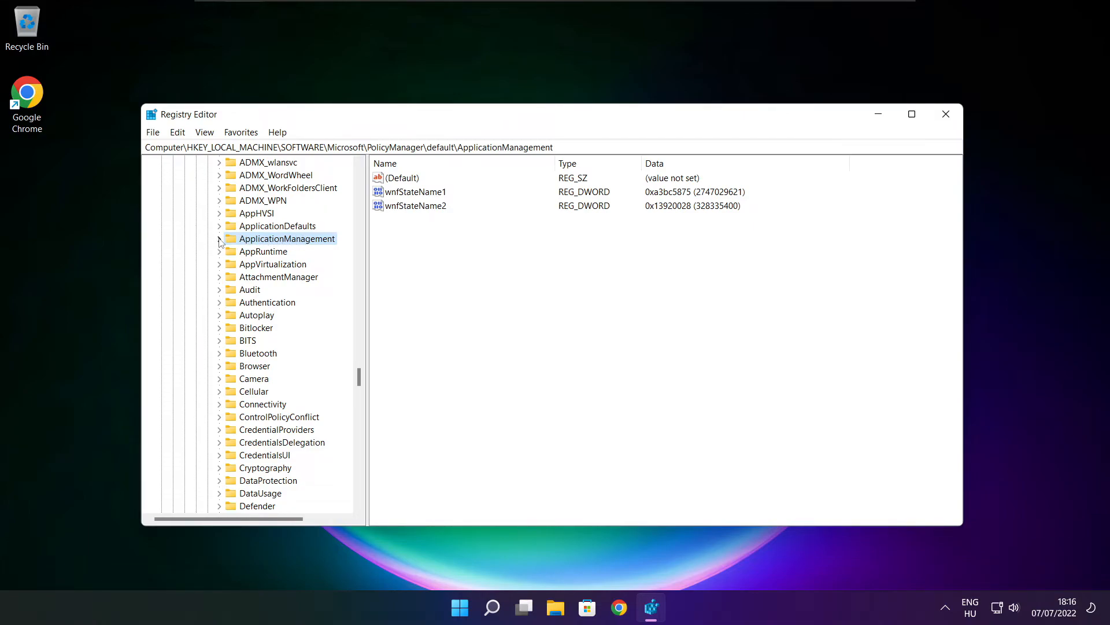
pyautogui.click(220, 238)
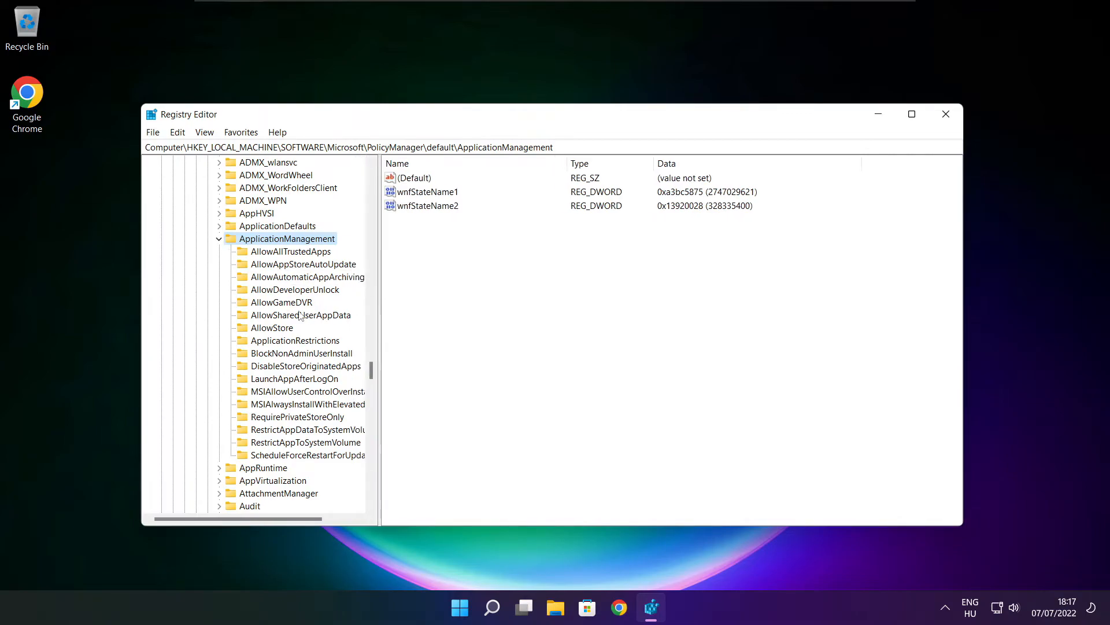
pyautogui.click(281, 302)
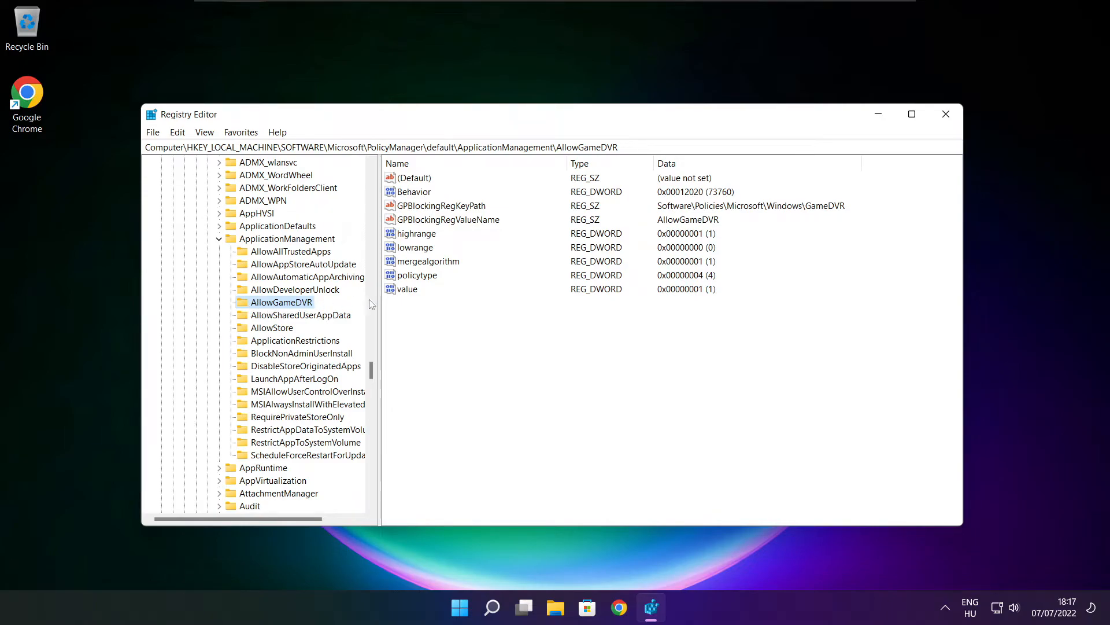
pyautogui.click(408, 289)
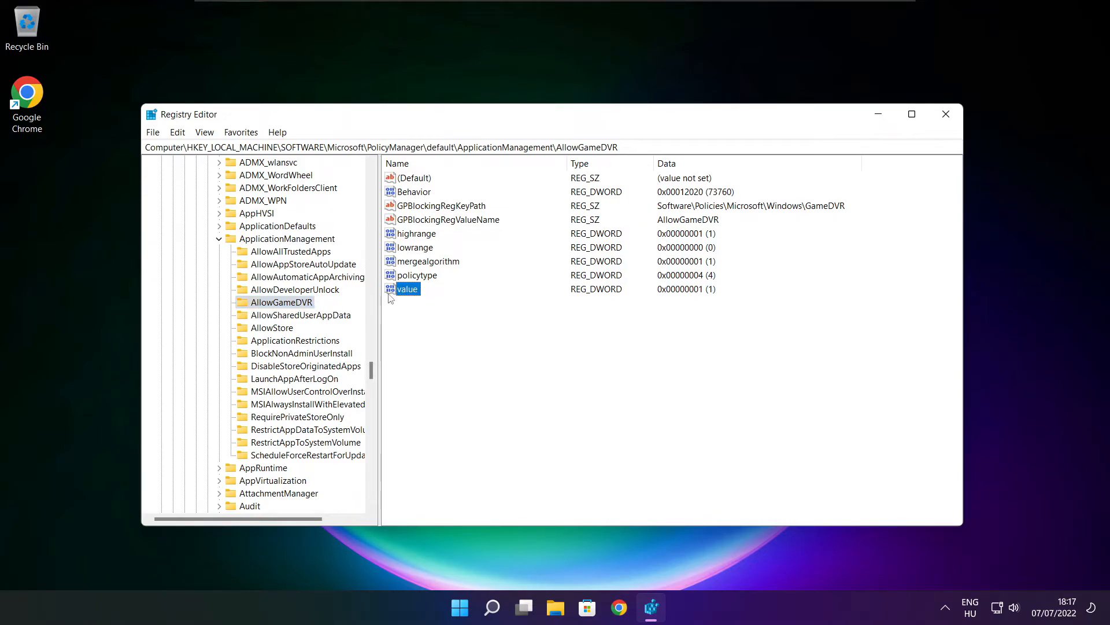
# - Set AllowGameDVR's value entry to 0 and close Registry Editor
pyautogui.doubleClick(407, 289)
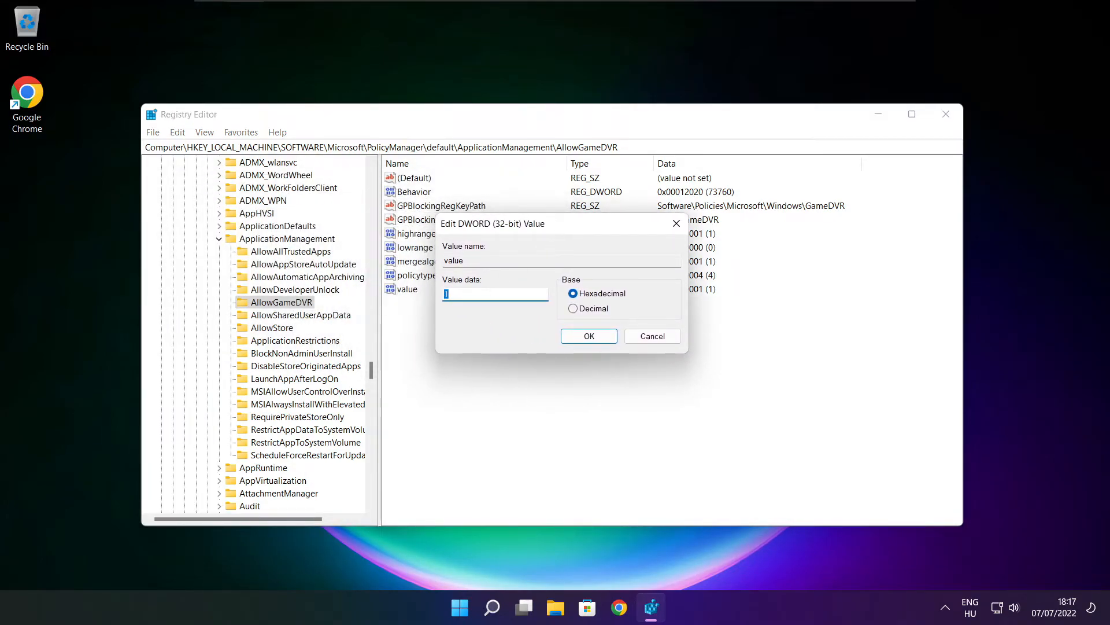
pyautogui.write('0')
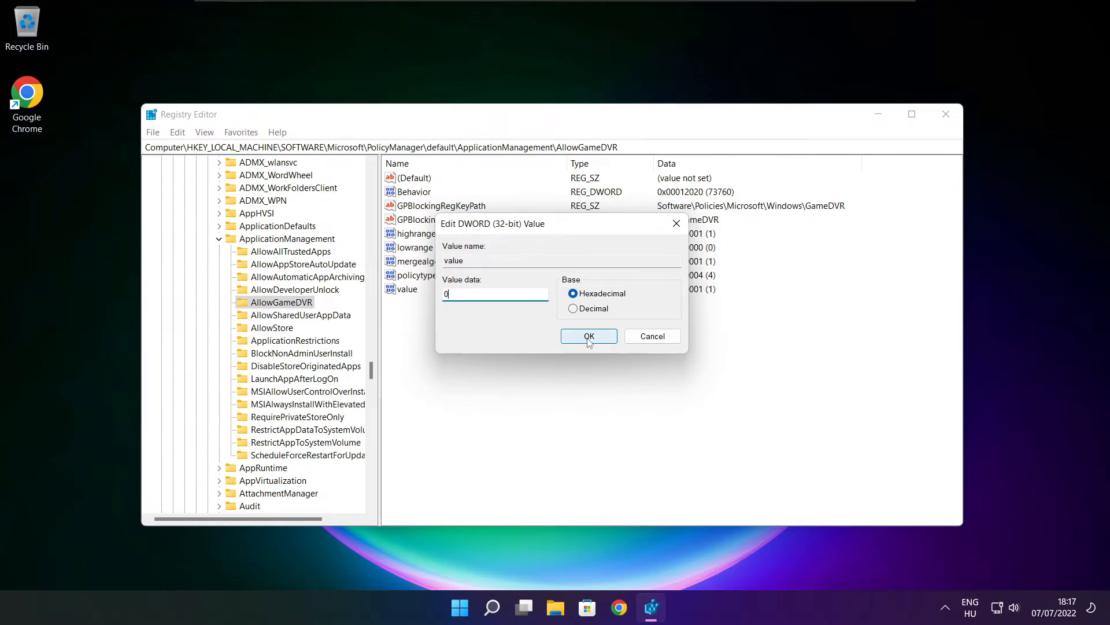
pyautogui.click(589, 335)
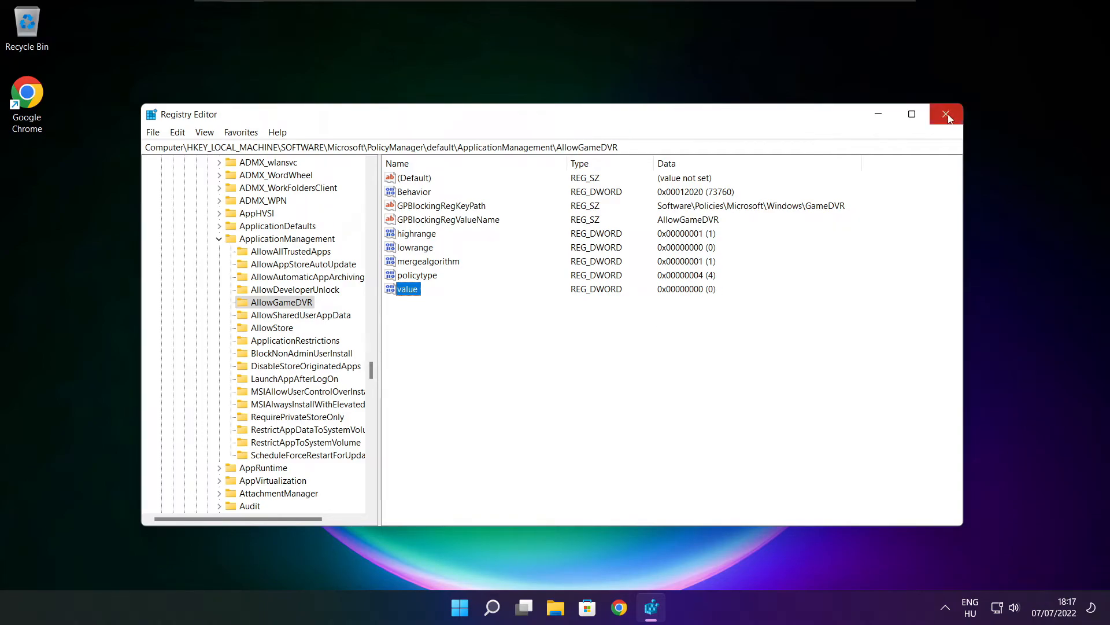
pyautogui.click(946, 114)
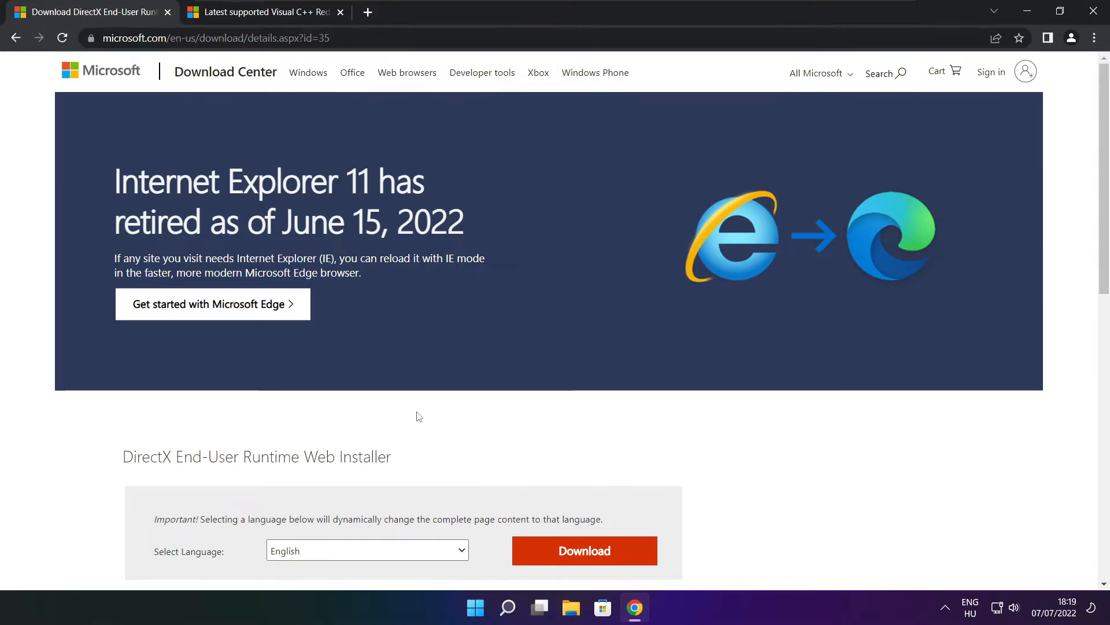
# - Download dxwebsetup.exe from the DirectX End-User Runtime Web Installer page
pyautogui.scroll(-3)
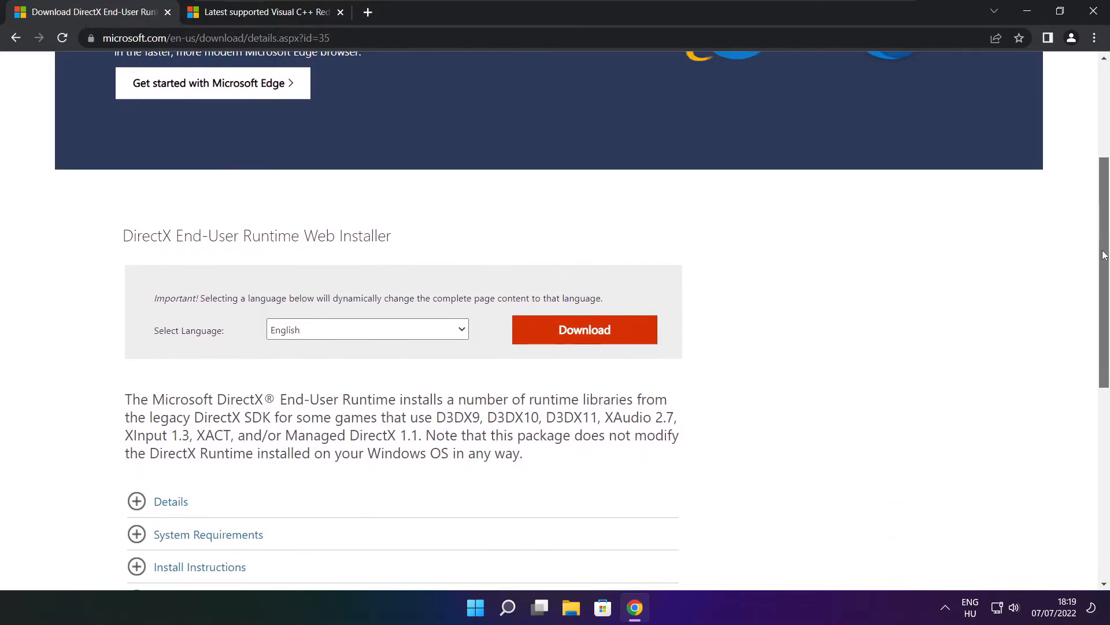
pyautogui.moveTo(474, 245)
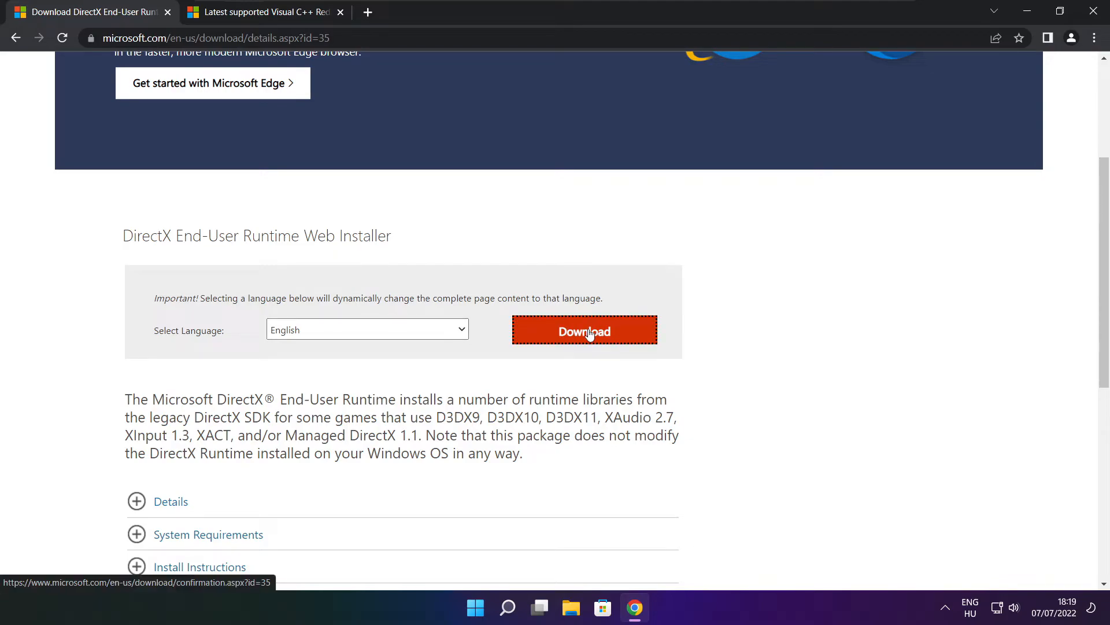
pyautogui.click(584, 329)
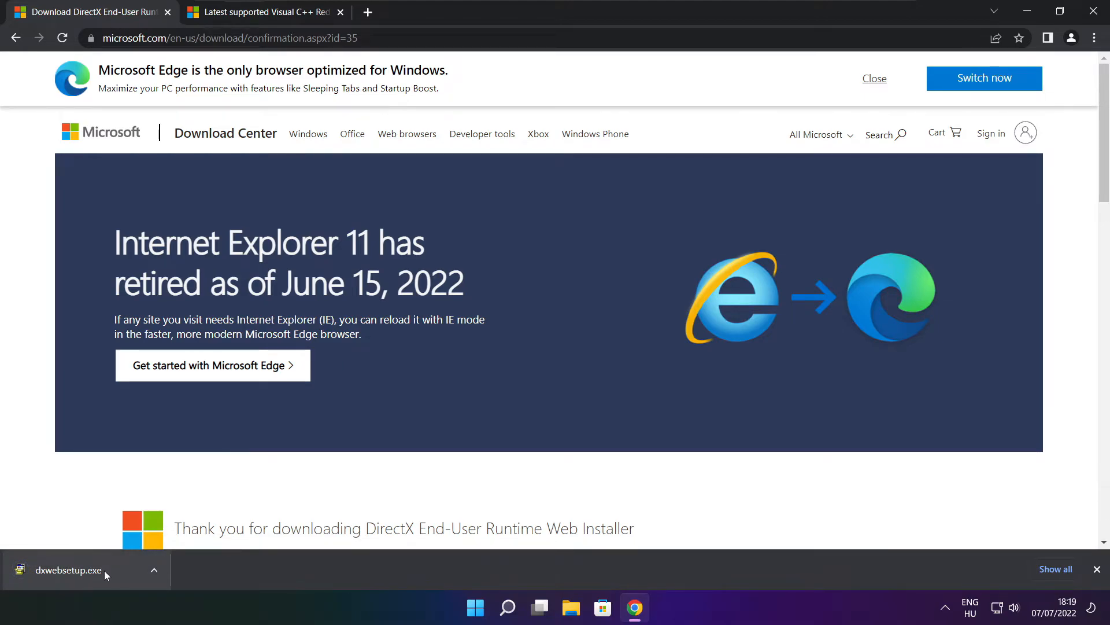
# - Run dxwebsetup.exe and accept the DirectX licence agreement
pyautogui.click(68, 570)
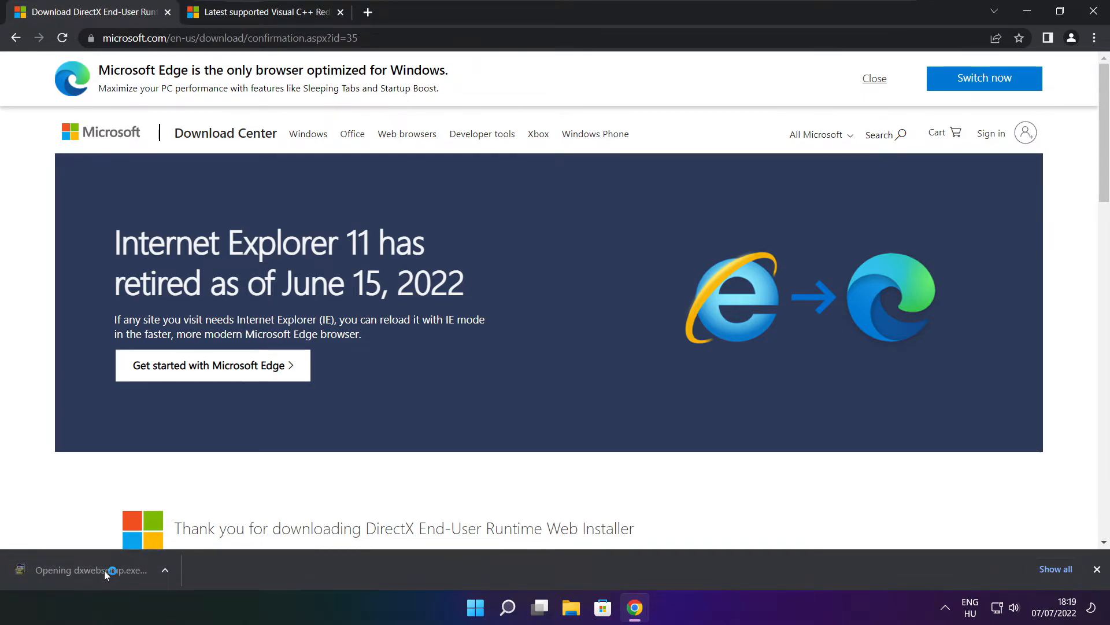
pyautogui.click(92, 569)
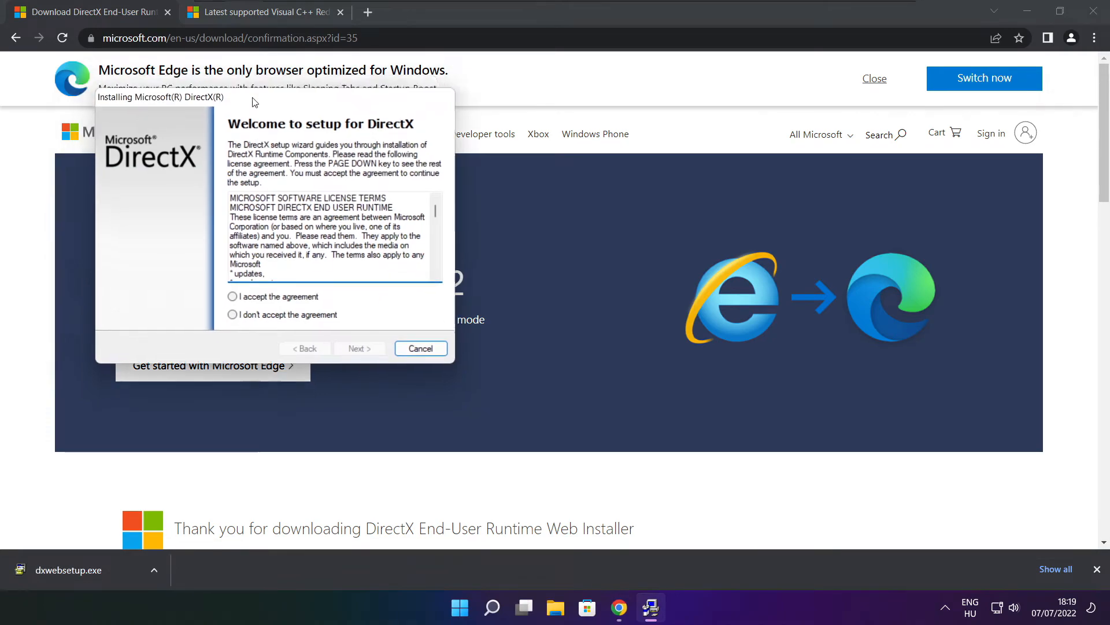
pyautogui.moveTo(160, 97); pyautogui.dragTo(437, 163)
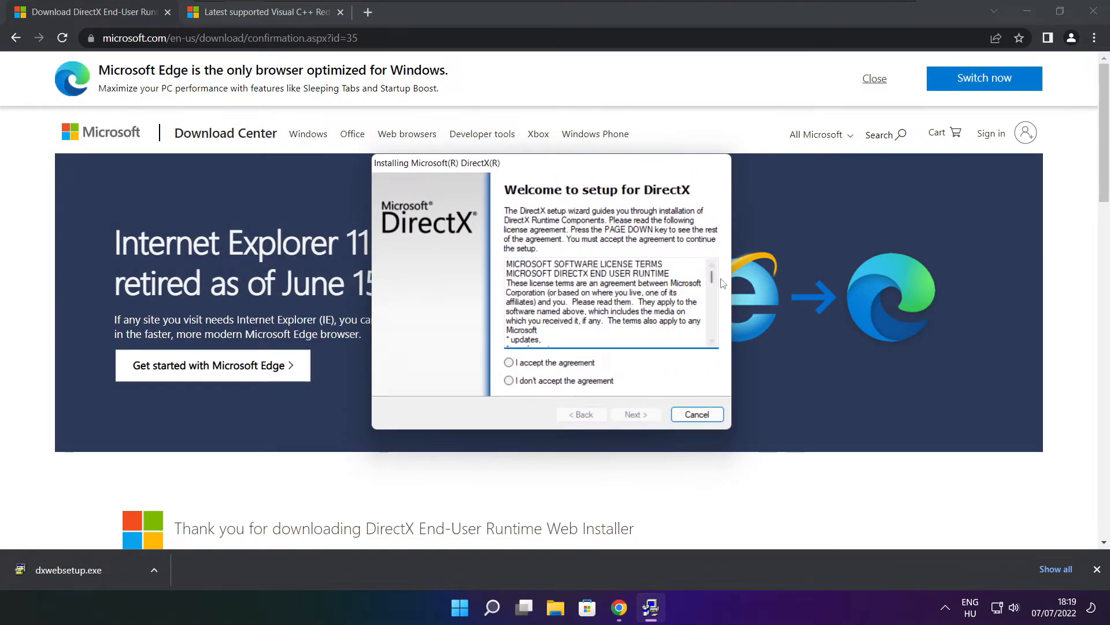
pyautogui.scroll(-3)
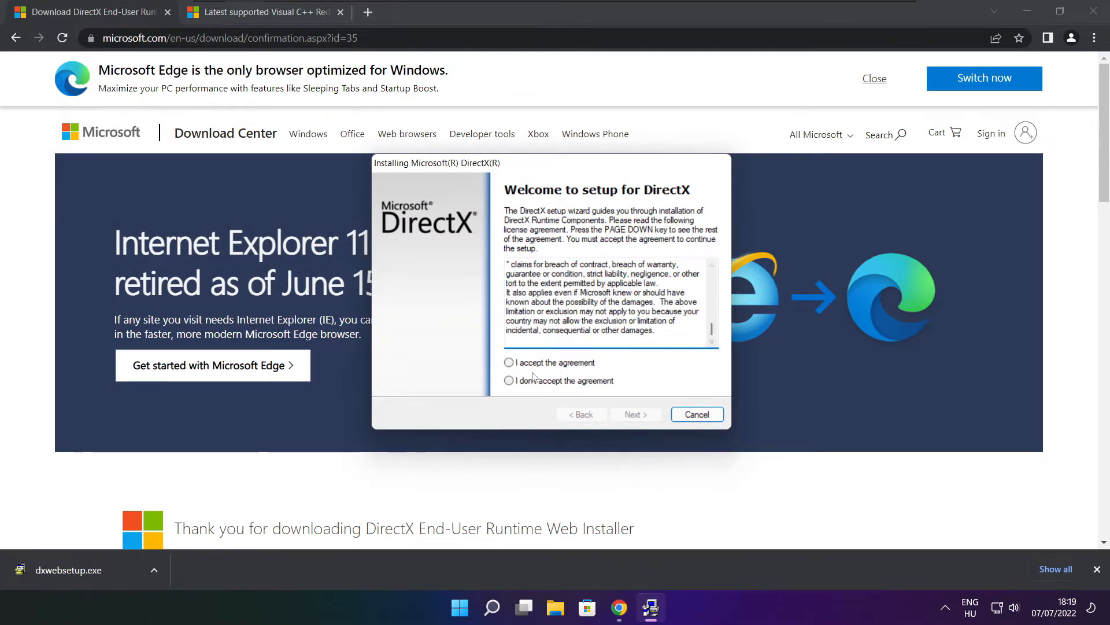
pyautogui.click(508, 362)
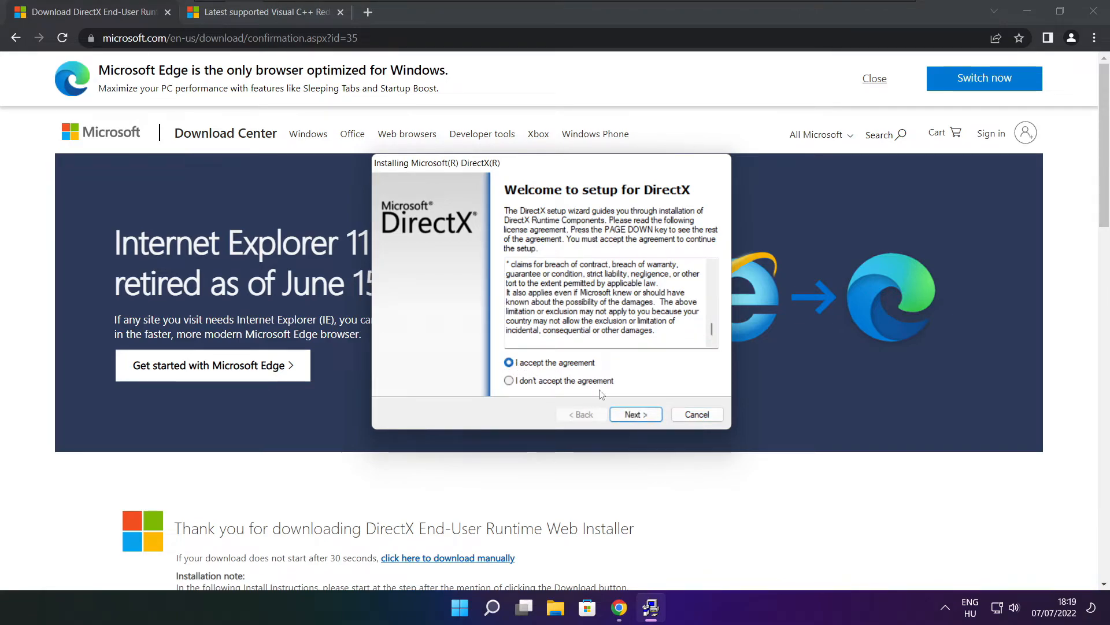
pyautogui.click(635, 414)
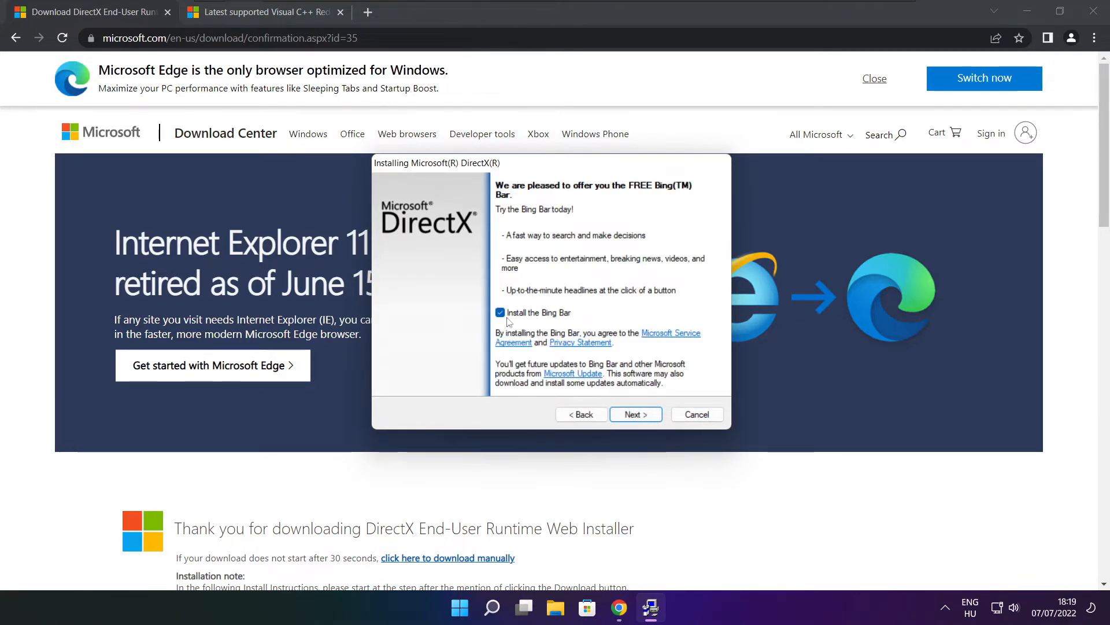
# - Decline the Bing Bar, install the DirectX runtime components, and finish the wizard
pyautogui.click(500, 312)
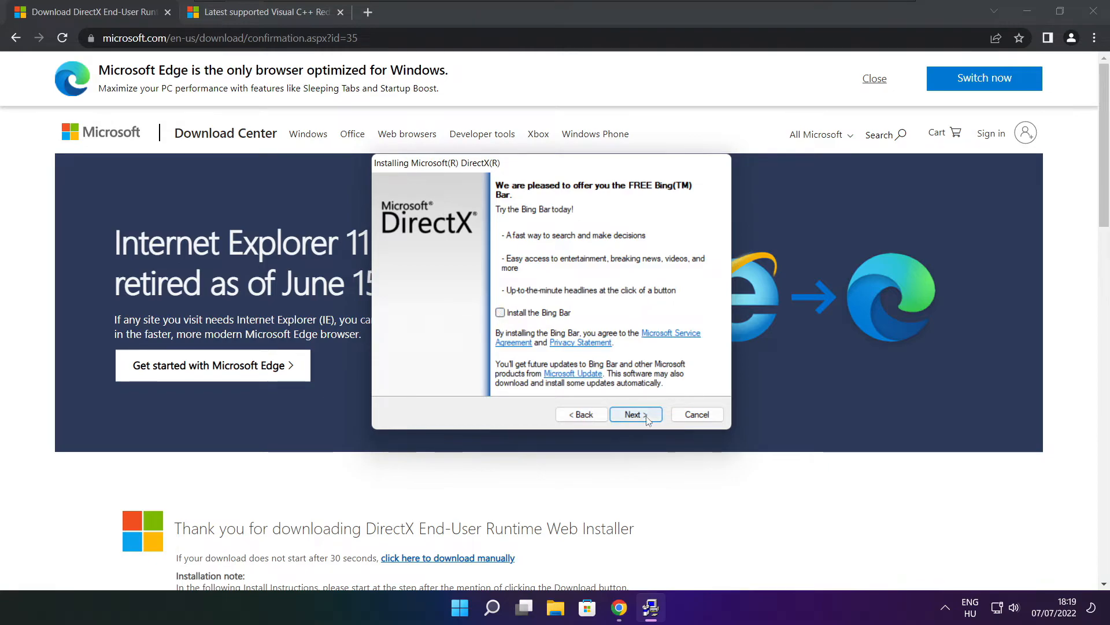
pyautogui.click(633, 414)
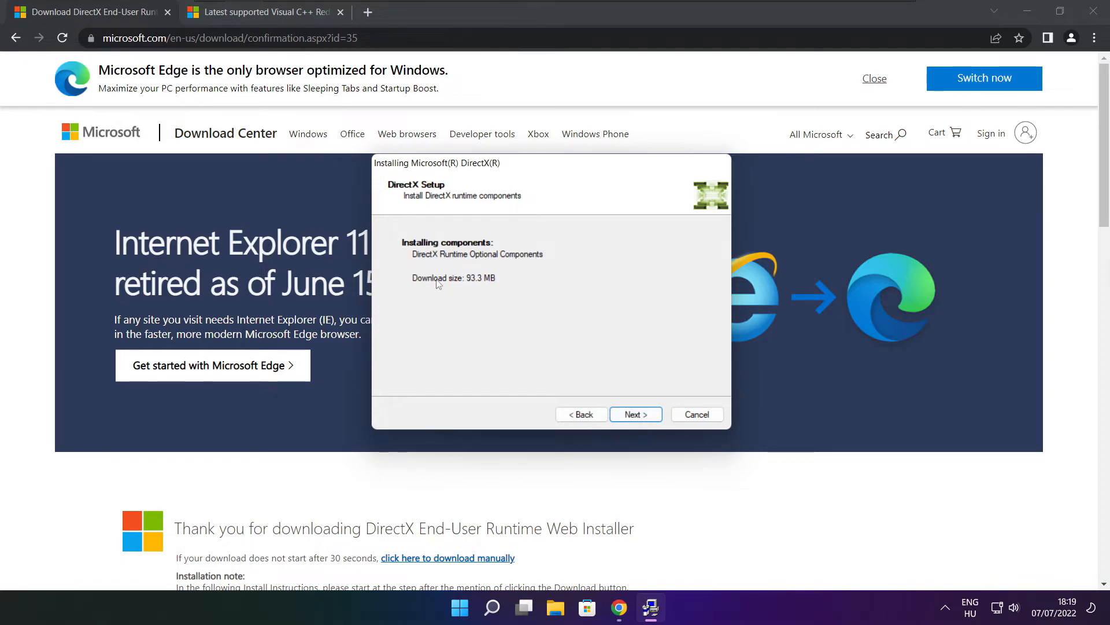
pyautogui.click(635, 414)
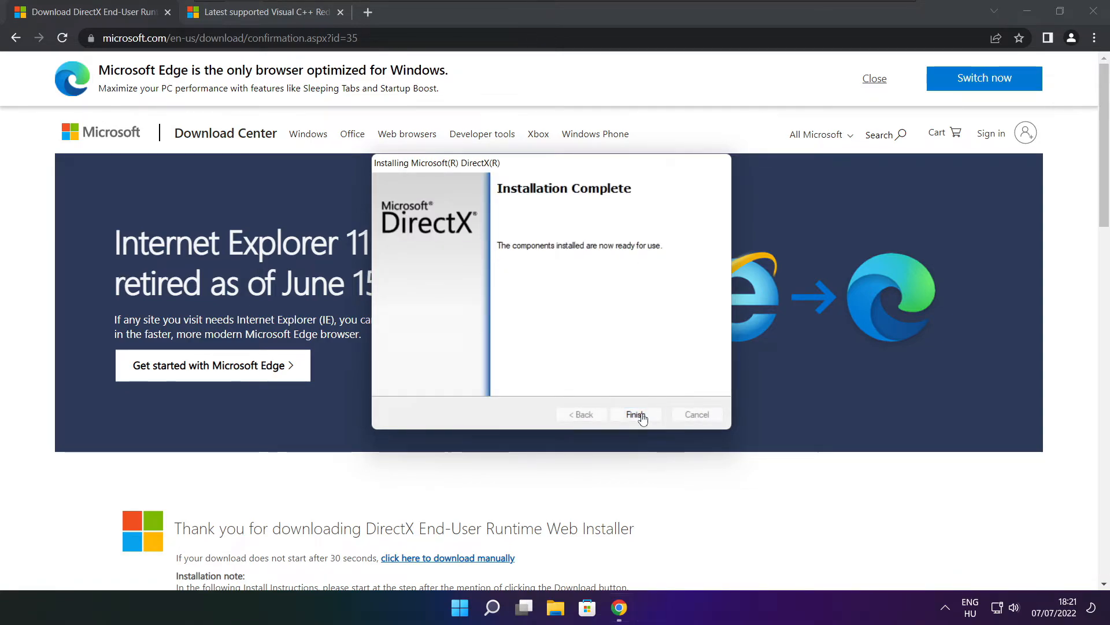
pyautogui.click(634, 414)
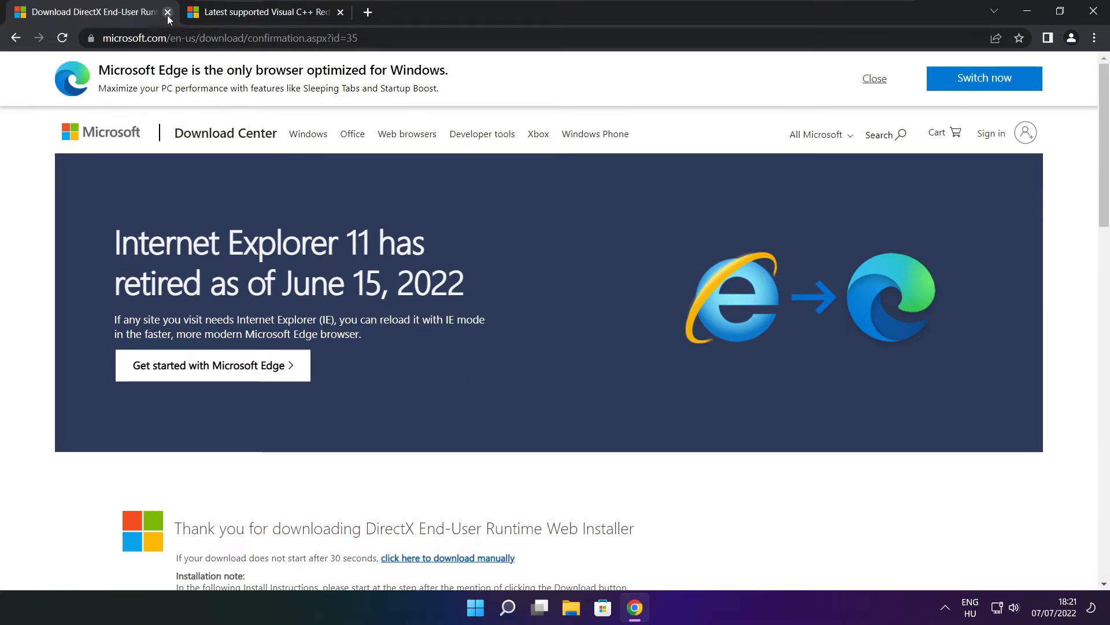
# - Close the DirectX tab and download the Visual C++ 2015–2022 ARM64, x86 and x64 installers
pyautogui.click(168, 12)
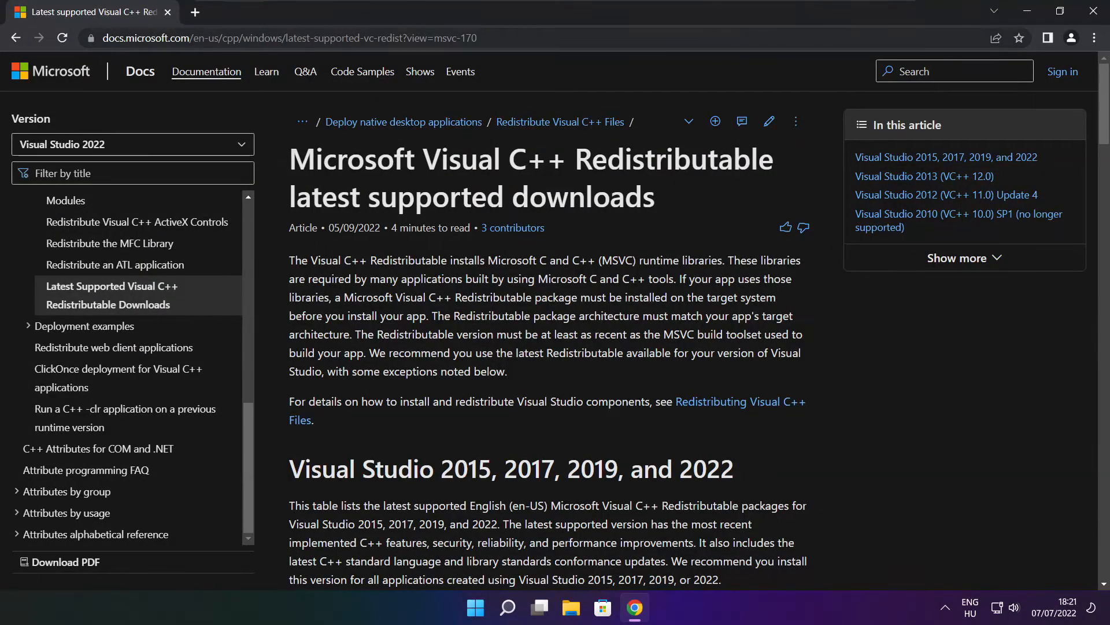
pyautogui.click(283, 38)
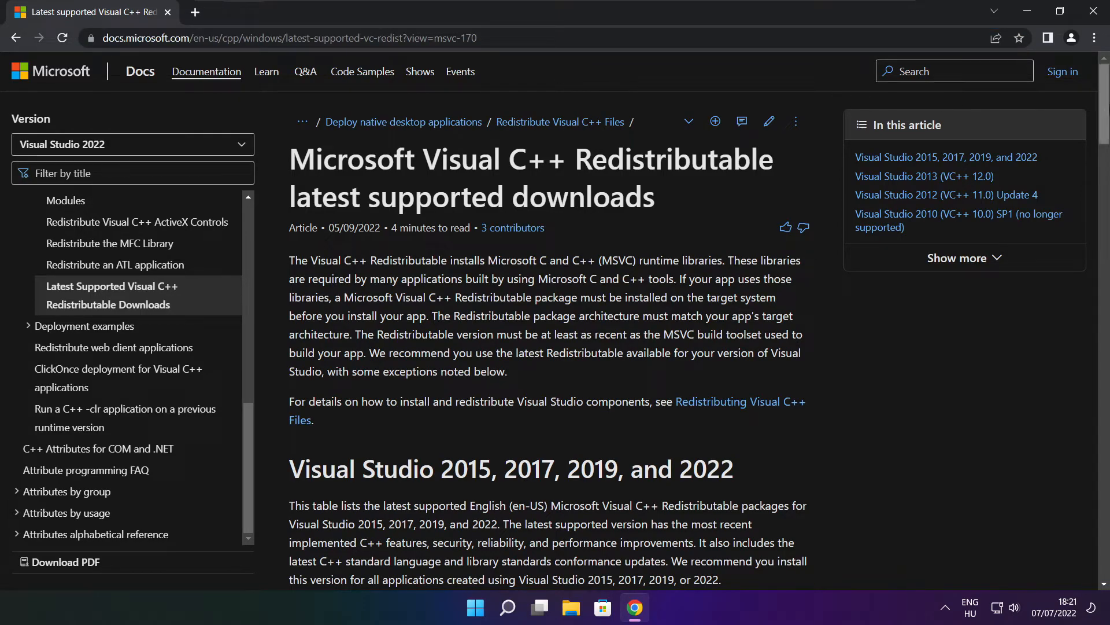
pyautogui.scroll(-3)
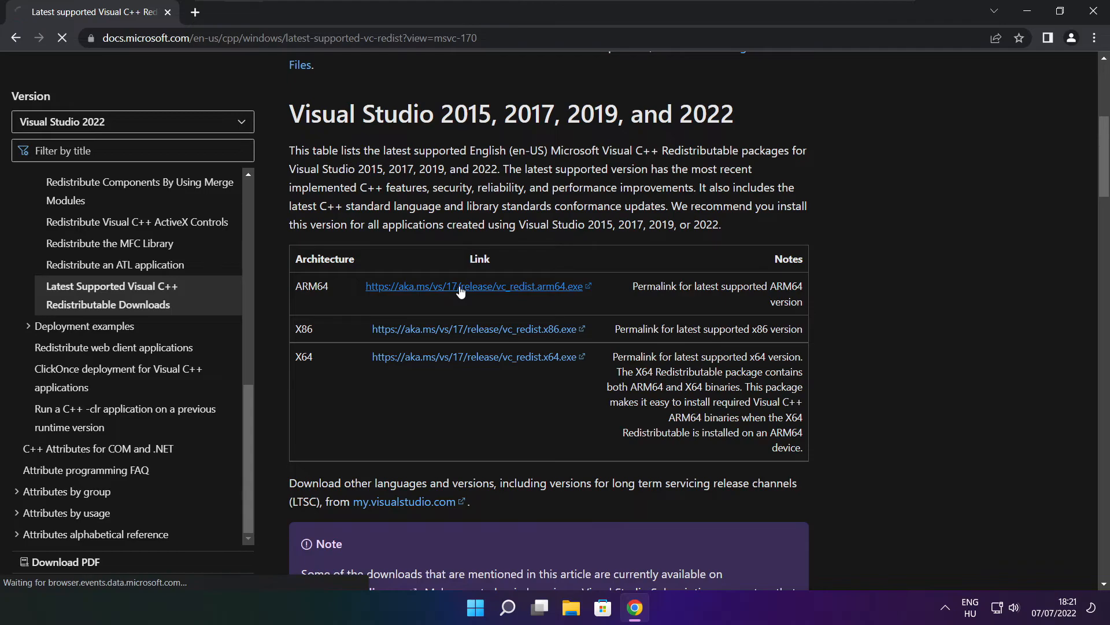
pyautogui.click(473, 357)
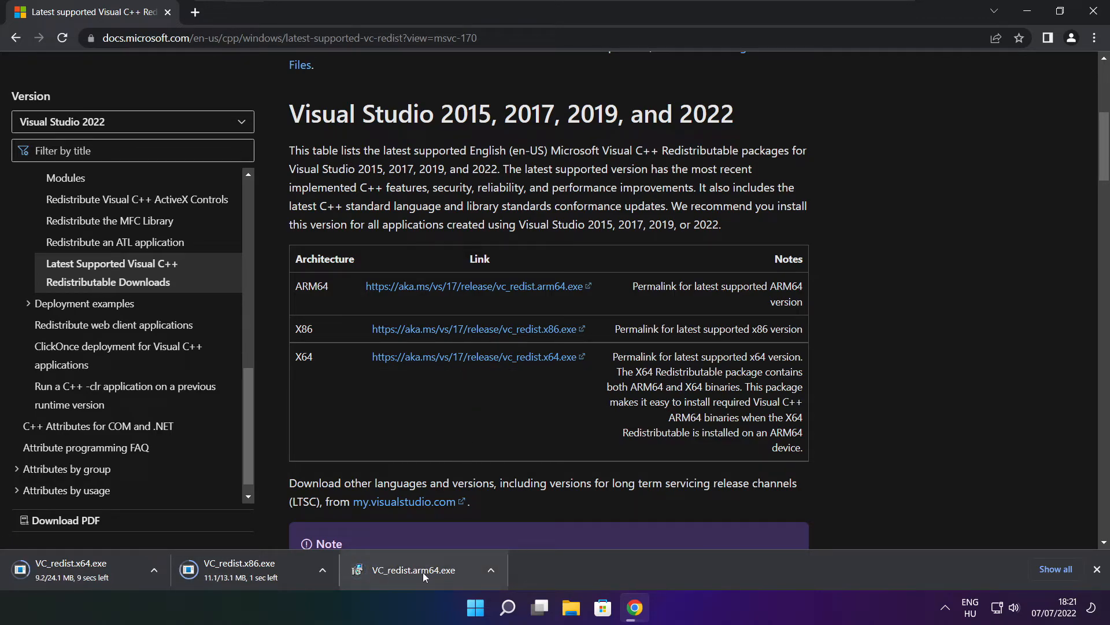
pyautogui.click(423, 569)
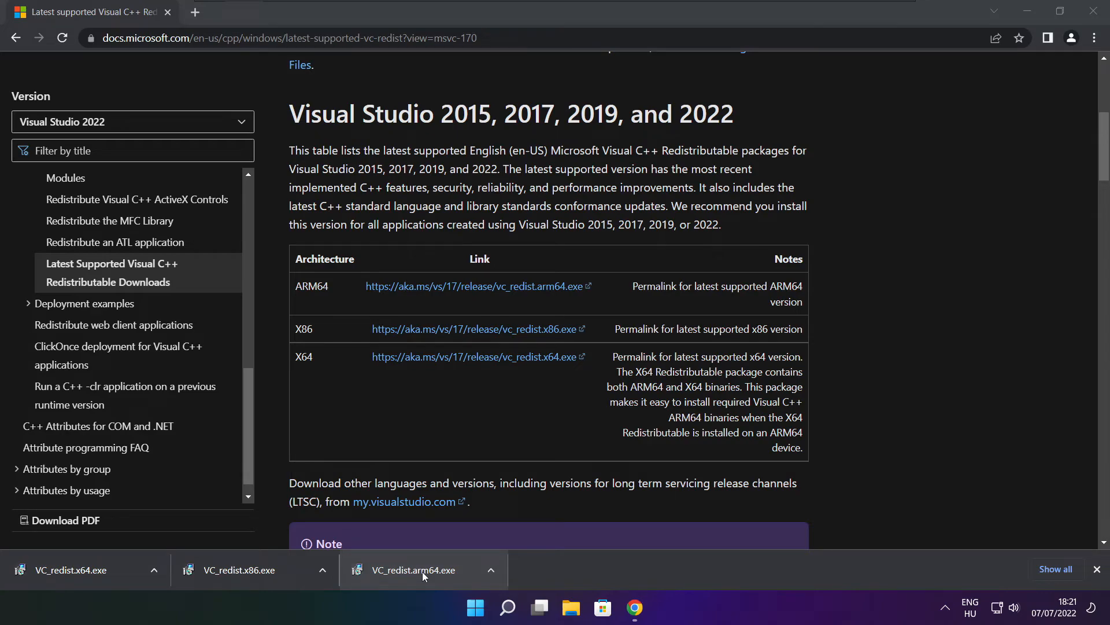
# - Run VC_redist.arm64.exe with the licence accepted, then close the unsupported-processor failure screen
pyautogui.click(415, 569)
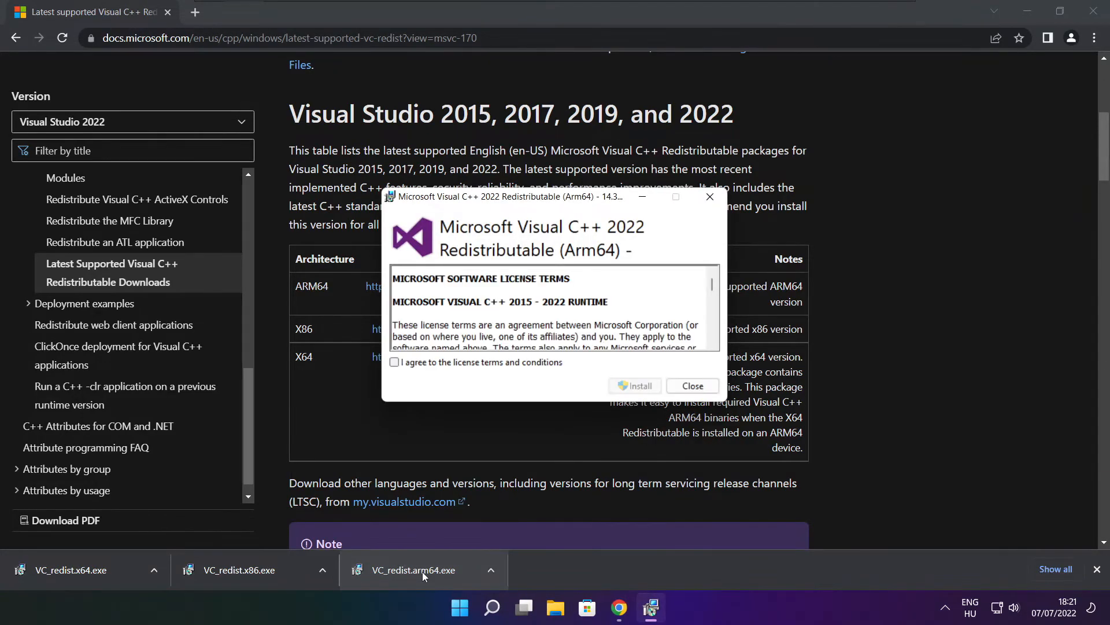
pyautogui.scroll(-3)
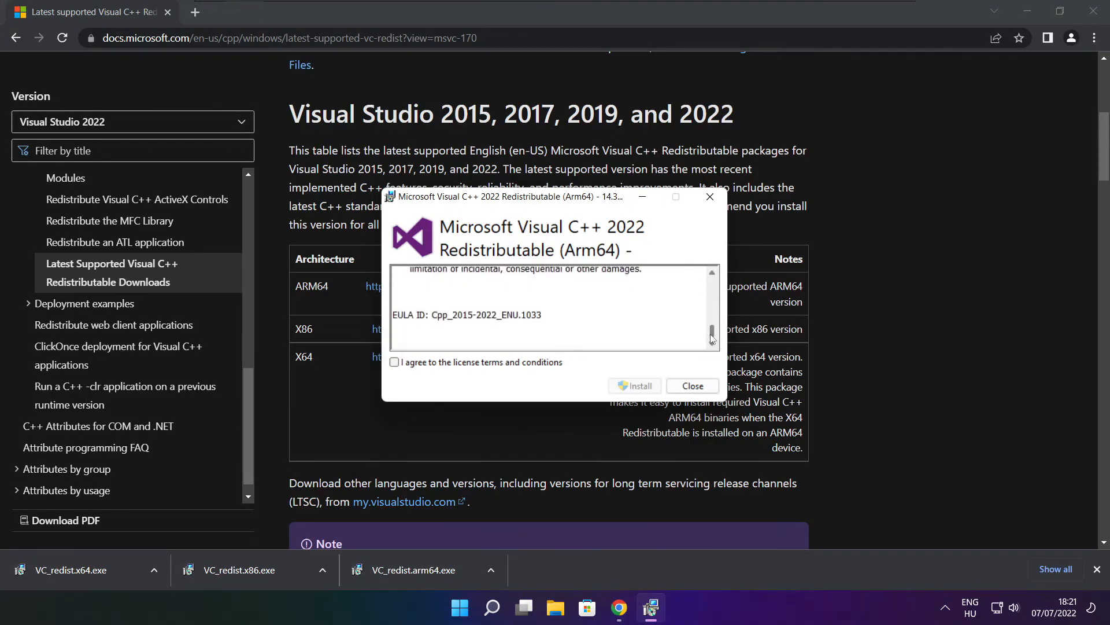
pyautogui.click(395, 362)
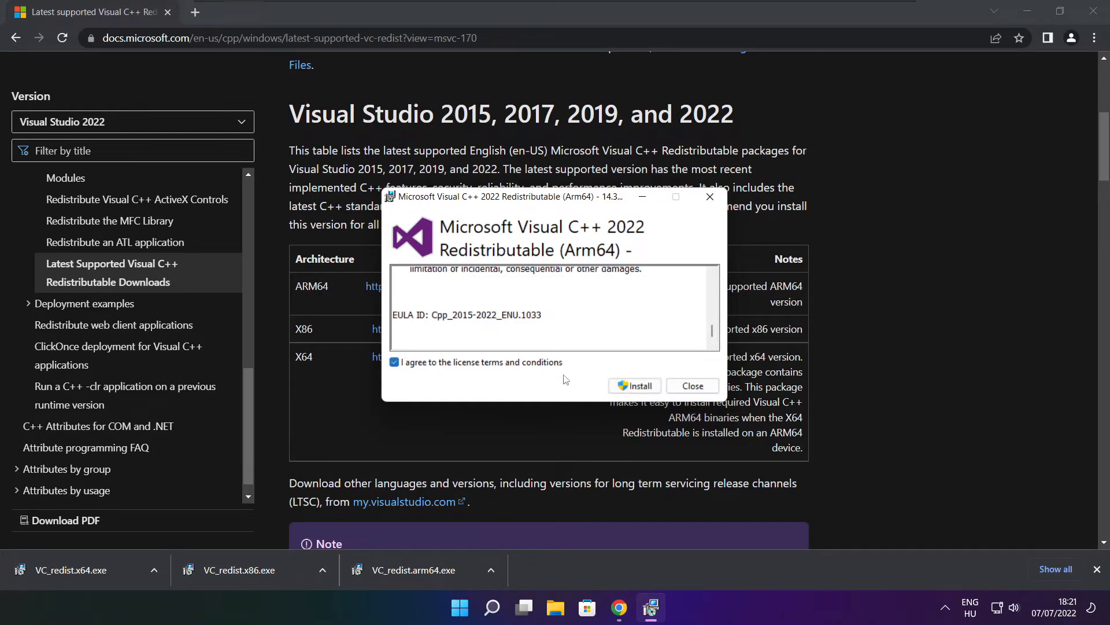
pyautogui.click(634, 386)
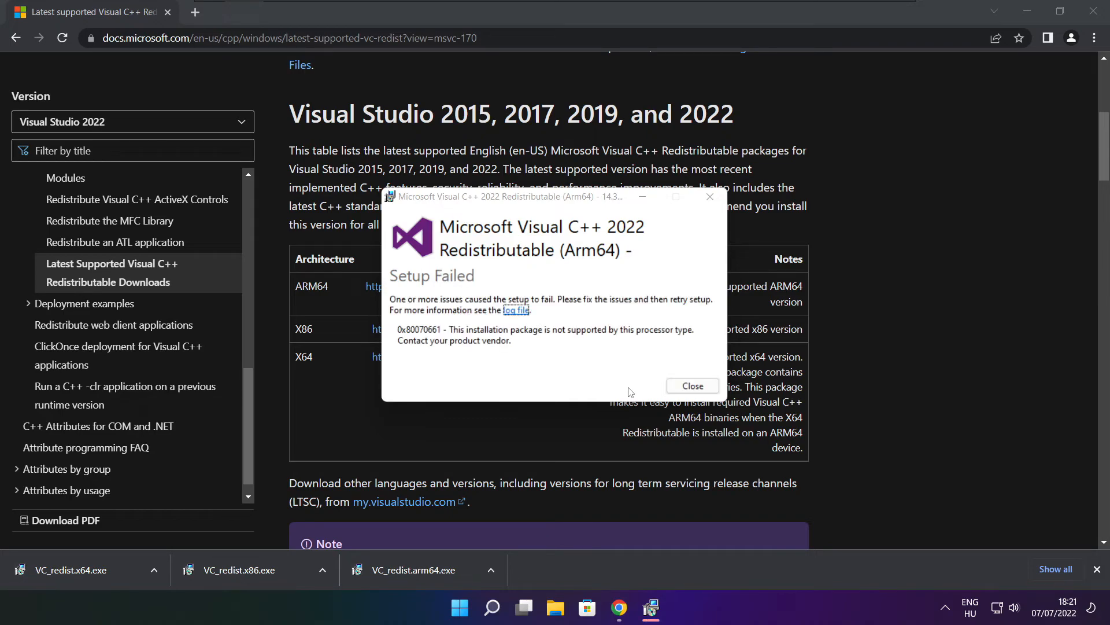
pyautogui.click(691, 386)
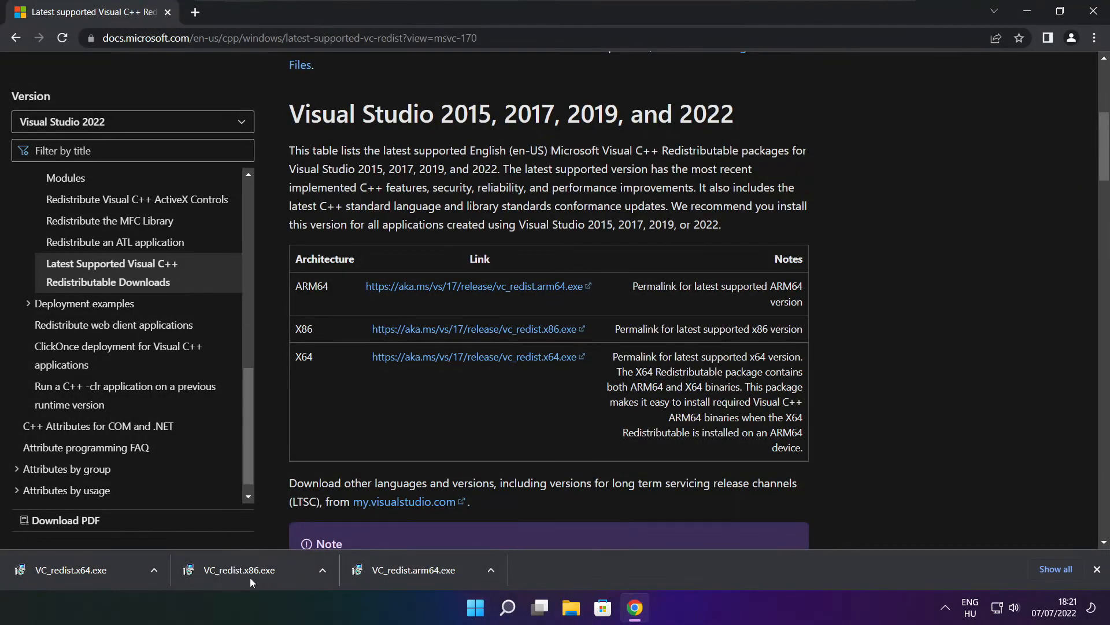
# - Install VC_redist.x86.exe (14.32.31332) with the licence accepted, then close the setup window
pyautogui.click(239, 569)
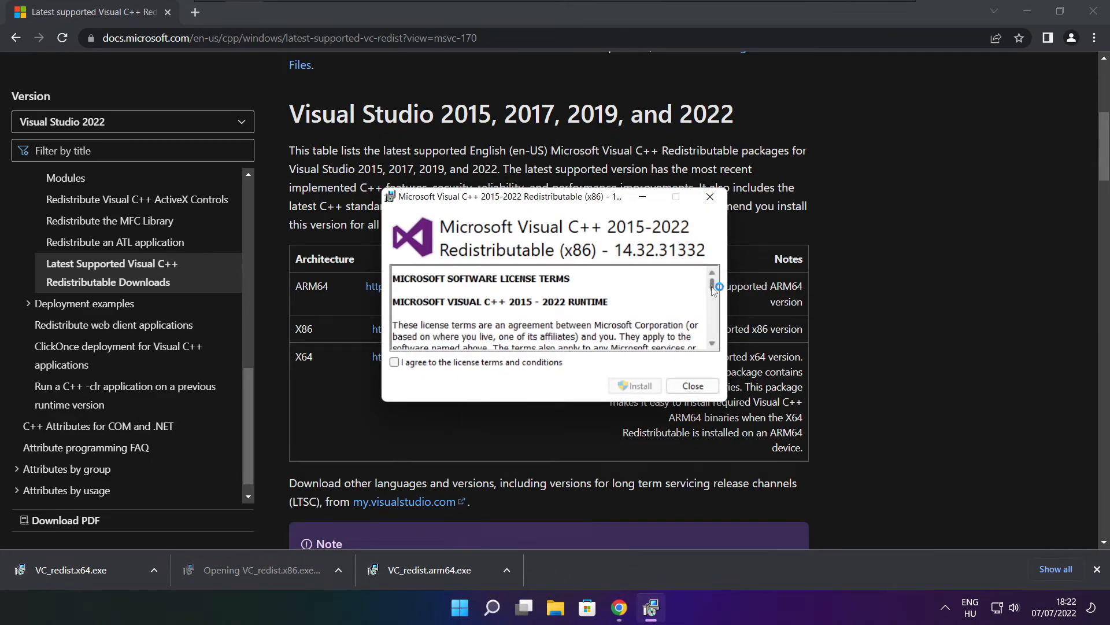
pyautogui.scroll(-3)
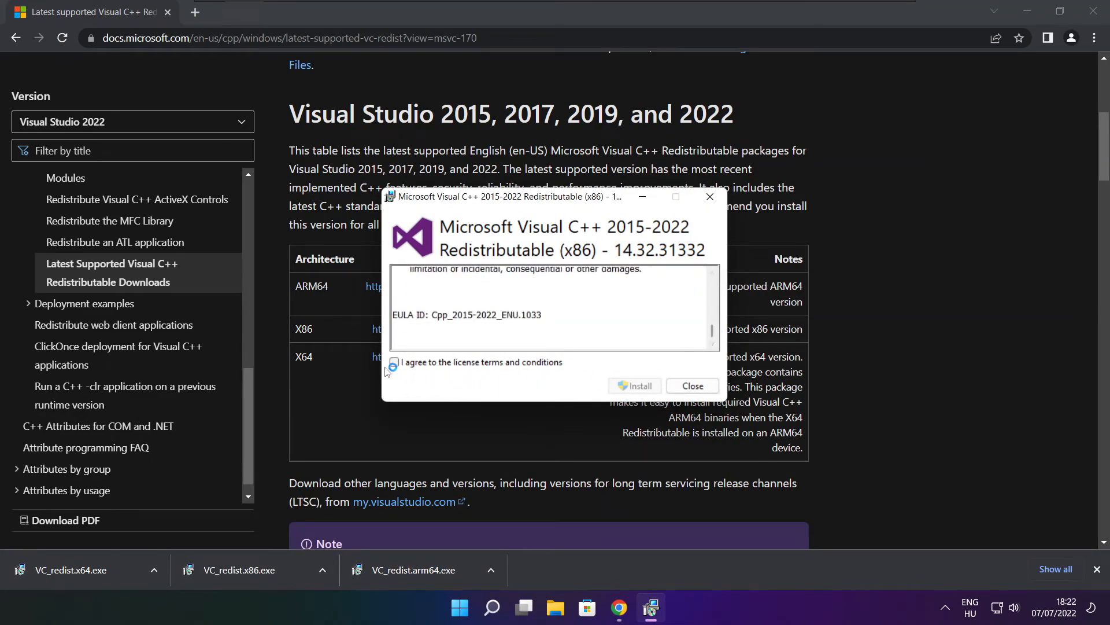
pyautogui.click(635, 385)
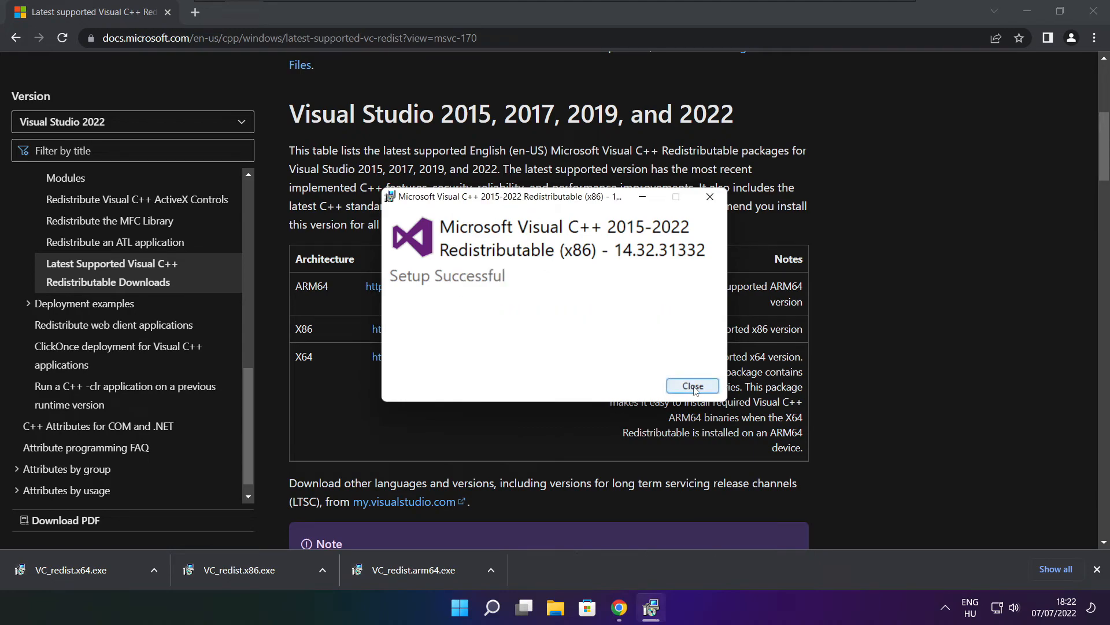
pyautogui.click(693, 385)
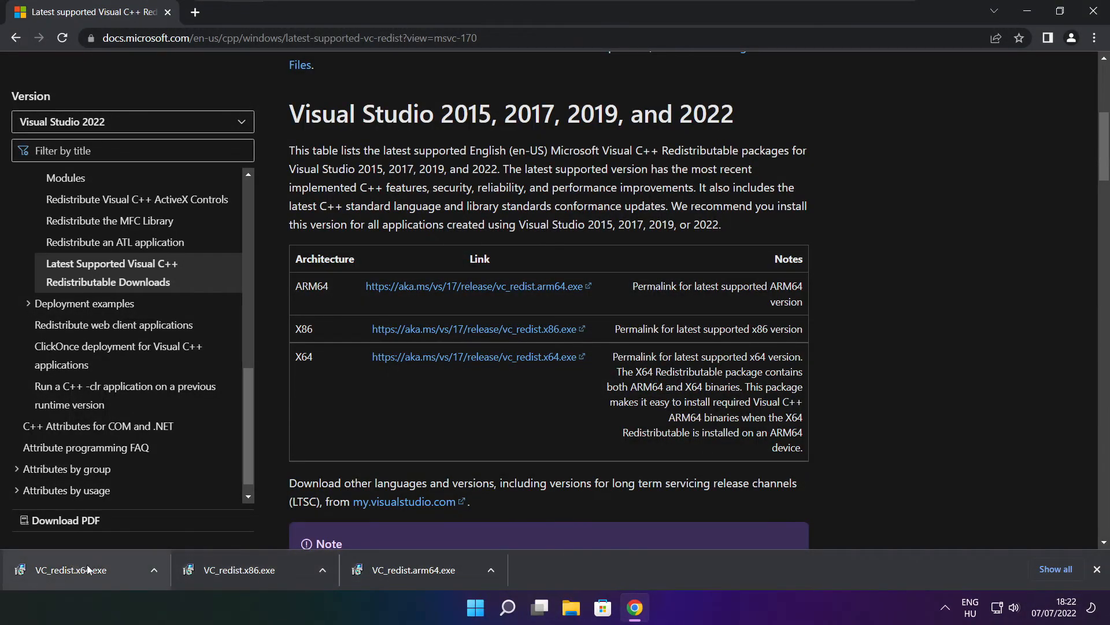
# - Install VC_redist.x64.exe (14.32.31332) with the licence accepted, then close the setup window
pyautogui.click(70, 569)
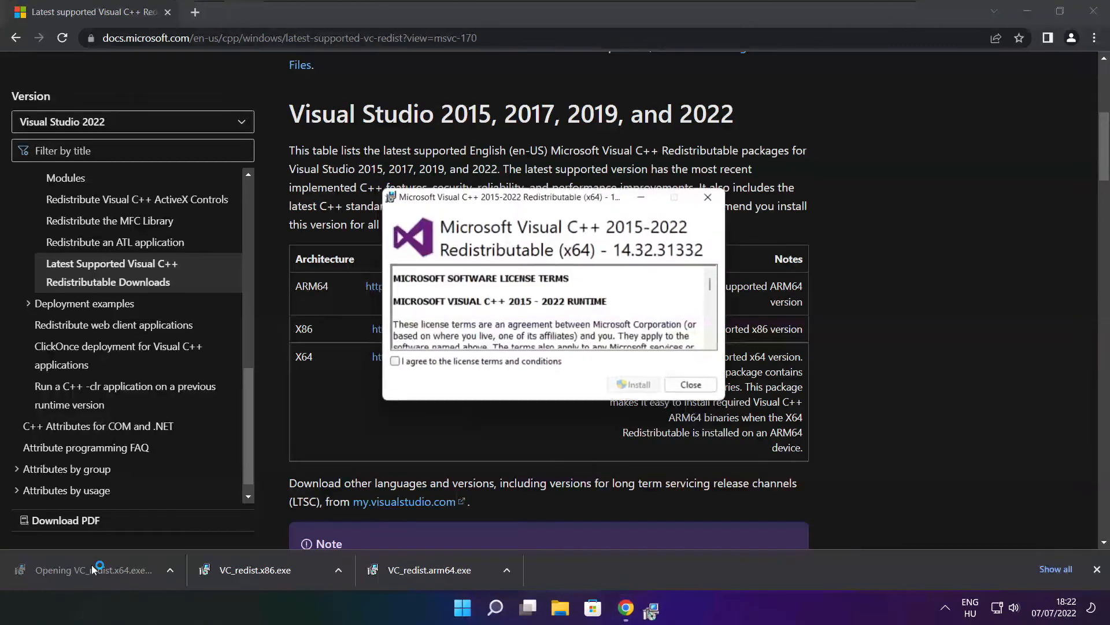
pyautogui.moveTo(712, 284); pyautogui.dragTo(712, 308)
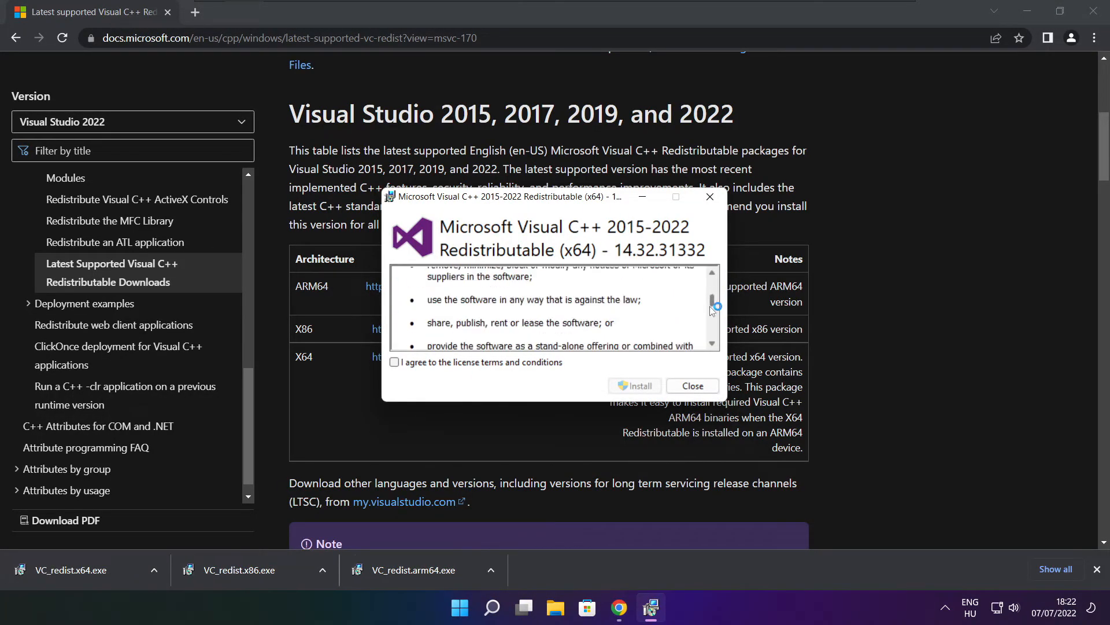
pyautogui.click(394, 362)
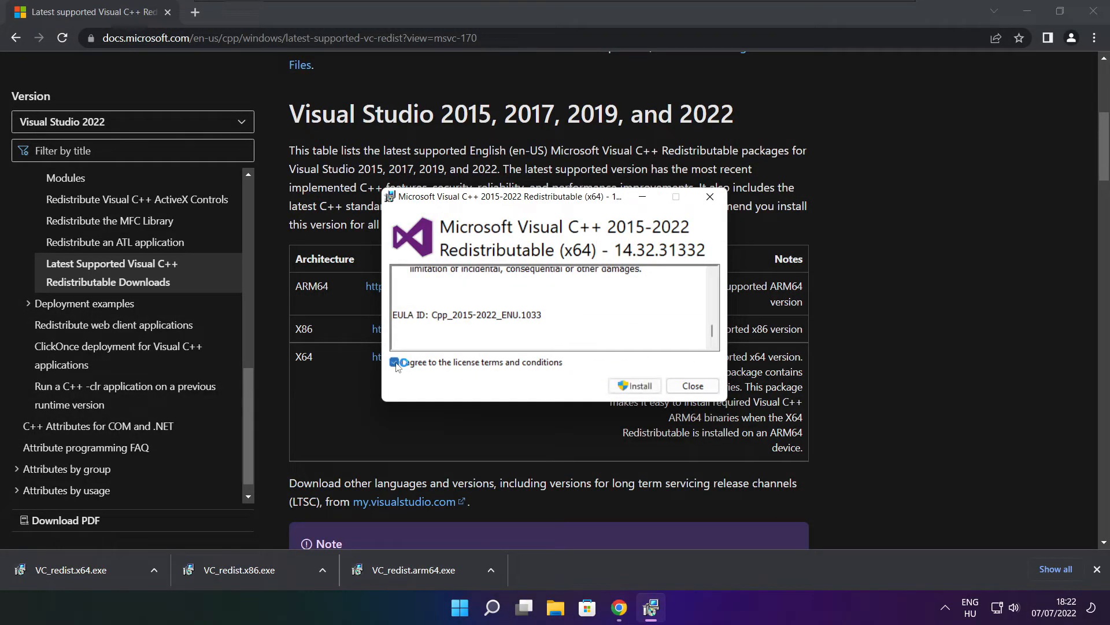
pyautogui.click(634, 385)
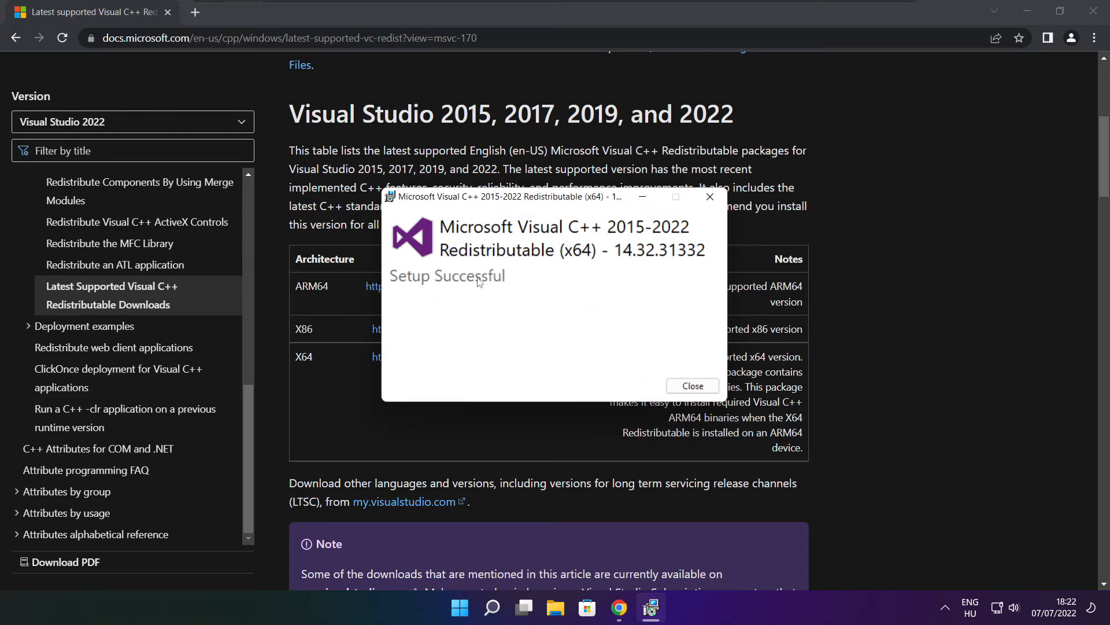
pyautogui.click(691, 385)
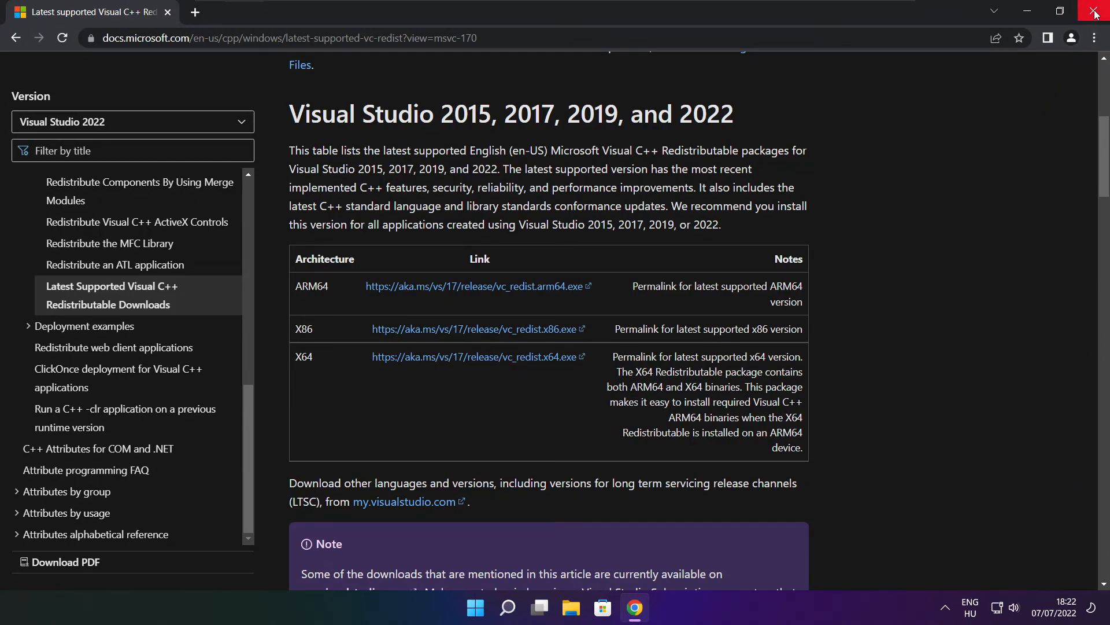
# - Close Chrome and bring up the Start menu power options to restart
pyautogui.click(1095, 12)
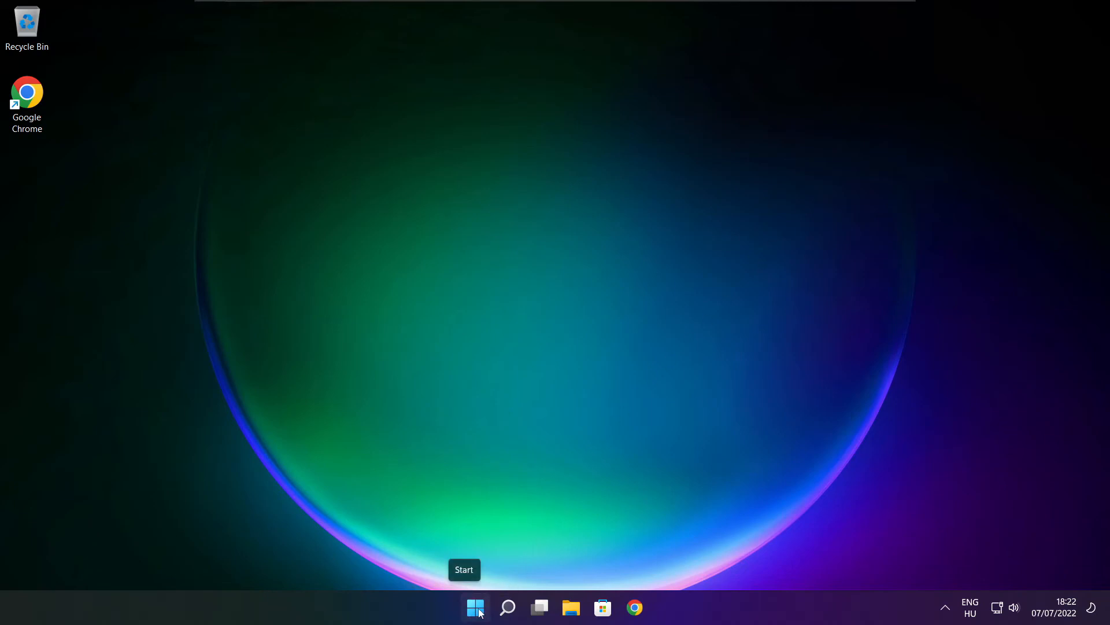
pyautogui.click(475, 607)
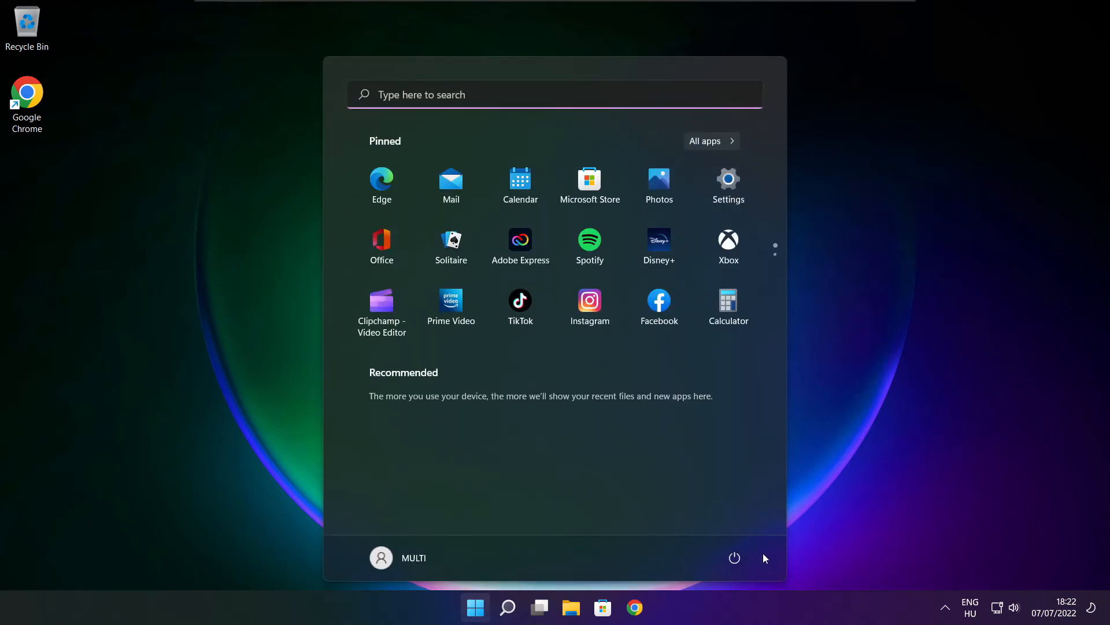
pyautogui.click(735, 558)
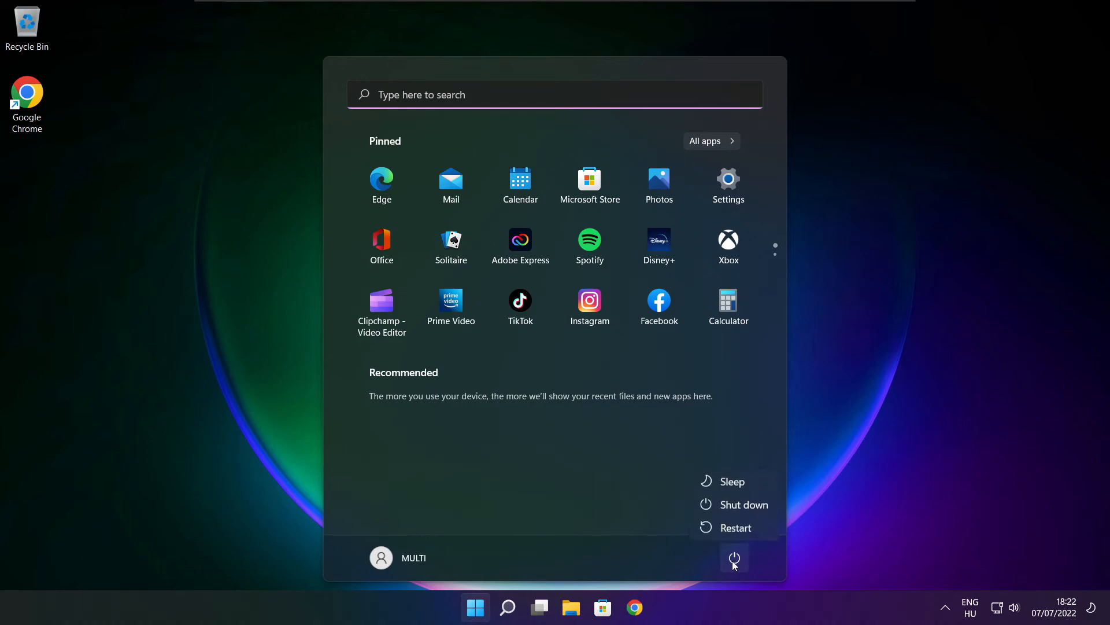
pyautogui.moveTo(736, 527)
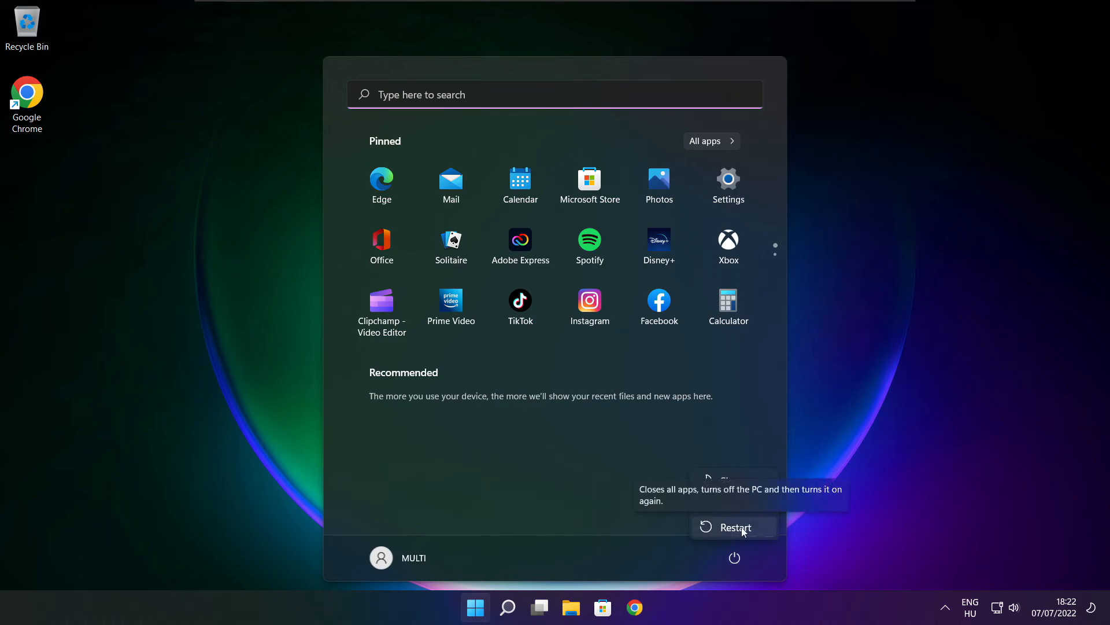